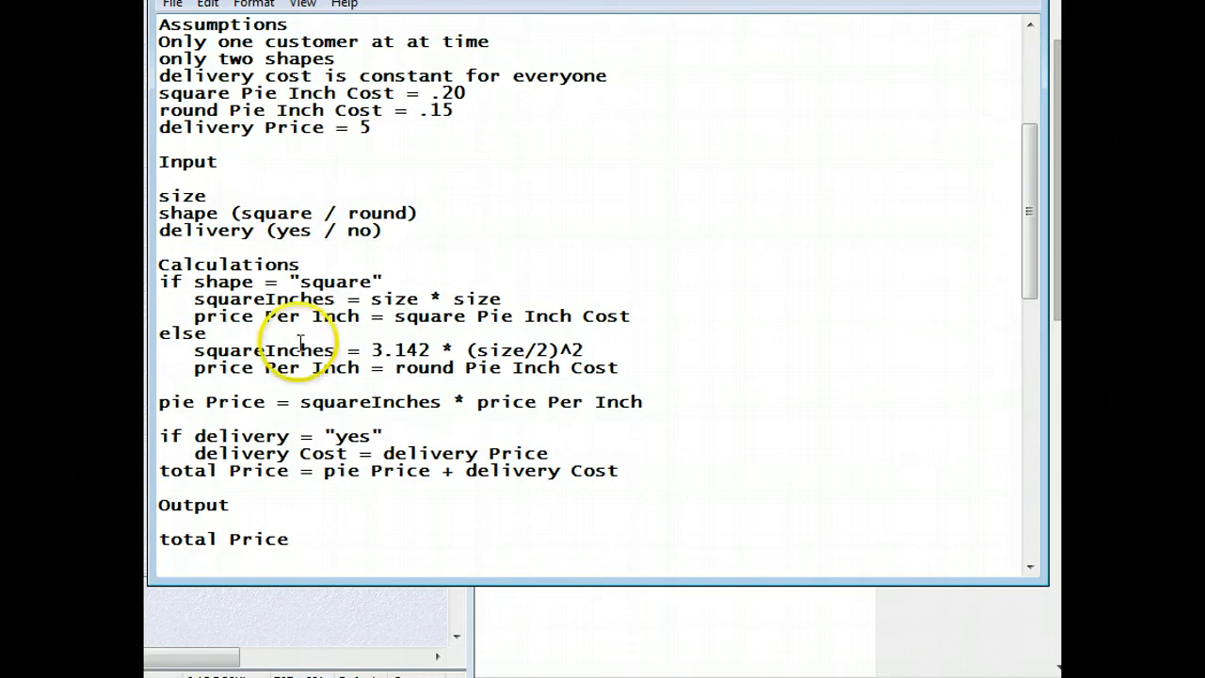
{"action": "mouse_move", "coordinate": [397, 117]}
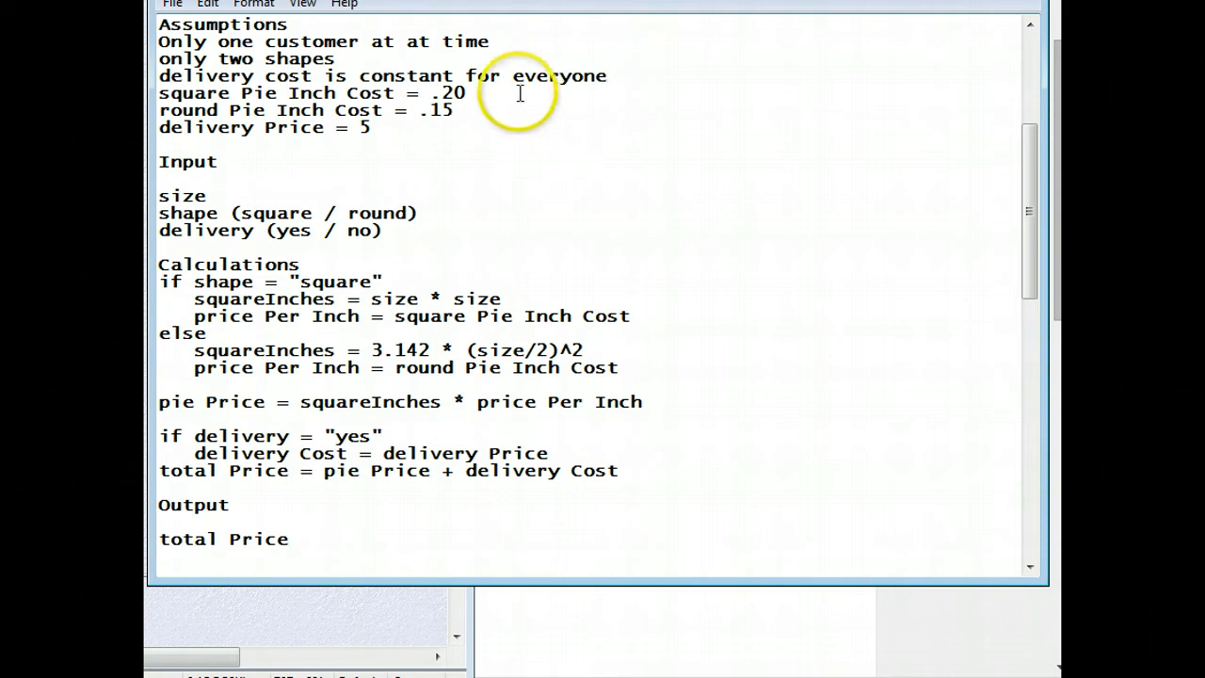
{"action": "mouse_move", "coordinate": [177, 93]}
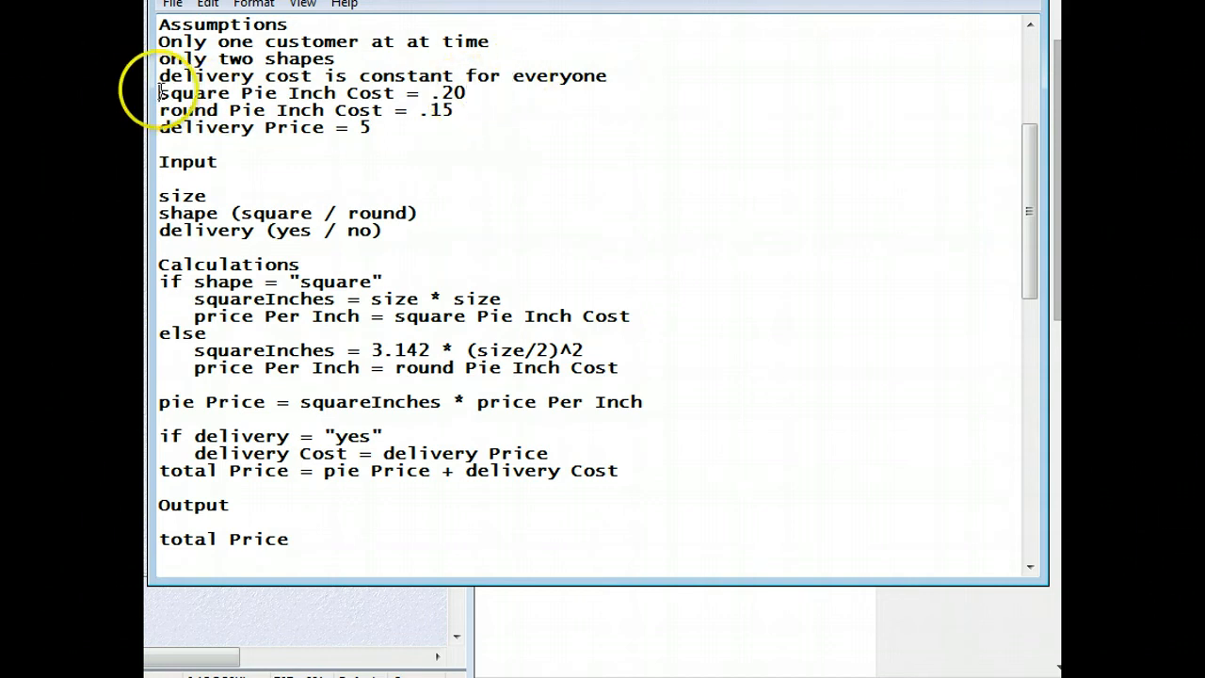
Select the pseudocode in Notepad to make an editable copy for camelCase variable names.
{"action": "left_click_drag", "start_coordinate": [159, 92], "coordinate": [369, 555]}
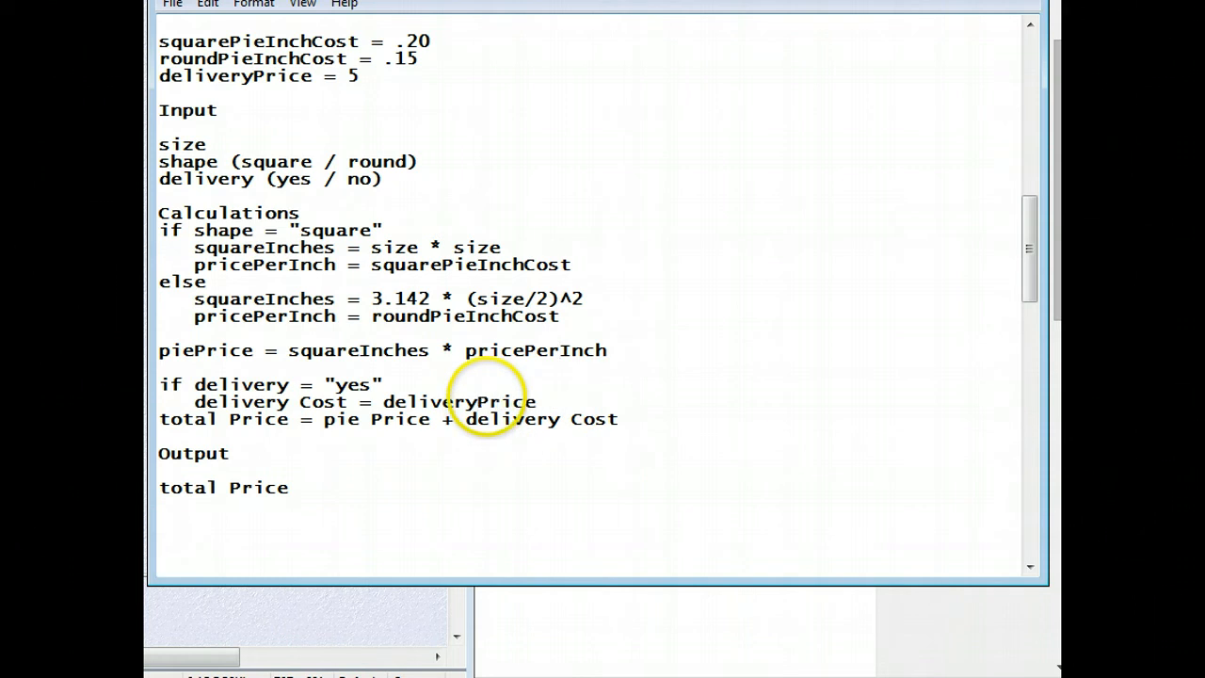
{"action": "mouse_move", "coordinate": [307, 401]}
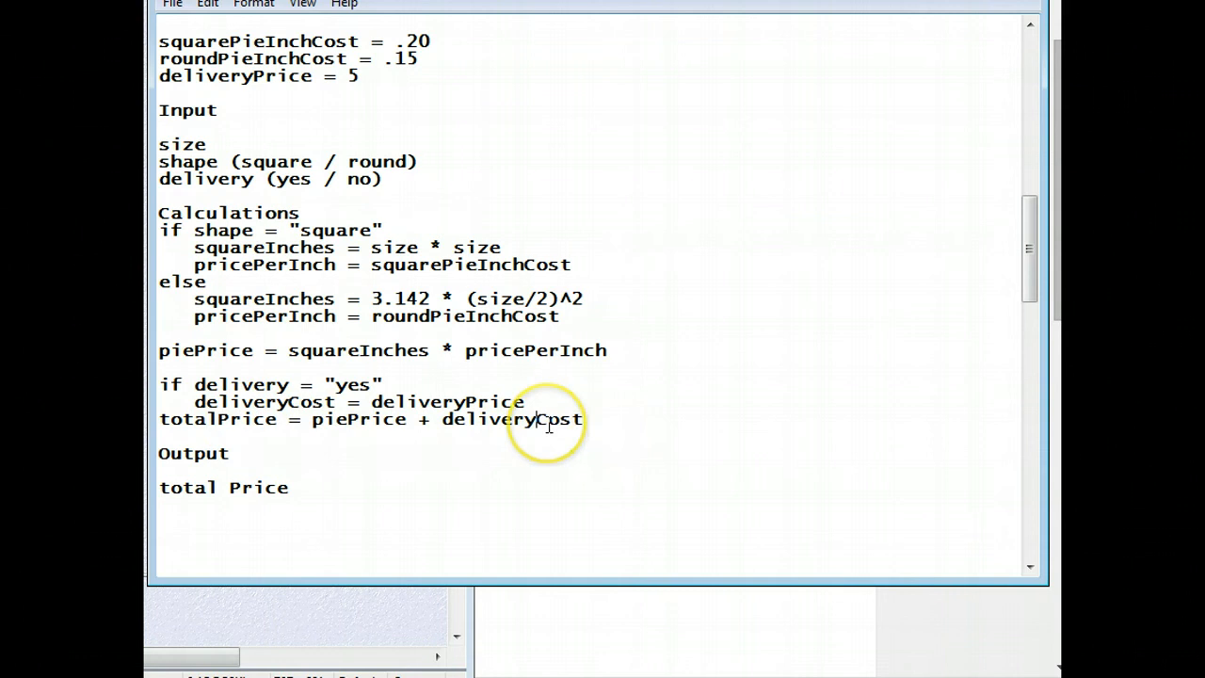
{"action": "mouse_move", "coordinate": [224, 487]}
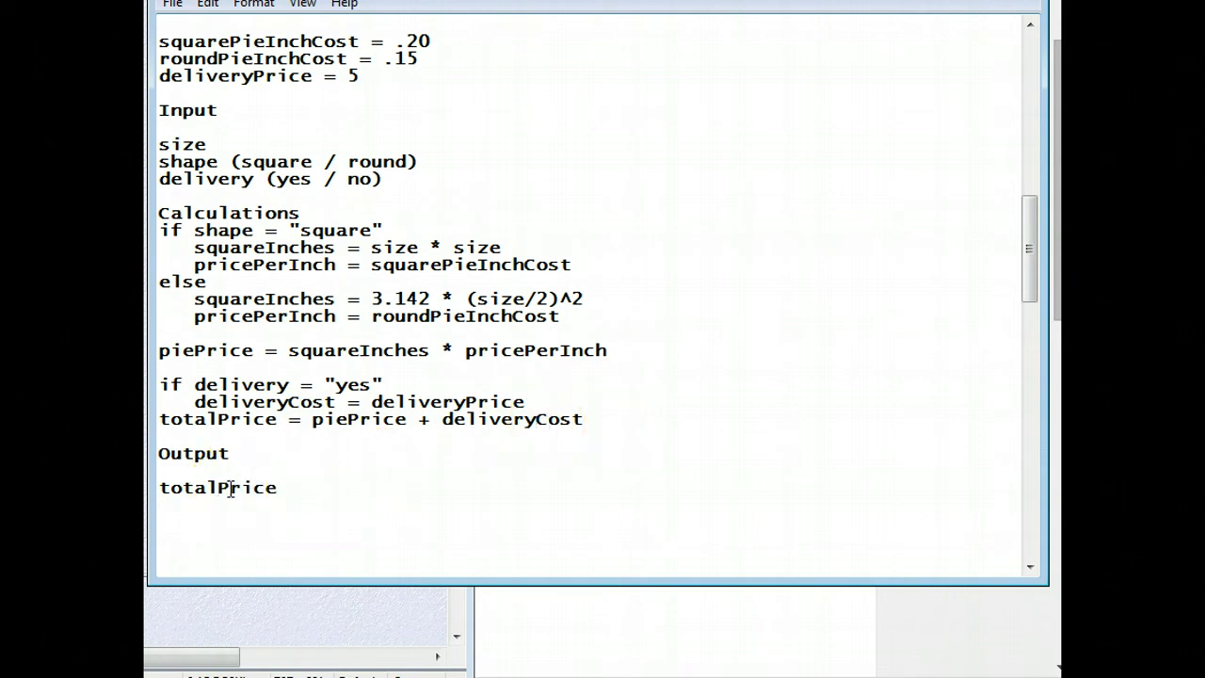
{"action": "mouse_move", "coordinate": [198, 336]}
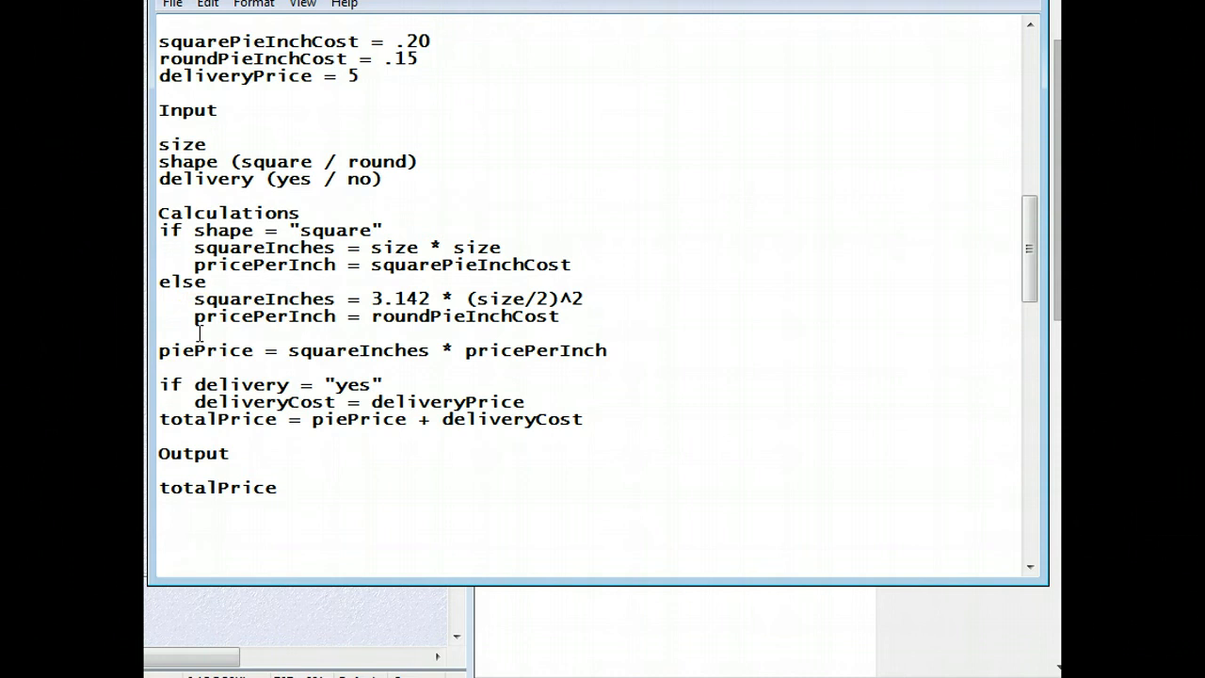
Add a colon to the Input heading and put 'Input:' on each input line.
{"action": "left_click", "coordinate": [219, 488]}
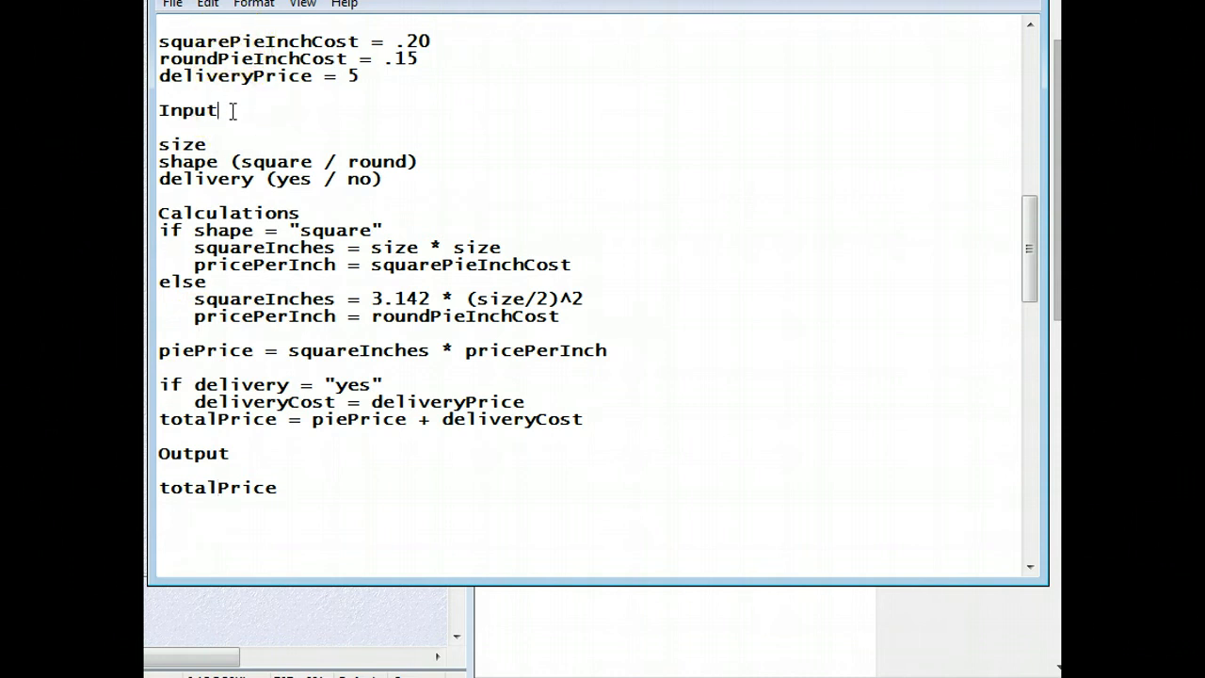
{"action": "type", "text": ": size"}
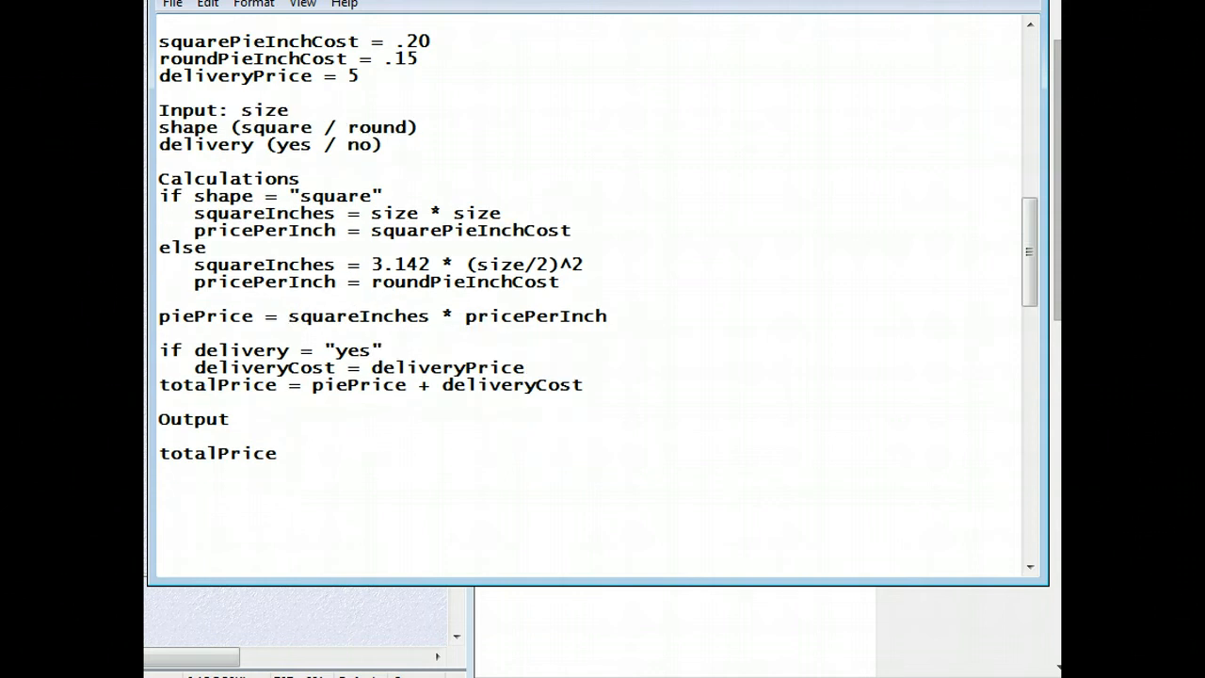
{"action": "double_click", "coordinate": [193, 110]}
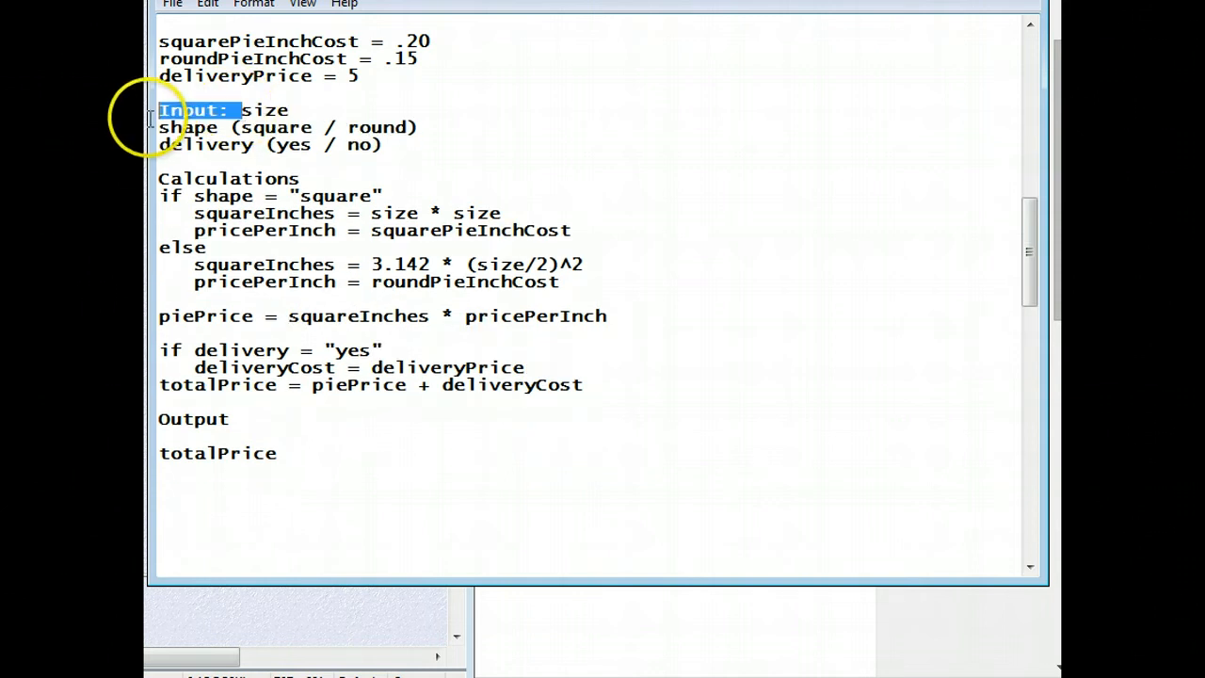
{"action": "mouse_move", "coordinate": [162, 139]}
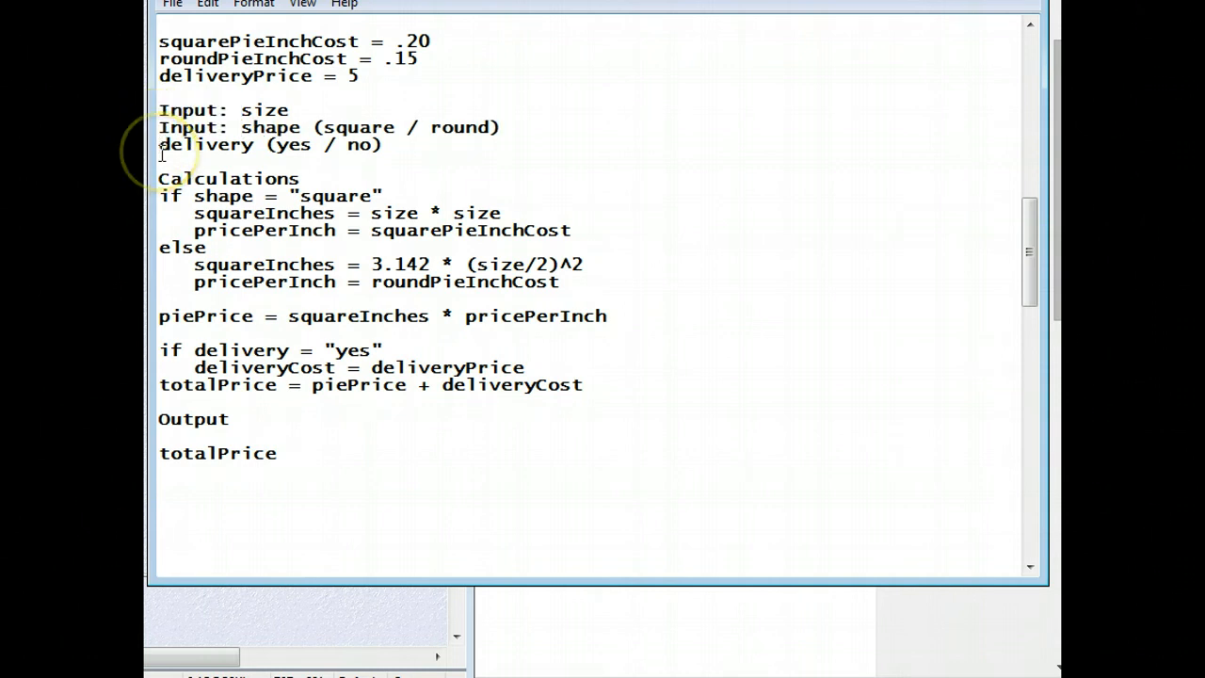
{"action": "type", "text": "Input:"}
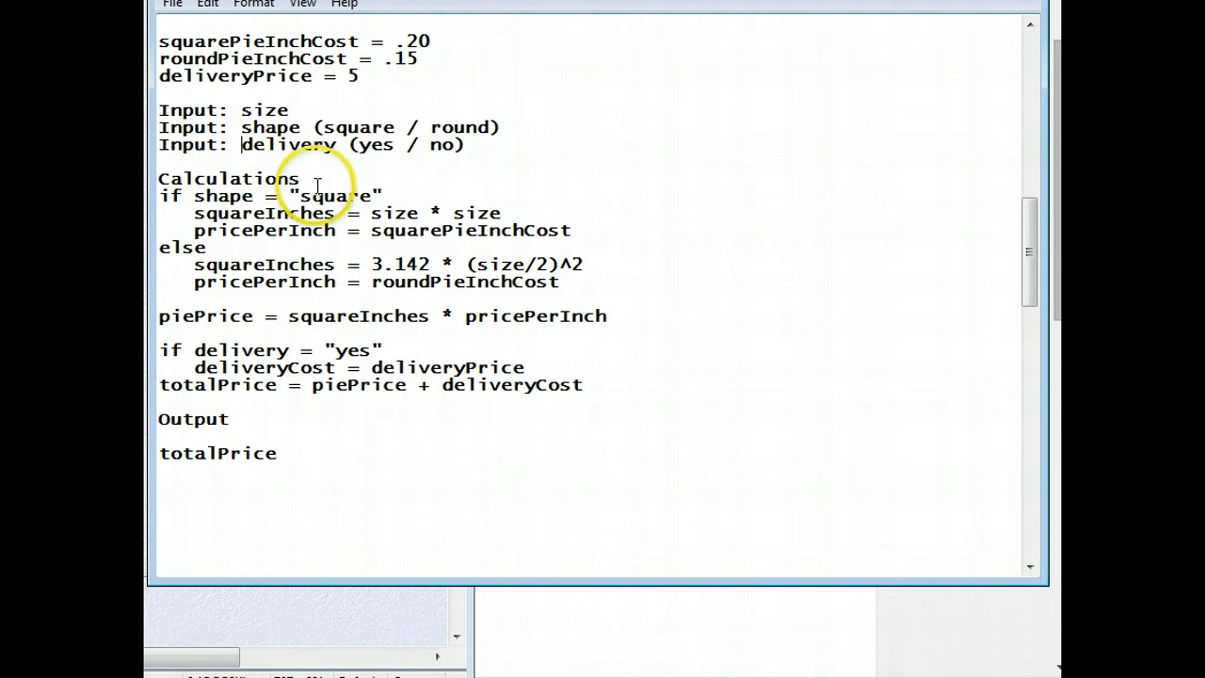
Delete the Calculations heading and combine the output into 'Output: totalPrice'.
{"action": "double_click", "coordinate": [229, 178]}
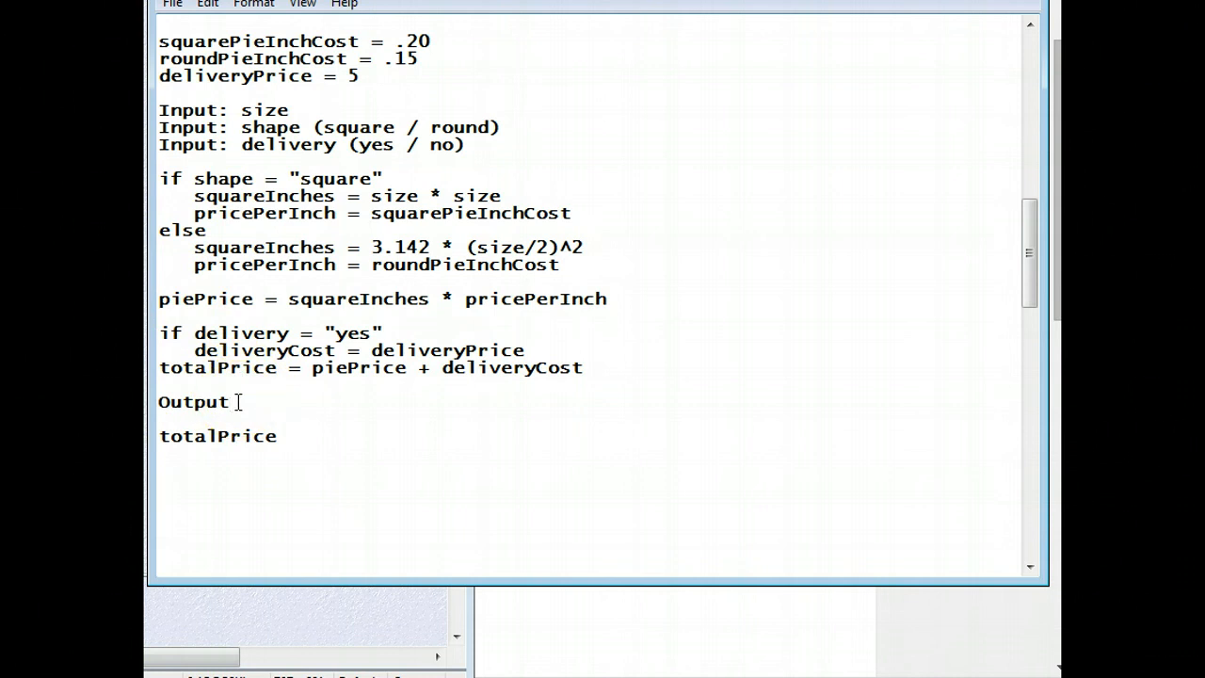
{"action": "type", "text": ": totalPrice"}
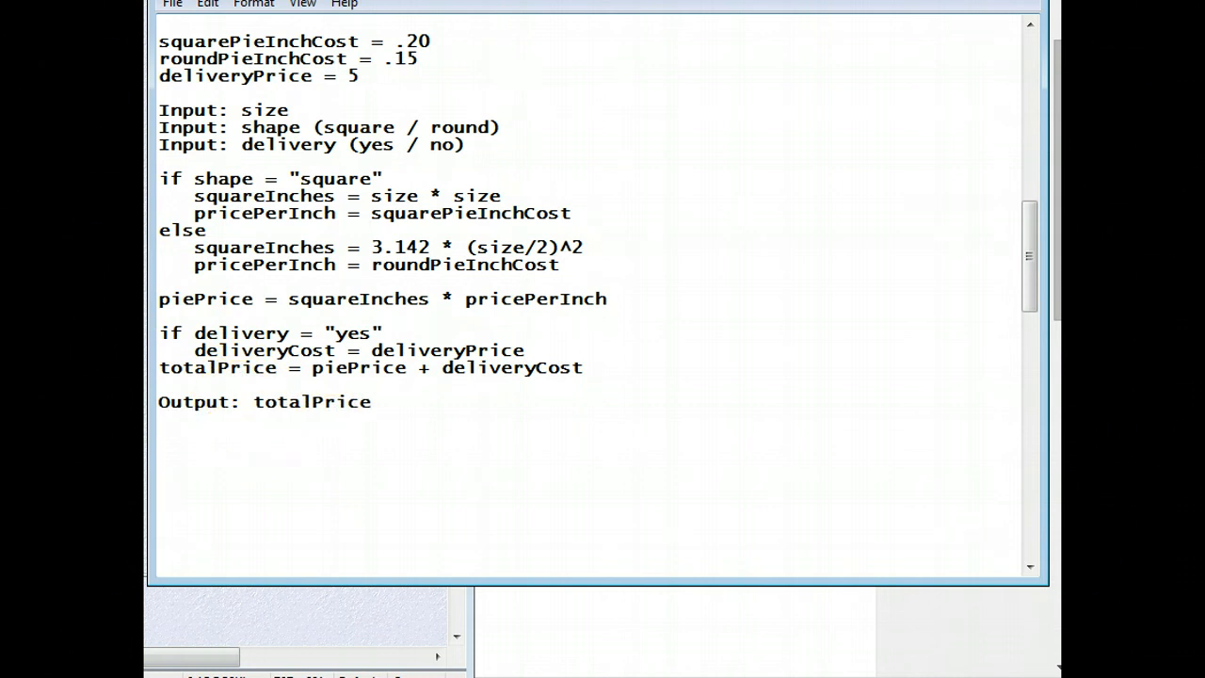
{"action": "left_click", "coordinate": [251, 401]}
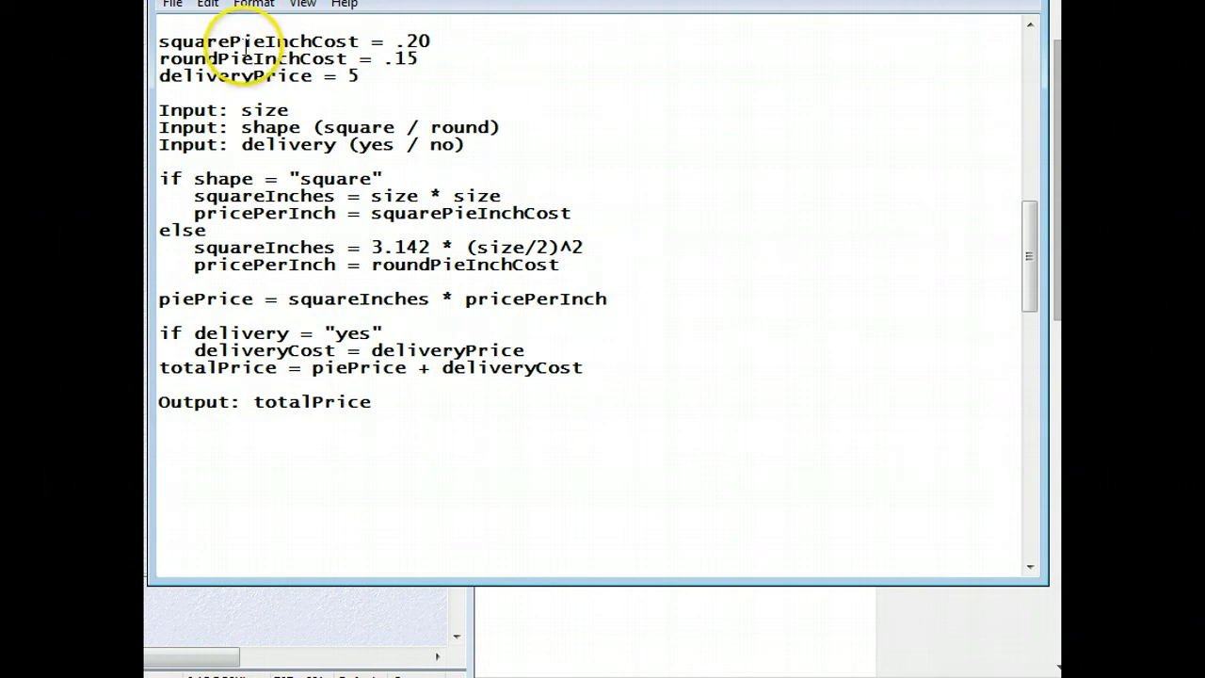
{"action": "left_click", "coordinate": [243, 401]}
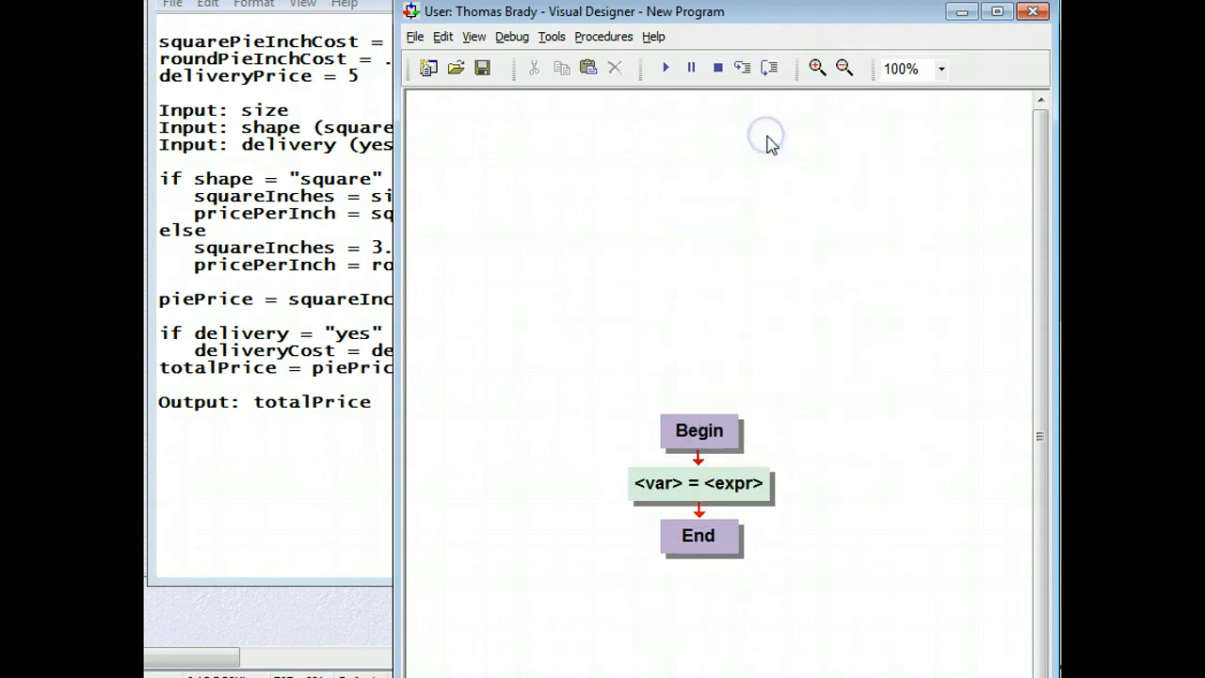
Copy squarePieInchCost from Notepad and open the empty assignment block in Visual Logic.
{"action": "double_click", "coordinate": [697, 484]}
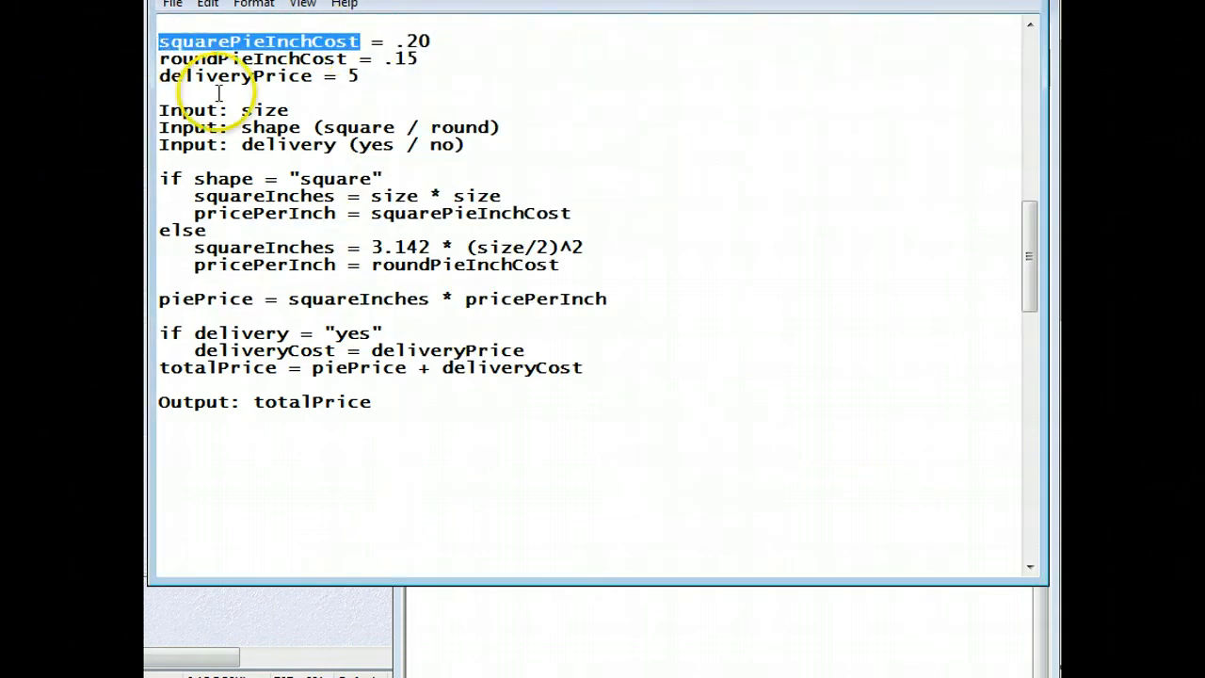
{"action": "mouse_move", "coordinate": [1053, 85]}
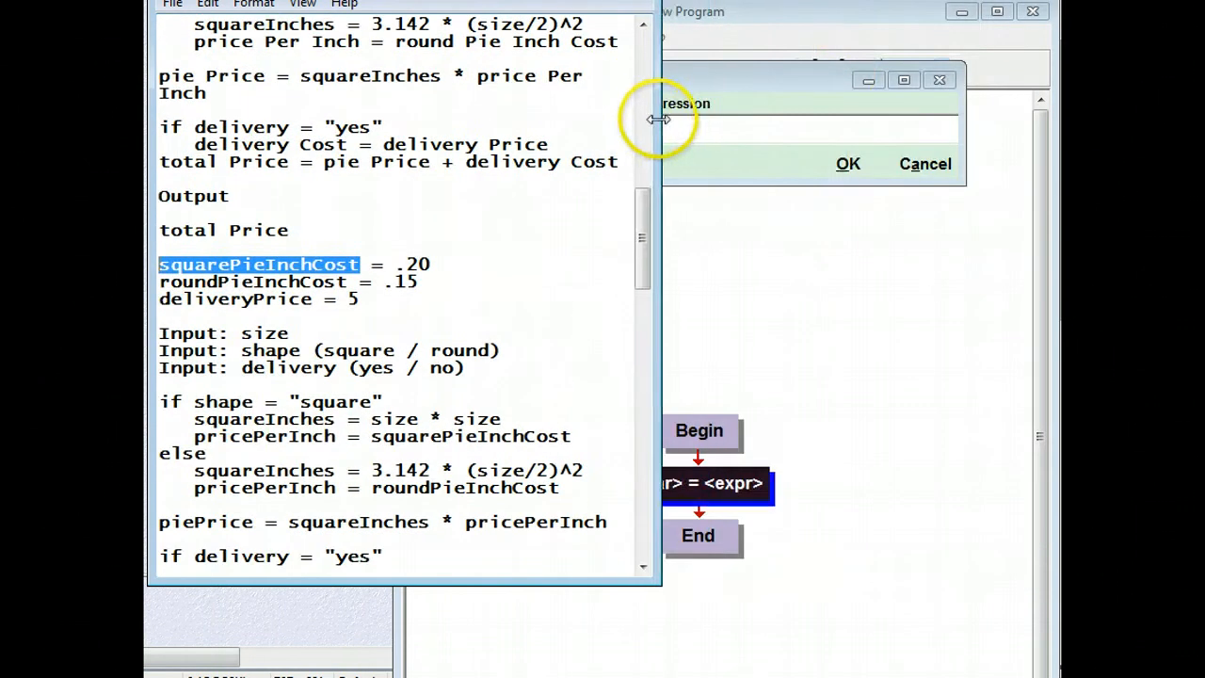
{"action": "scroll", "scroll_direction": "down", "scroll_amount": 3}
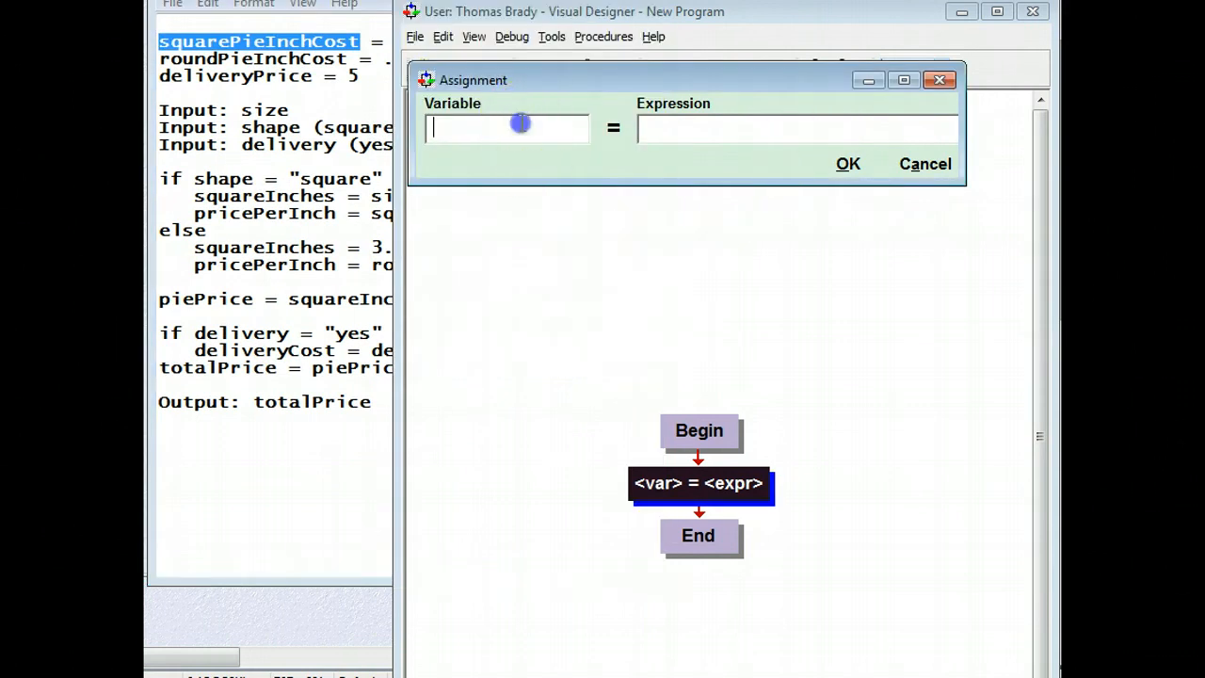
Fill the first assignment as squarePieInchCost = .20 and confirm it.
{"action": "type", "text": "st"}
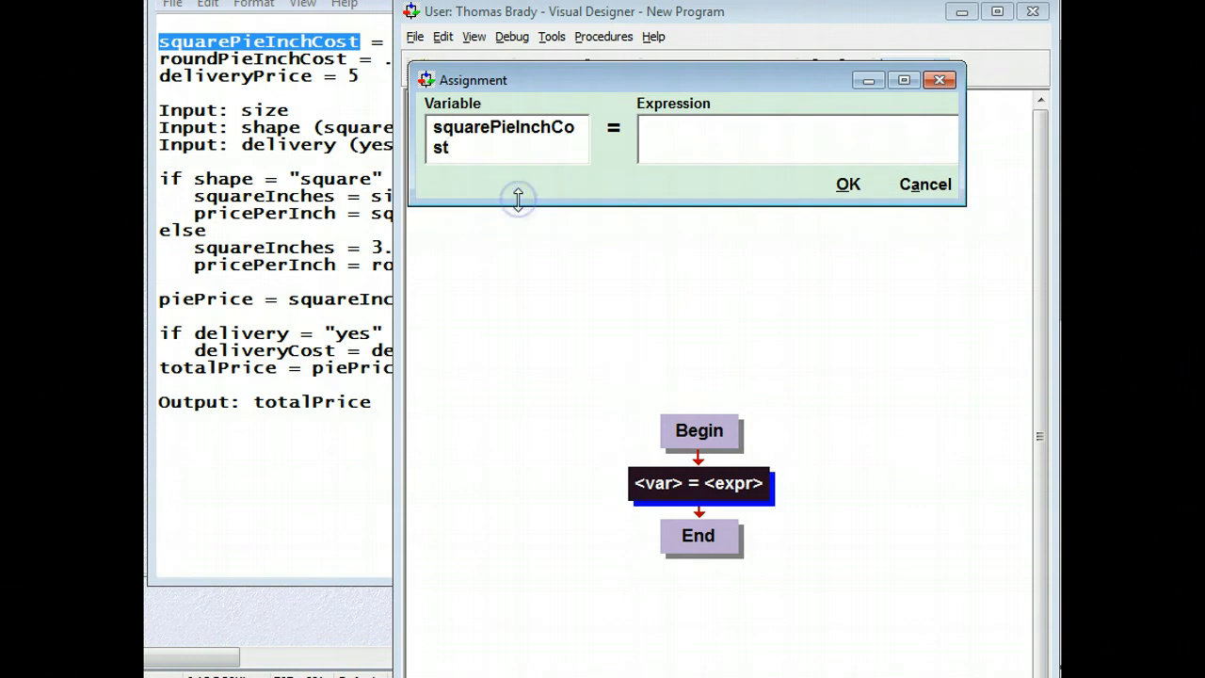
{"action": "mouse_move", "coordinate": [535, 66]}
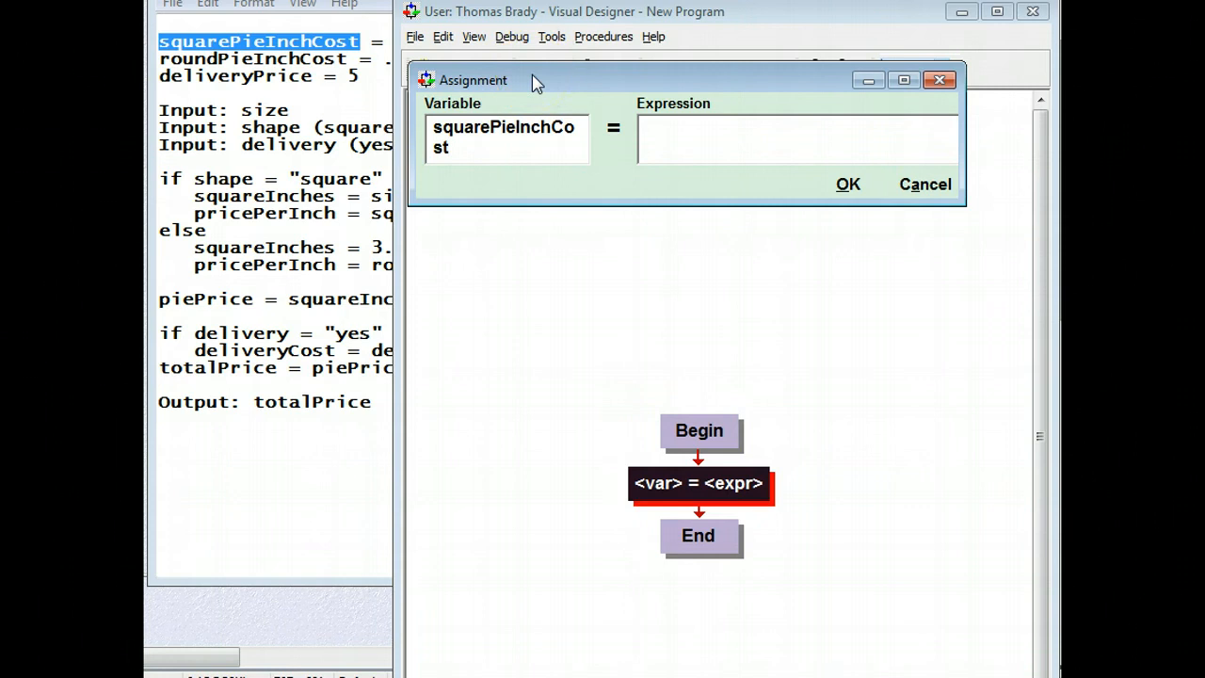
{"action": "mouse_move", "coordinate": [511, 193]}
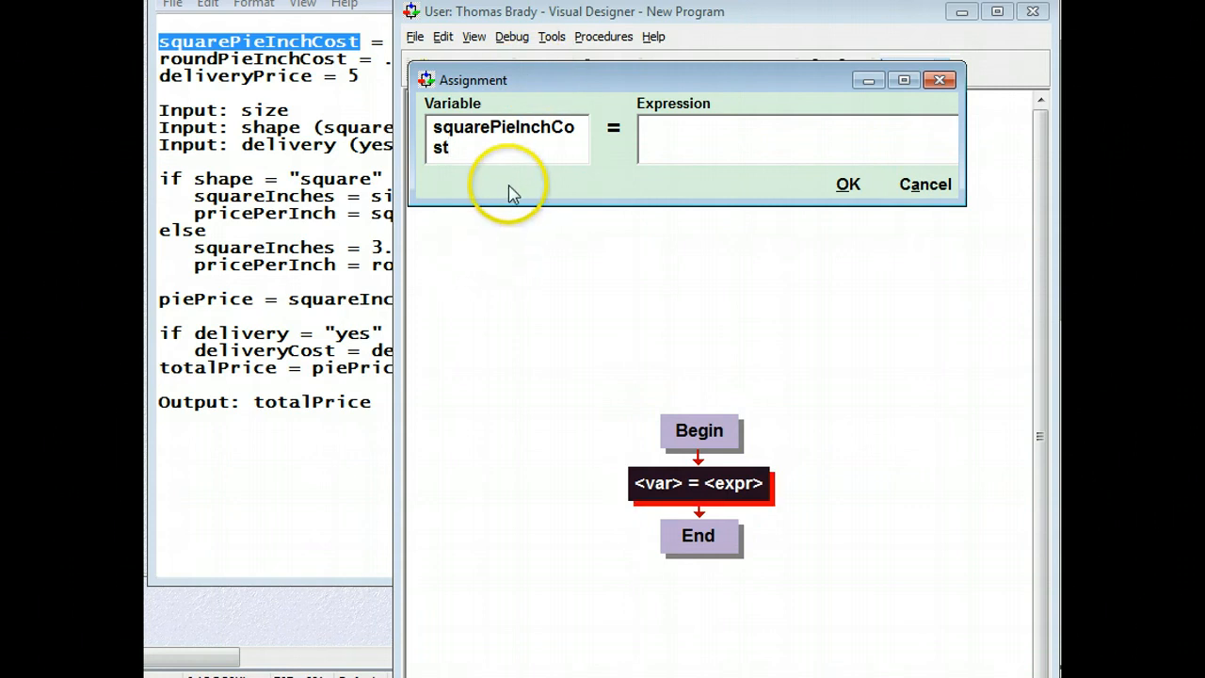
{"action": "mouse_move", "coordinate": [551, 37]}
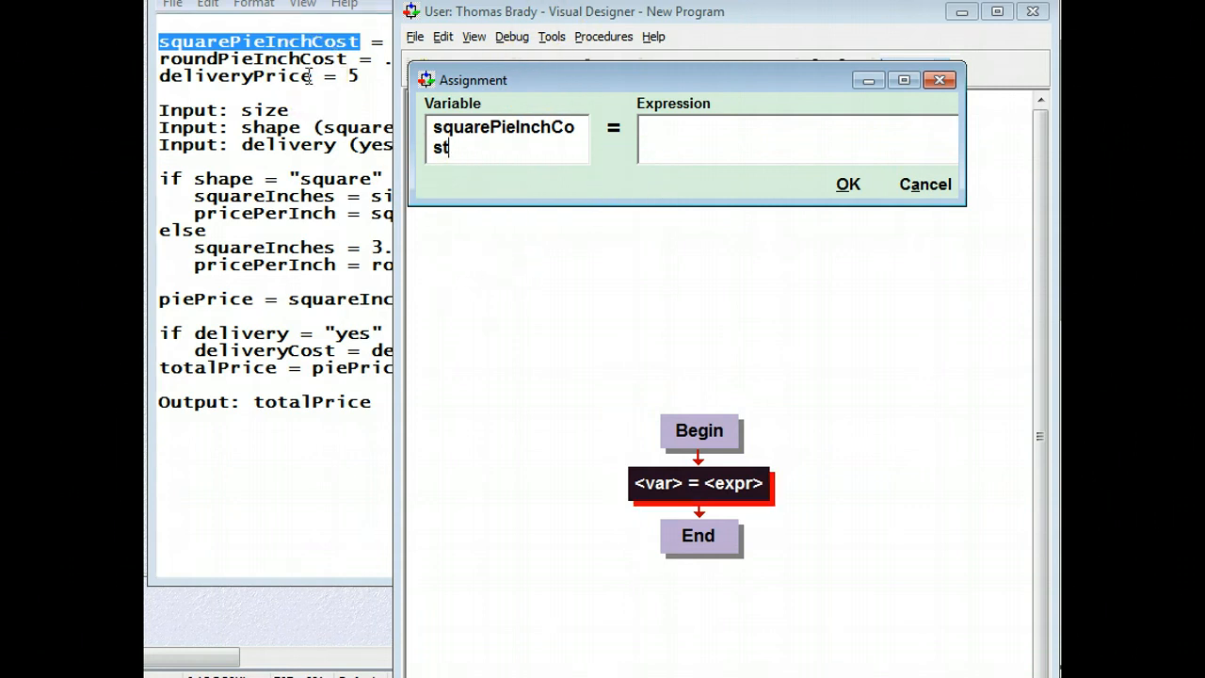
{"action": "mouse_move", "coordinate": [404, 135]}
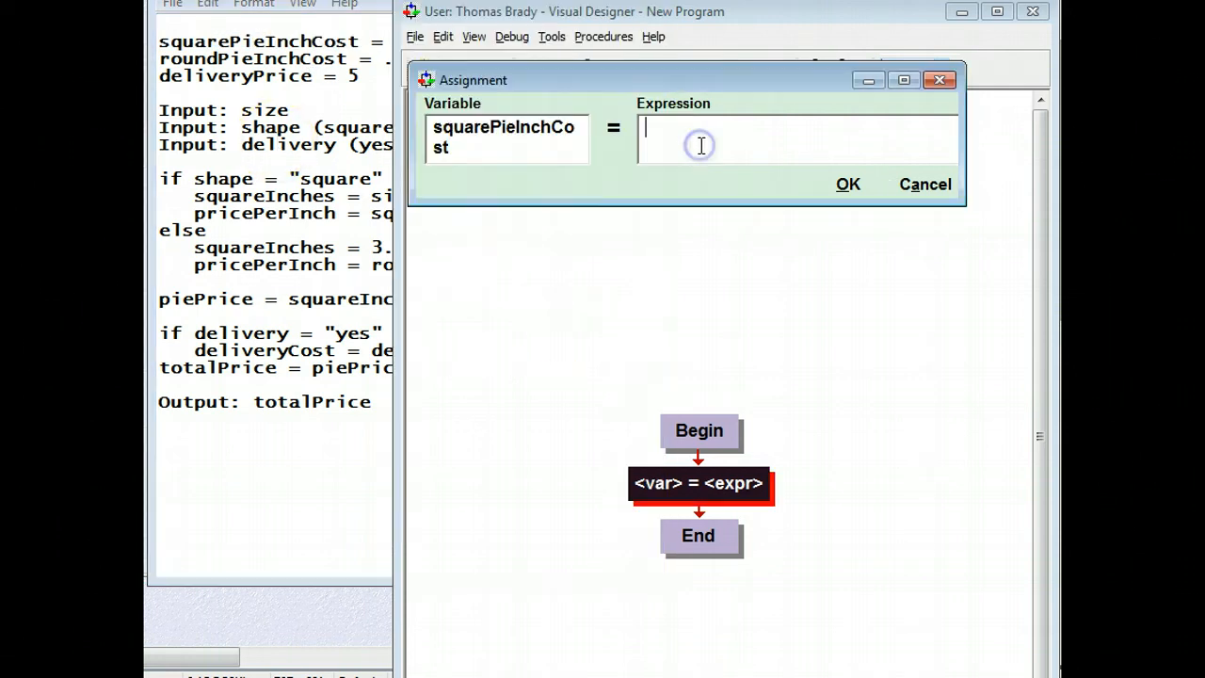
{"action": "type", "text": ".2"}
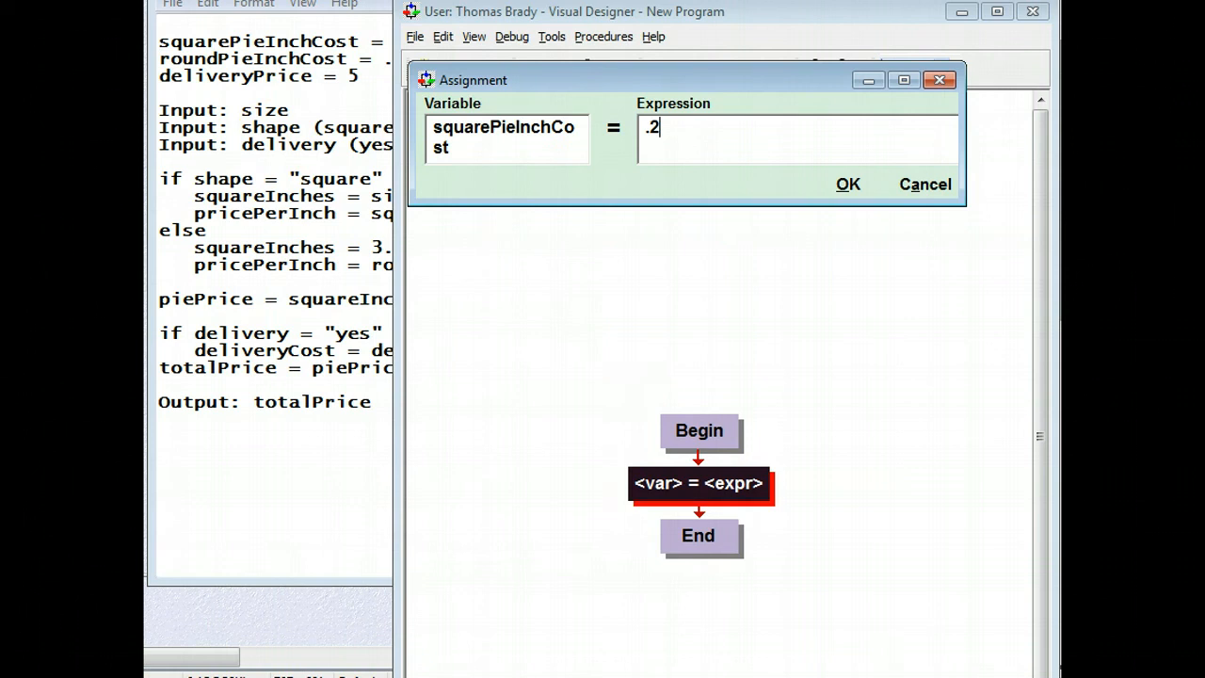
{"action": "type", "text": "0"}
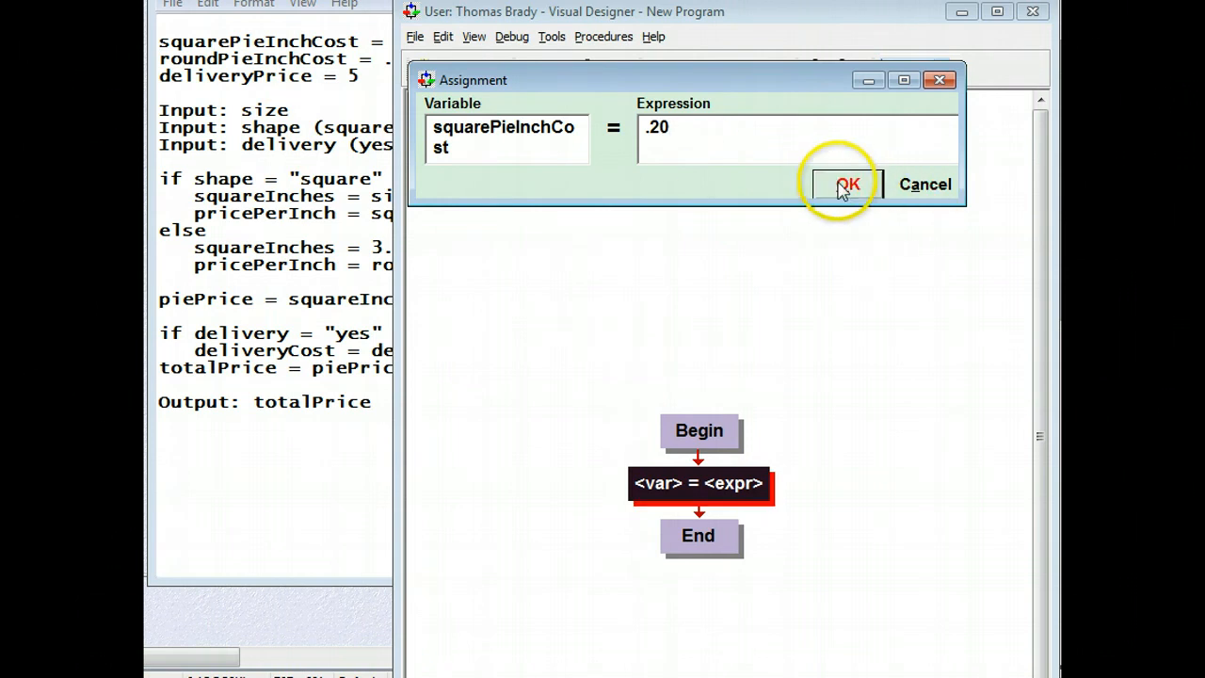
{"action": "left_click", "coordinate": [847, 184]}
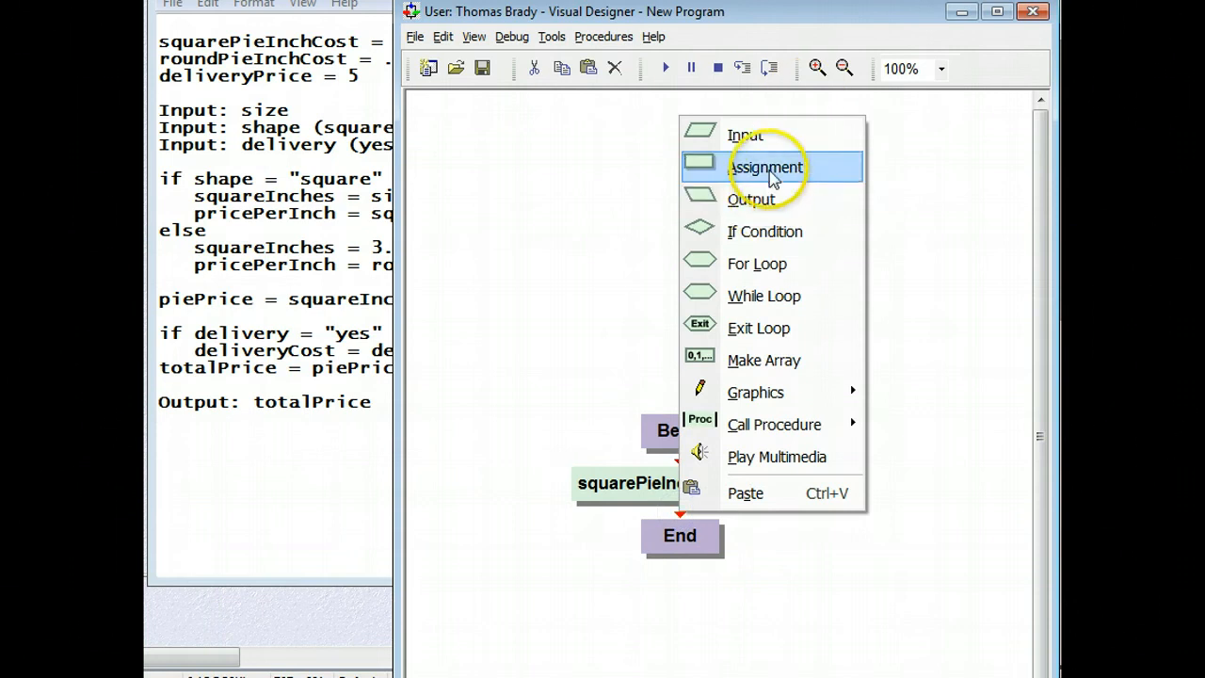
Add an assignment setting roundPieInchCost to .15.
{"action": "left_click", "coordinate": [765, 166]}
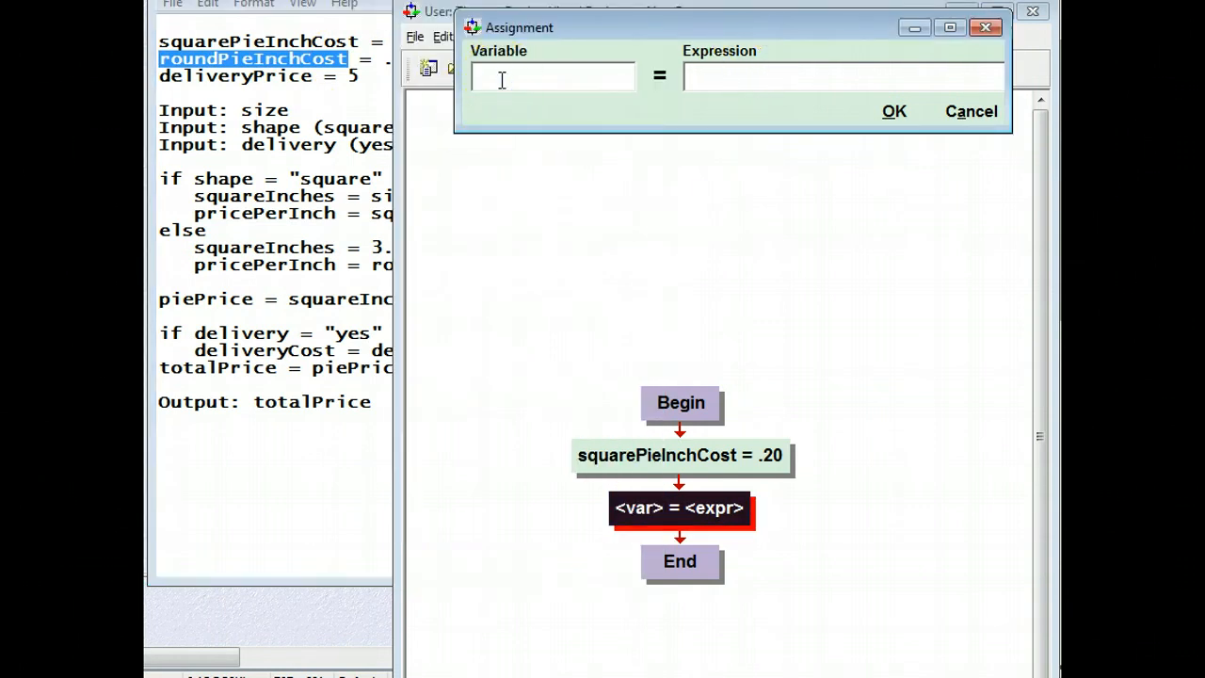
{"action": "type", "text": "roundPieInchCost"}
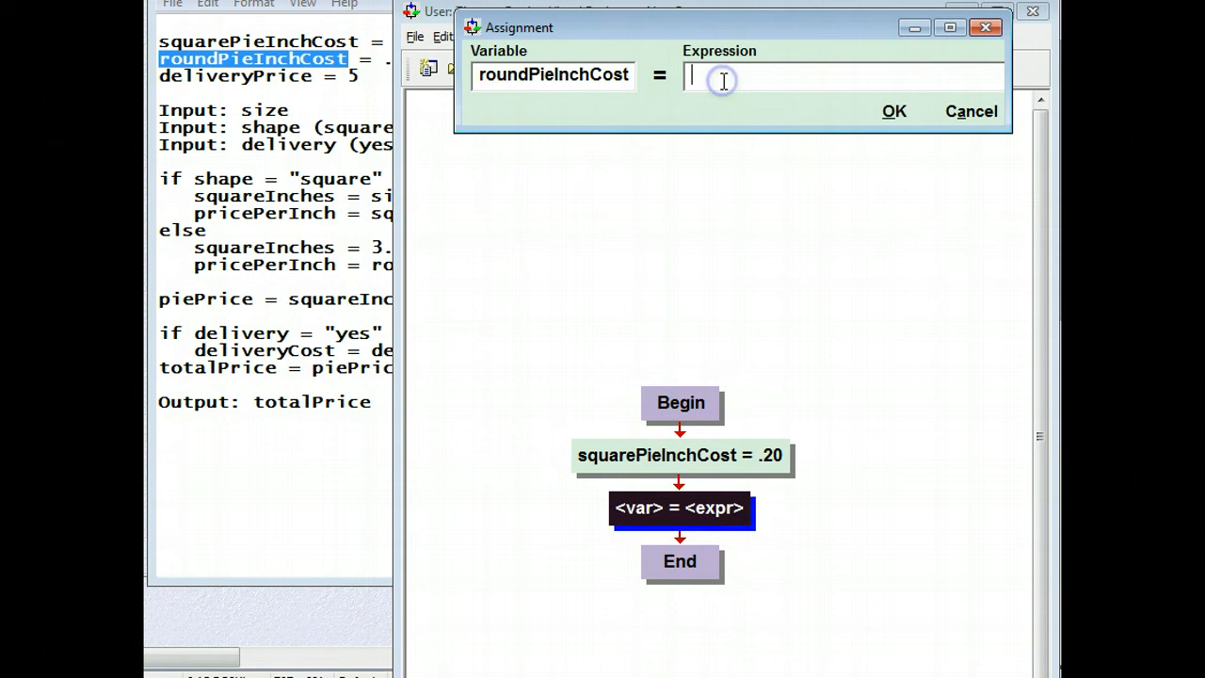
{"action": "type", "text": ".15"}
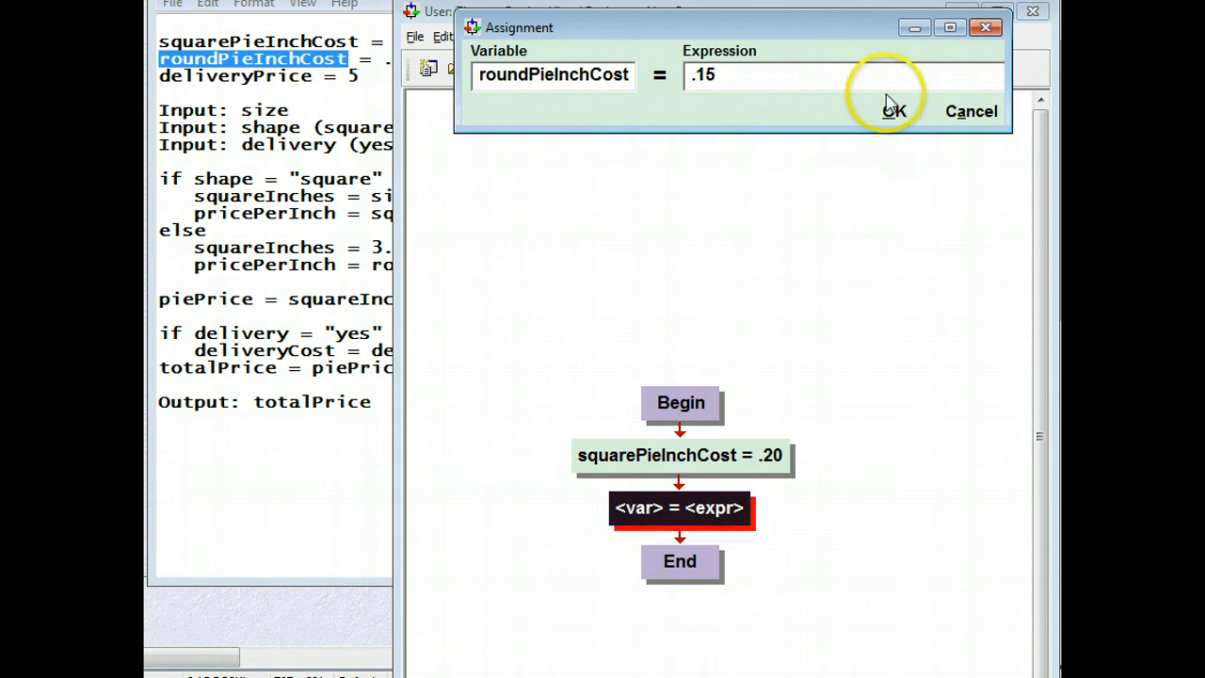
{"action": "left_click", "coordinate": [894, 110]}
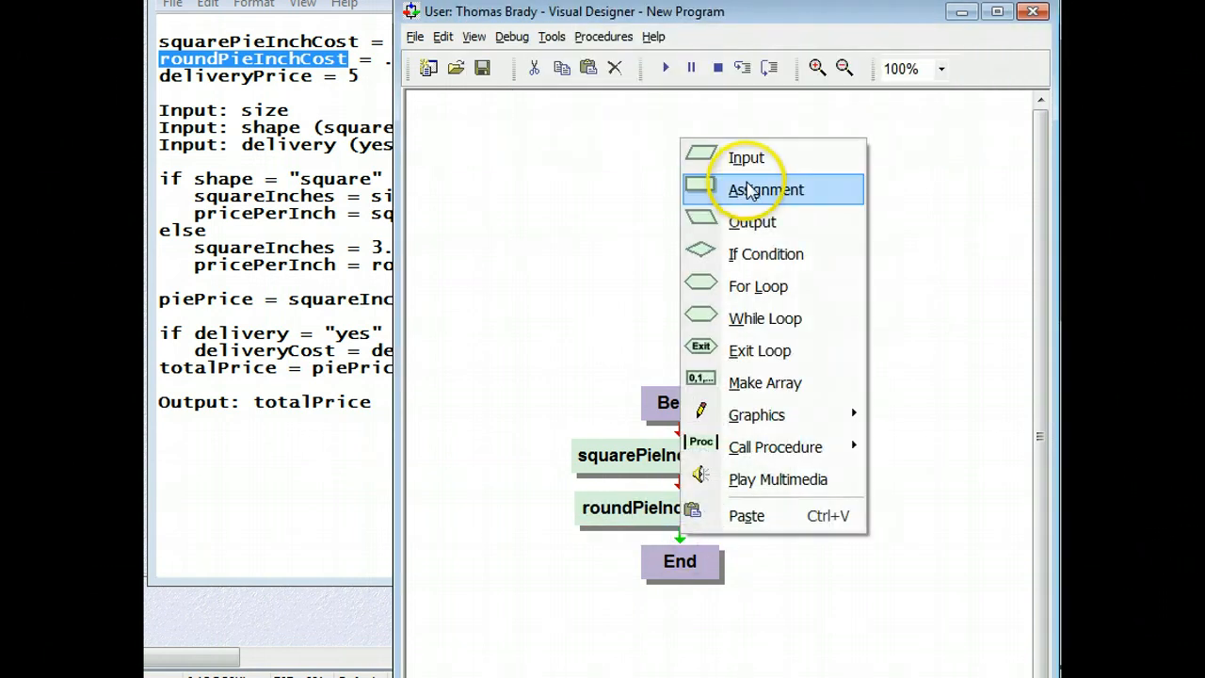
Add another assignment setting deliveryPrice to 5.
{"action": "left_click", "coordinate": [765, 189]}
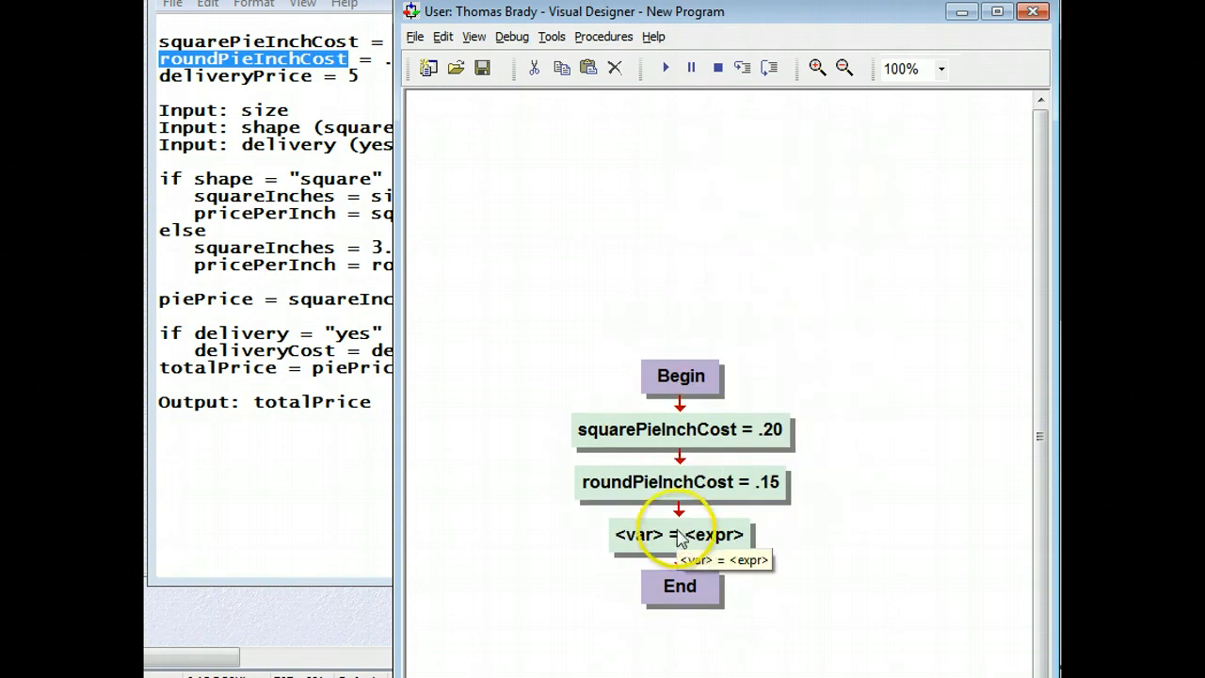
{"action": "double_click", "coordinate": [680, 534]}
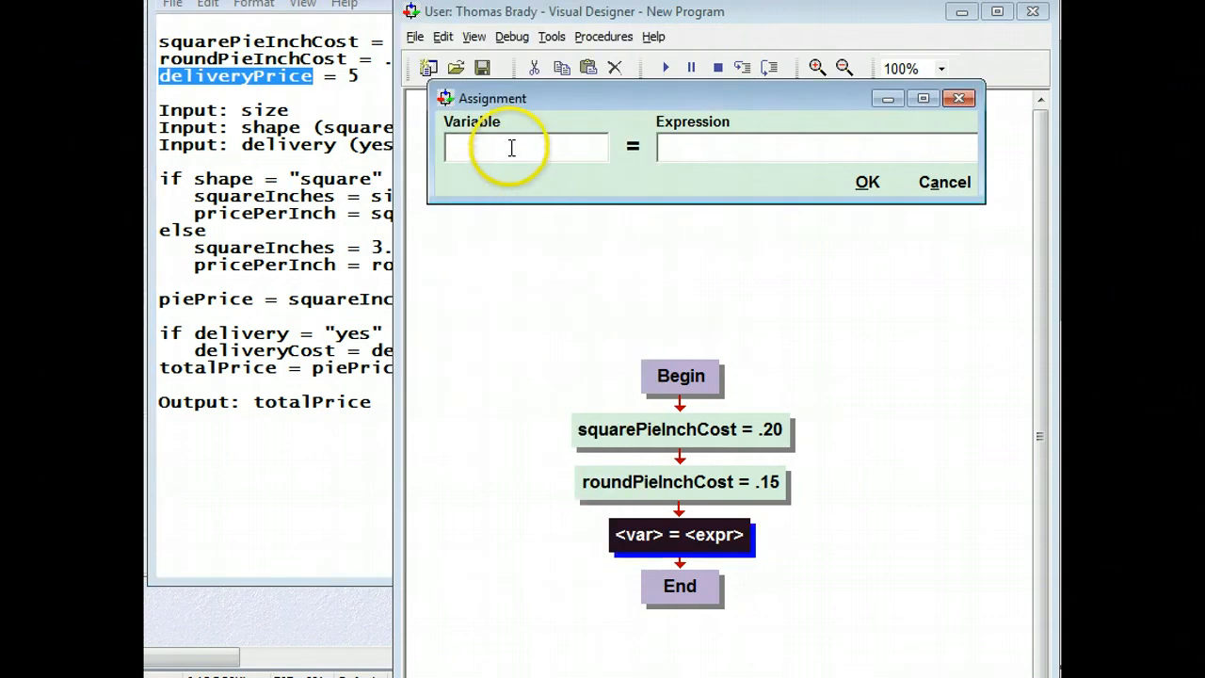
{"action": "type", "text": "deliveryPrice"}
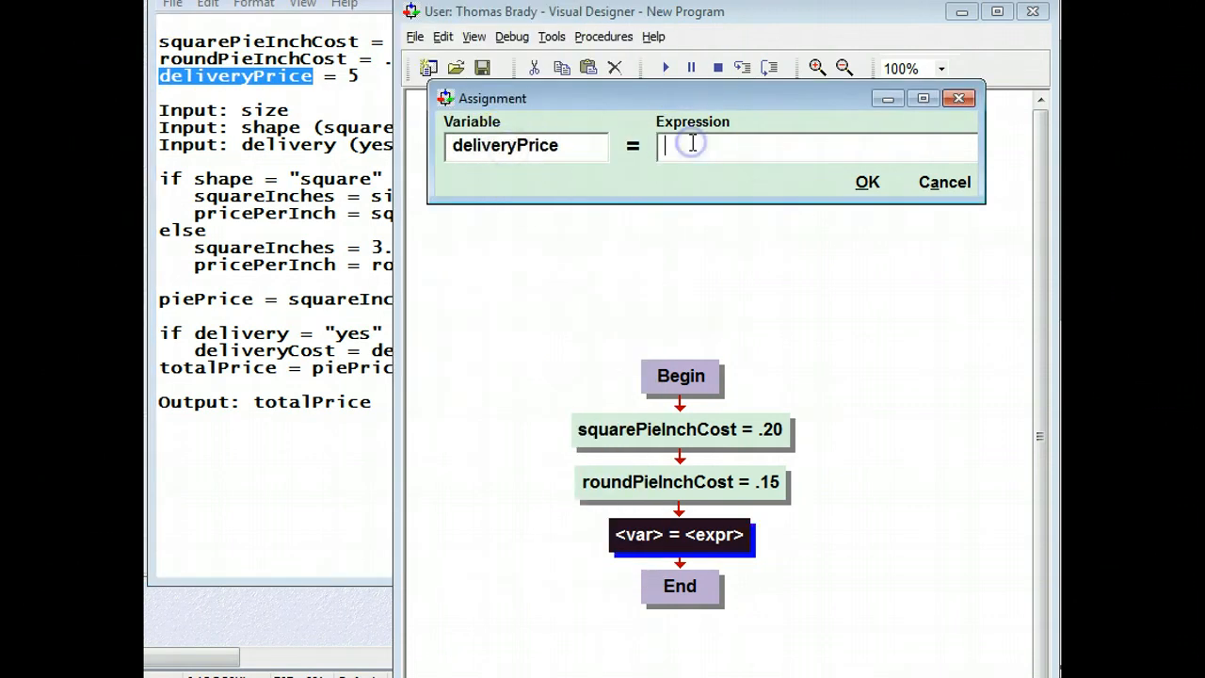
{"action": "type", "text": "5"}
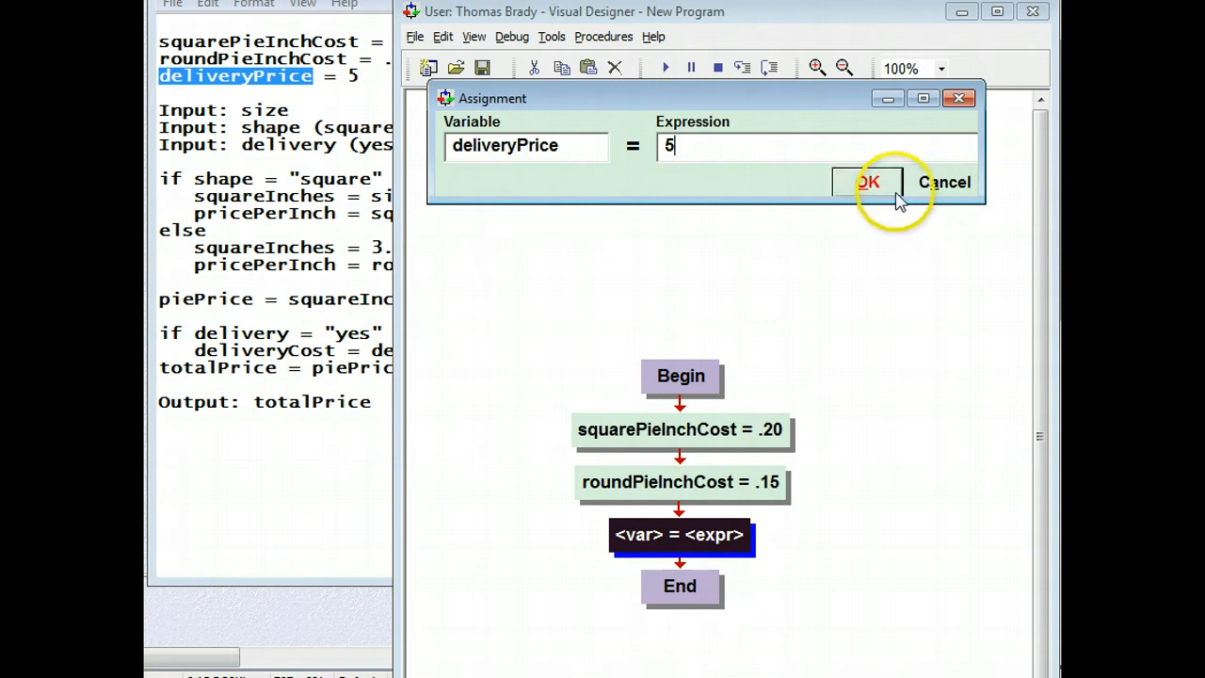
{"action": "left_click", "coordinate": [868, 182]}
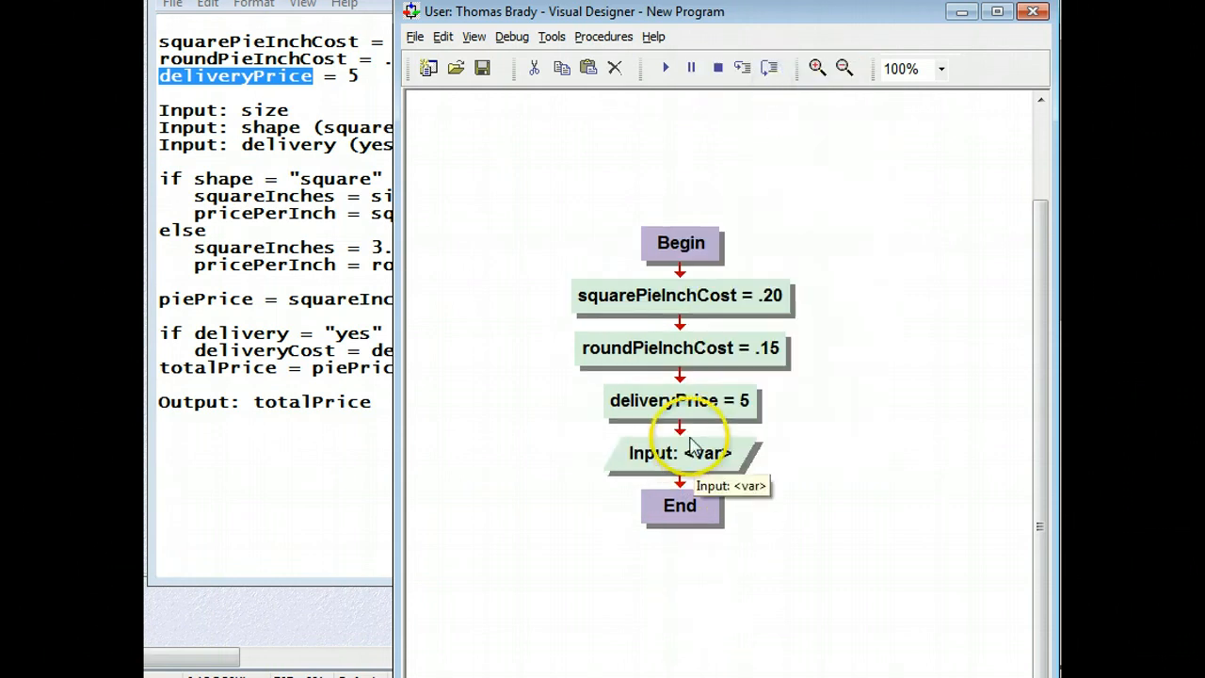
Make the first input read size with the prompt "How many inches?".
{"action": "double_click", "coordinate": [678, 453]}
{"action": "type", "text": "size"}
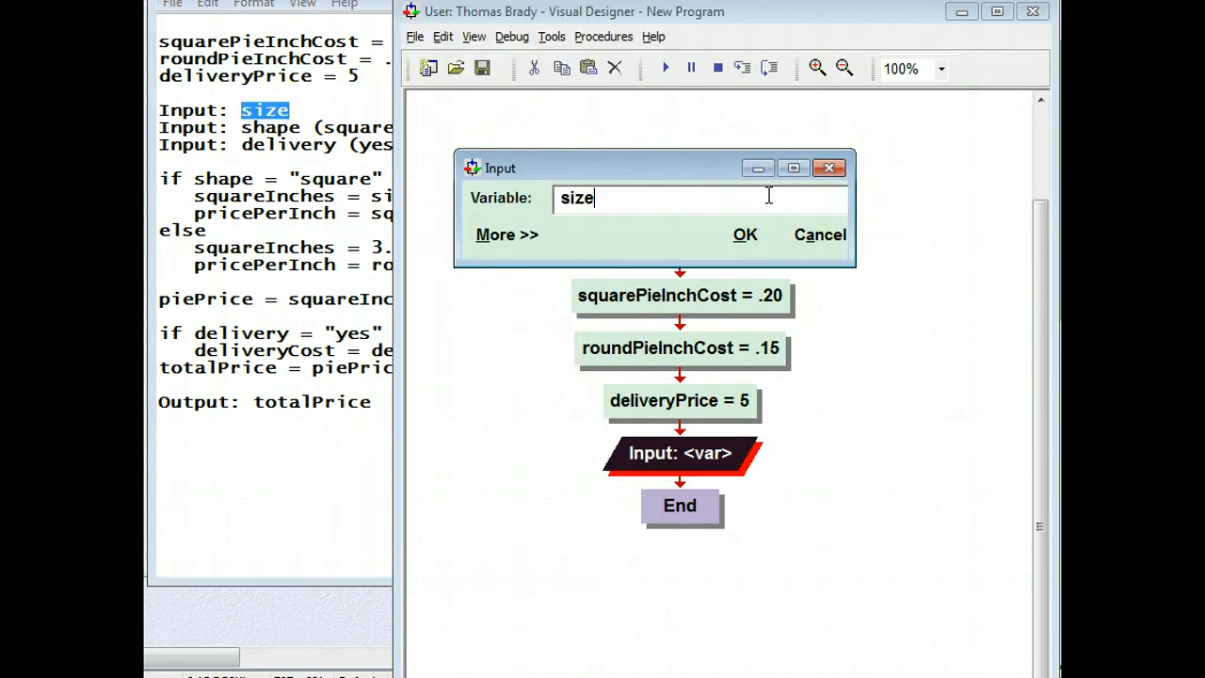
{"action": "left_click", "coordinate": [506, 235]}
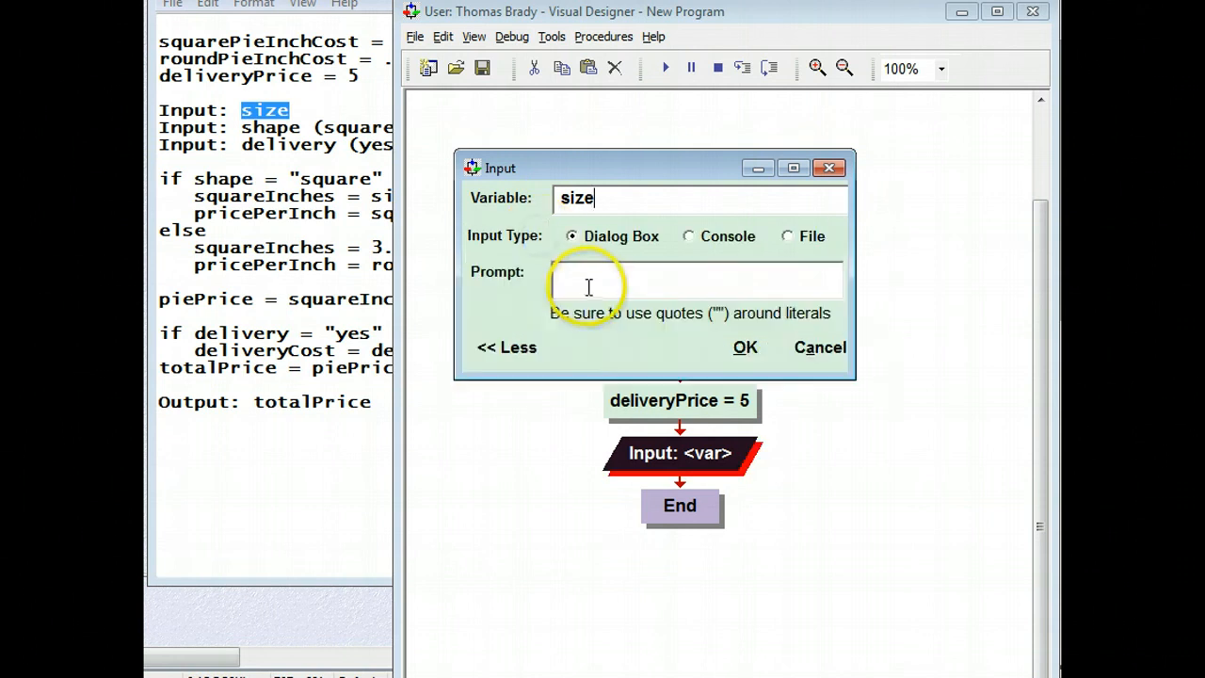
{"action": "left_click", "coordinate": [569, 276]}
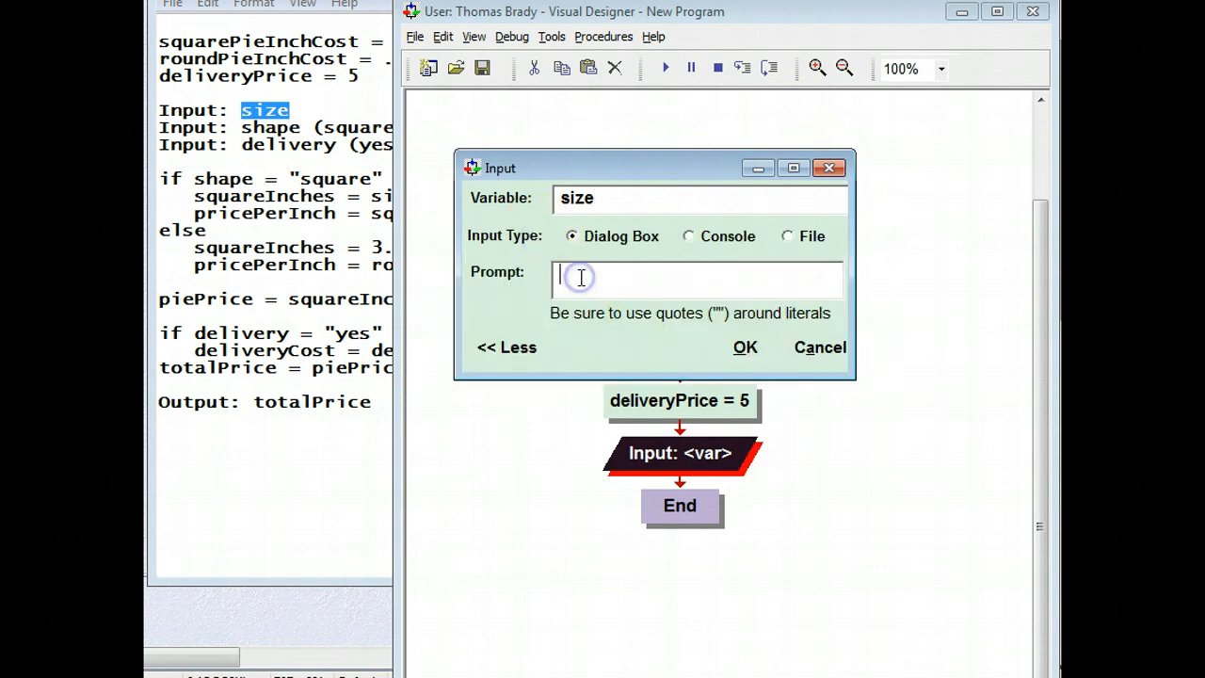
{"action": "type", "text": "\"How man"}
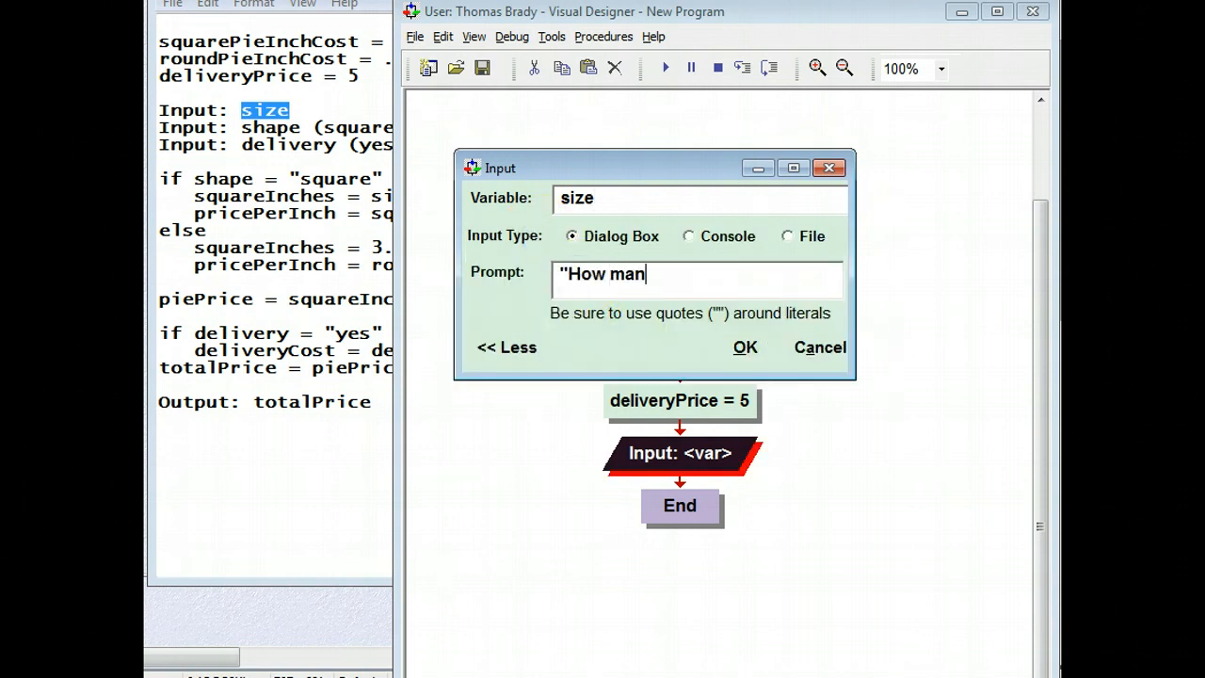
{"action": "type", "text": "y inch"}
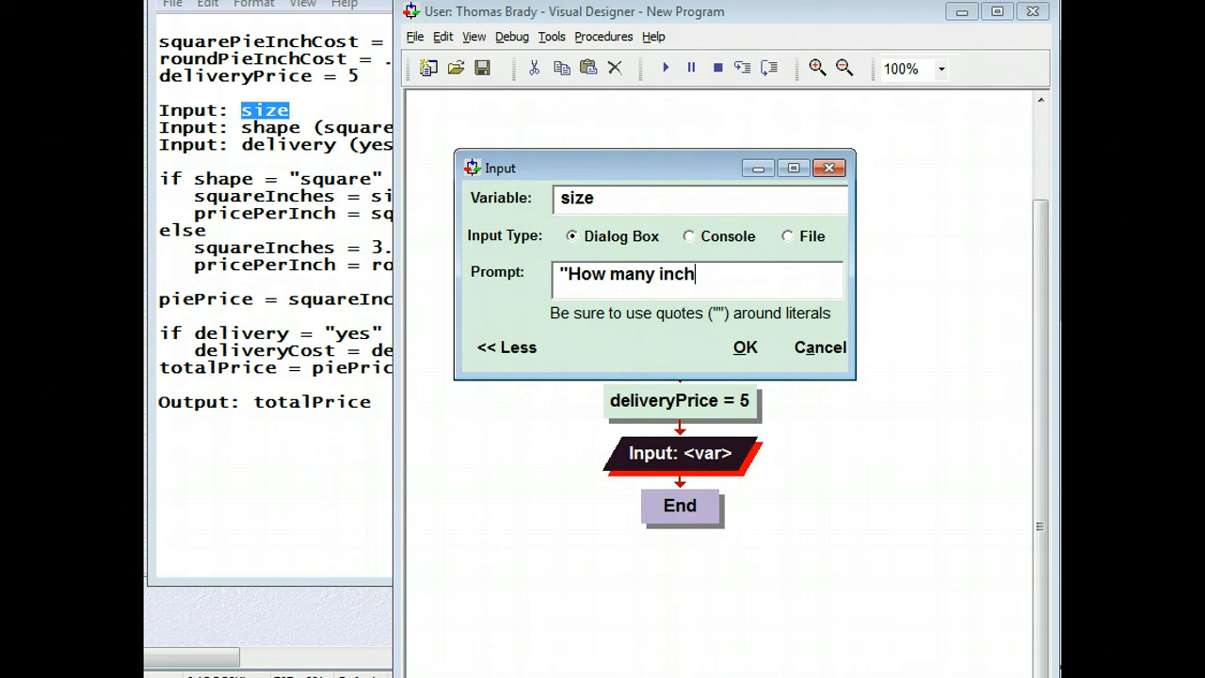
{"action": "type", "text": "es??"}
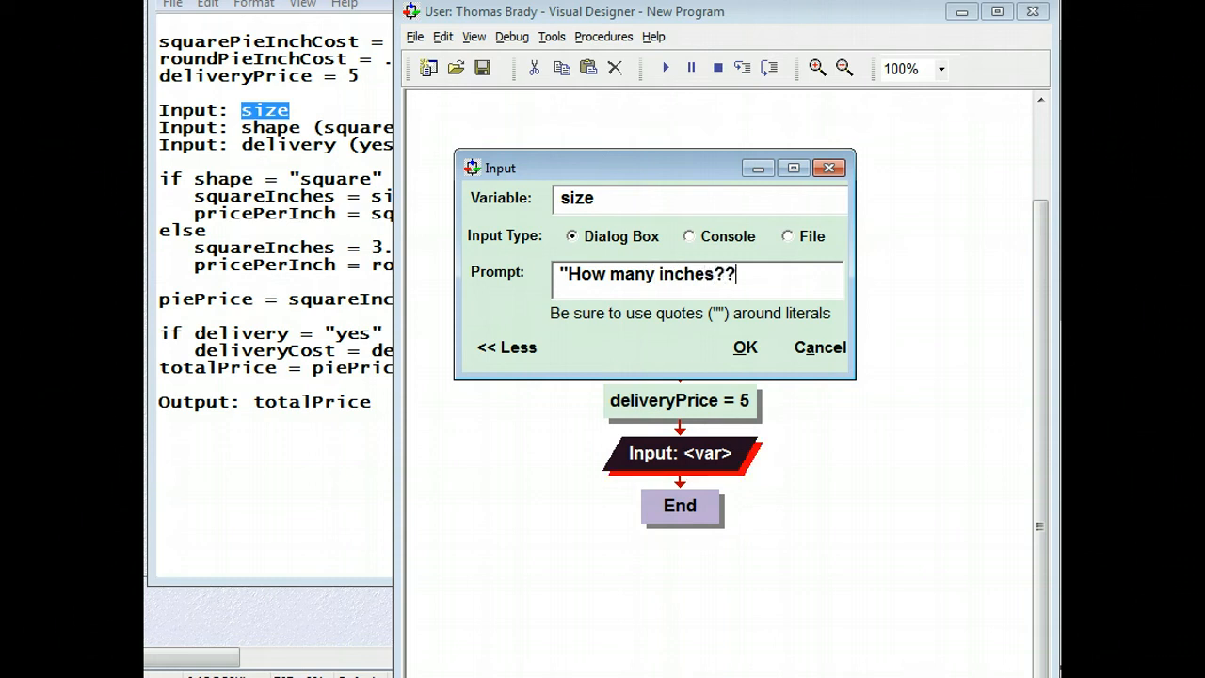
{"action": "key", "text": "Backspace"}
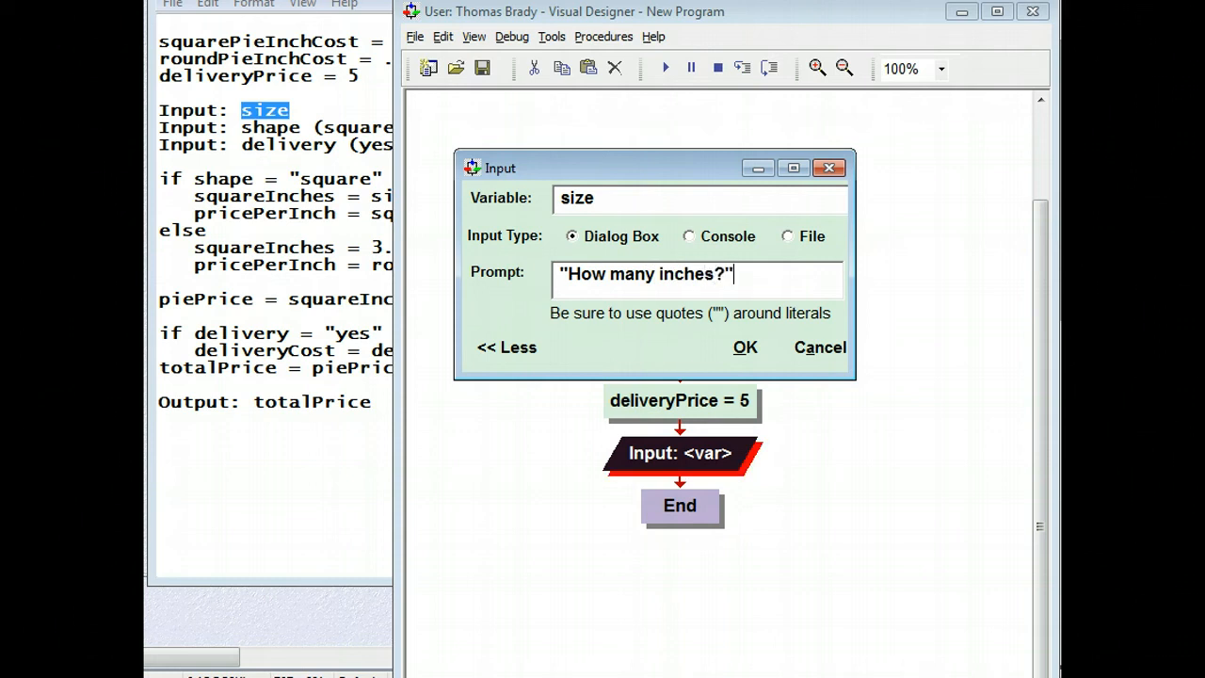
{"action": "left_click", "coordinate": [745, 347]}
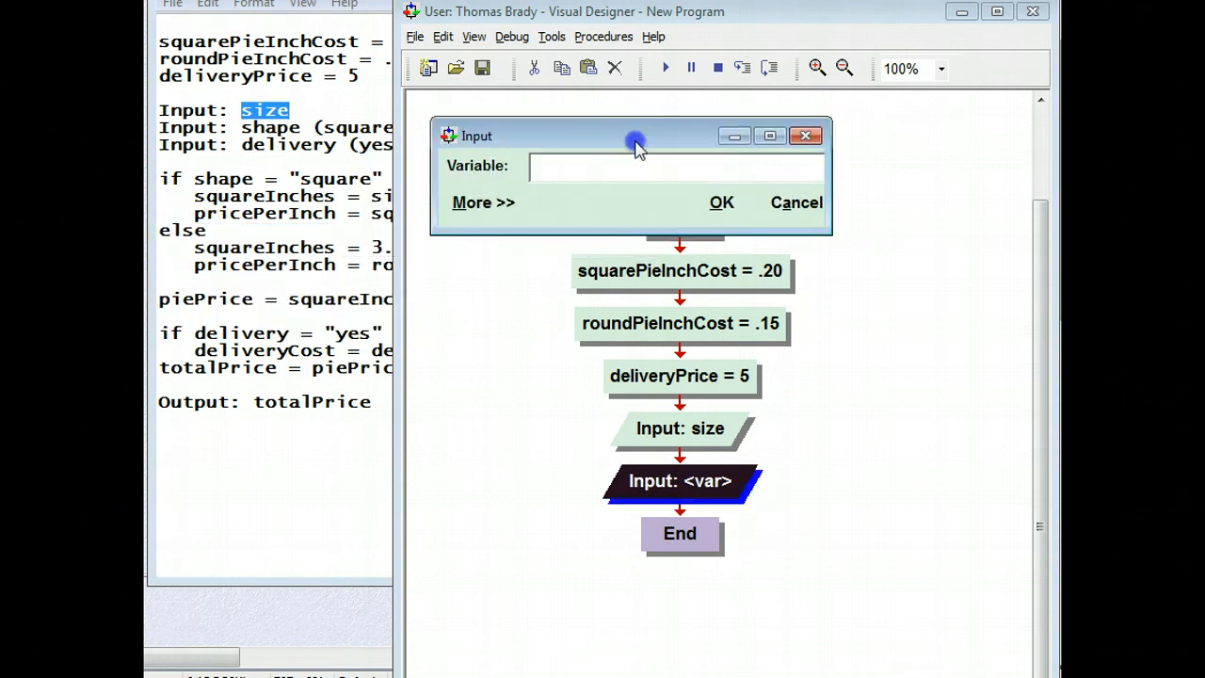
Set up a shape input with the prompt "What shape? square / round".
{"action": "type", "text": "sha"}
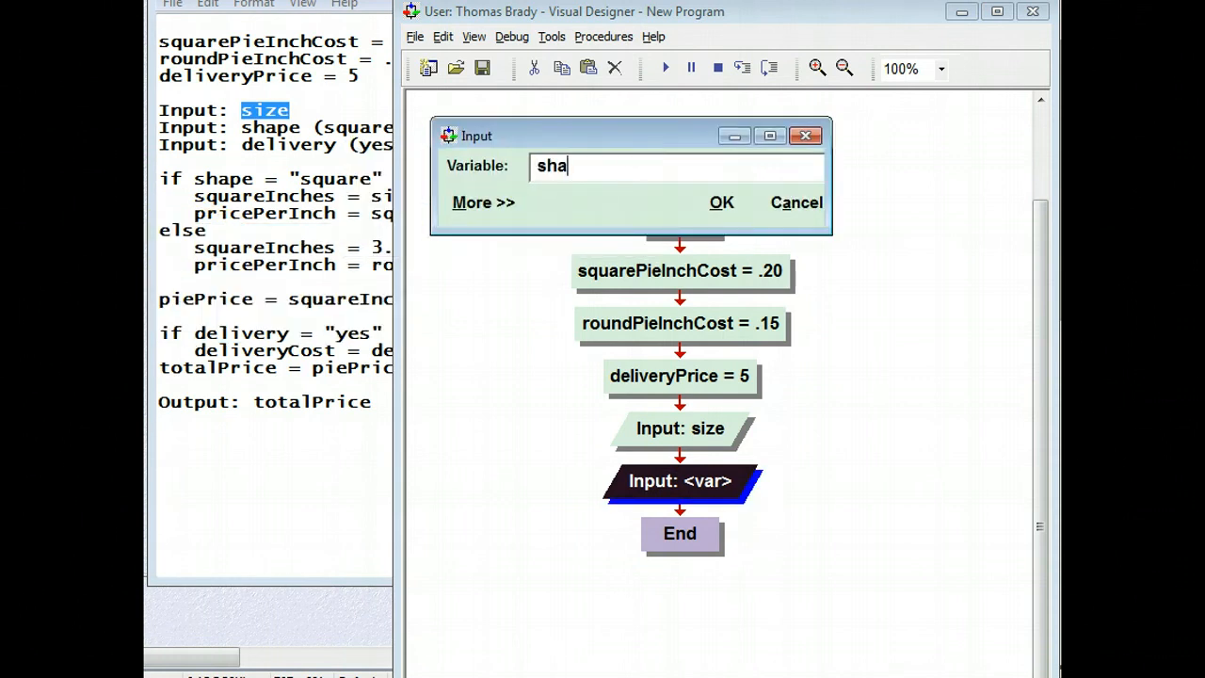
{"action": "left_click", "coordinate": [483, 202]}
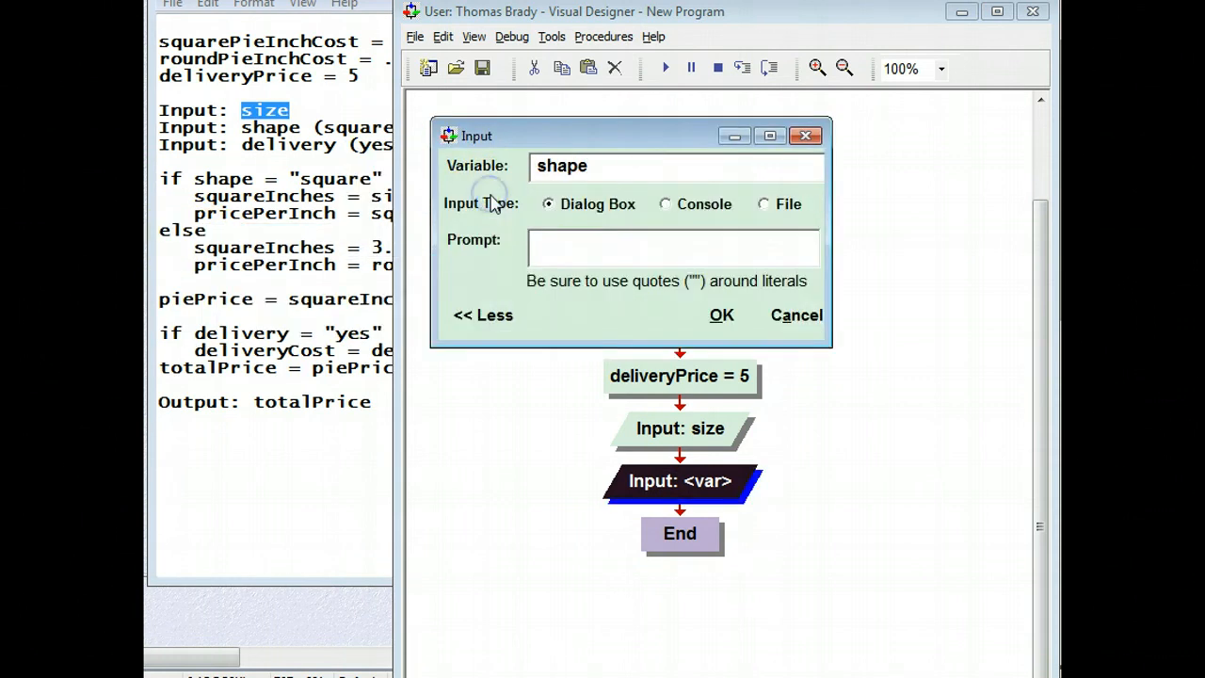
{"action": "type", "text": "\"\""}
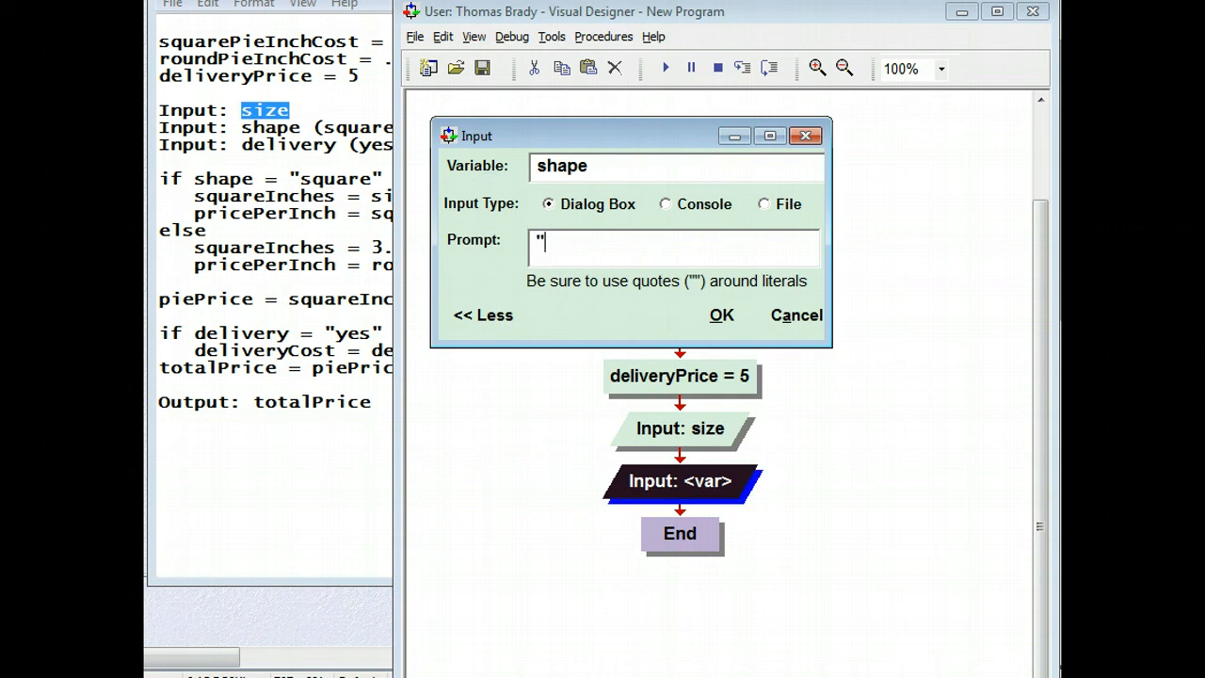
{"action": "type", "text": "What shape"}
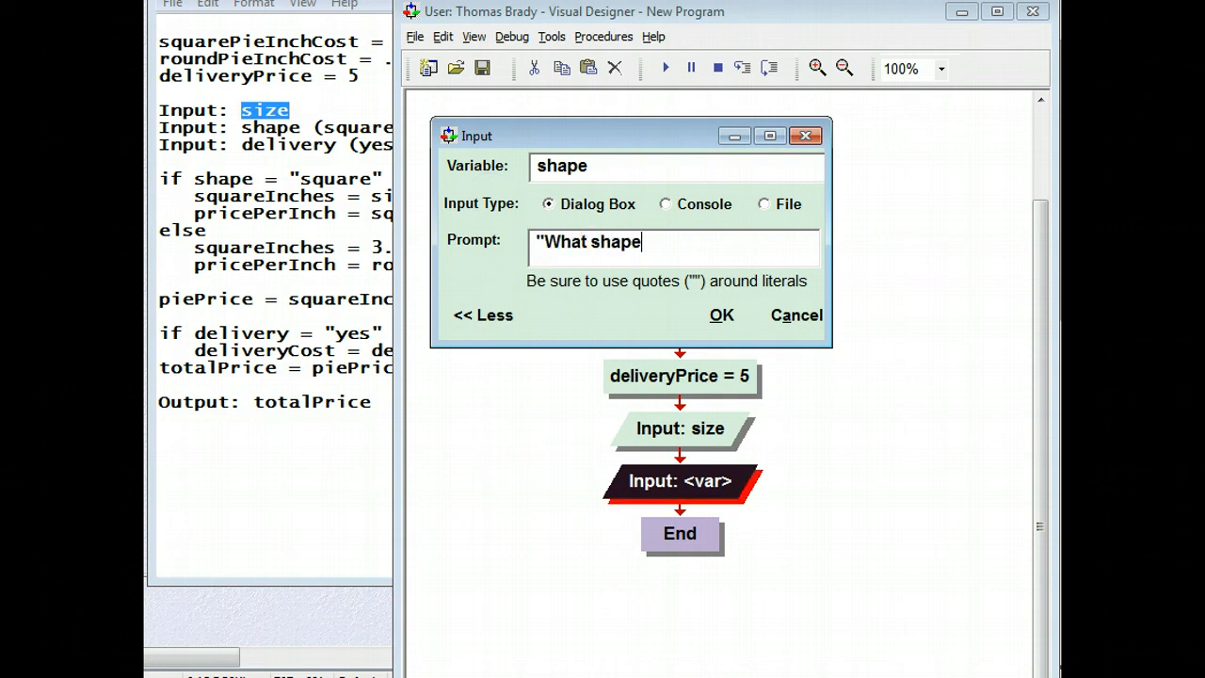
{"action": "type", "text": "?\""}
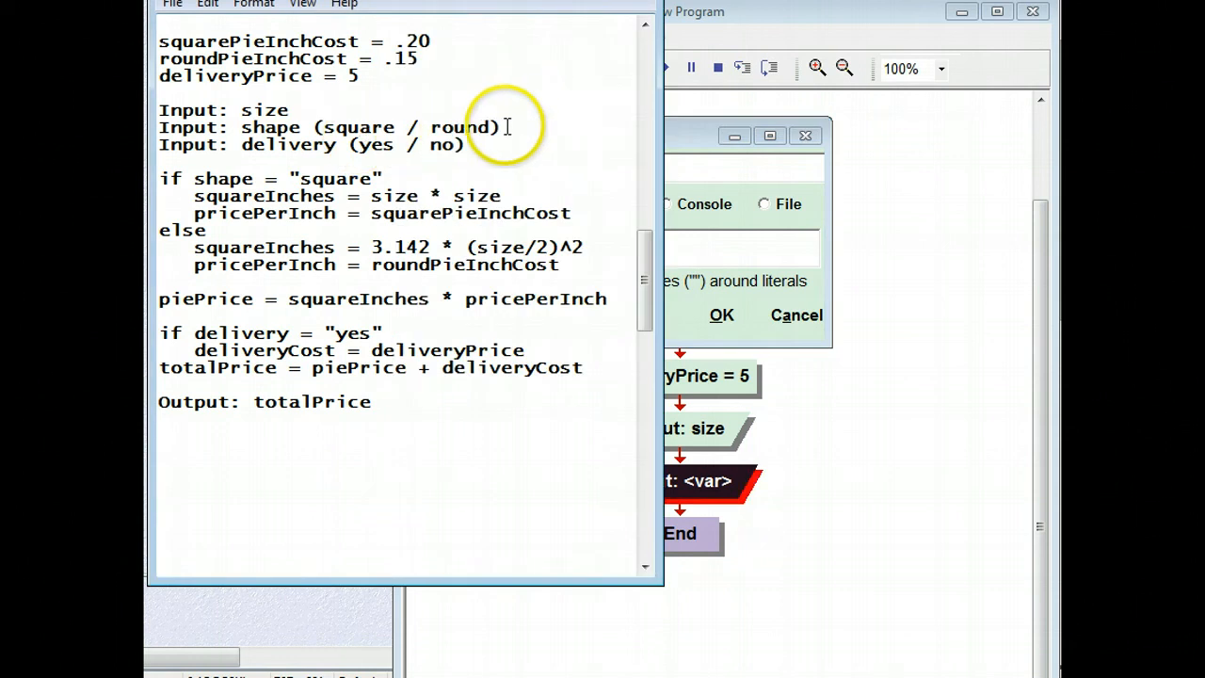
{"action": "left_click_drag", "start_coordinate": [325, 127], "coordinate": [494, 127]}
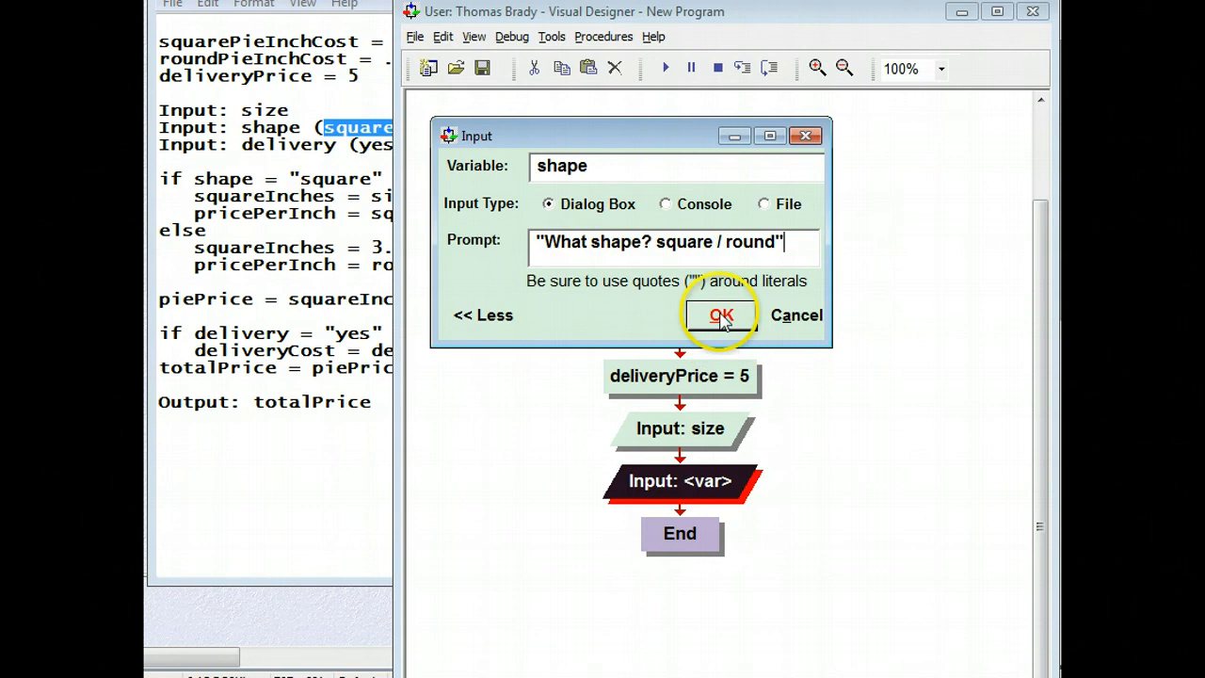
Confirm the shape input, then add a delivery input prompting "Do you want it delivered? yes/no".
{"action": "left_click", "coordinate": [715, 313]}
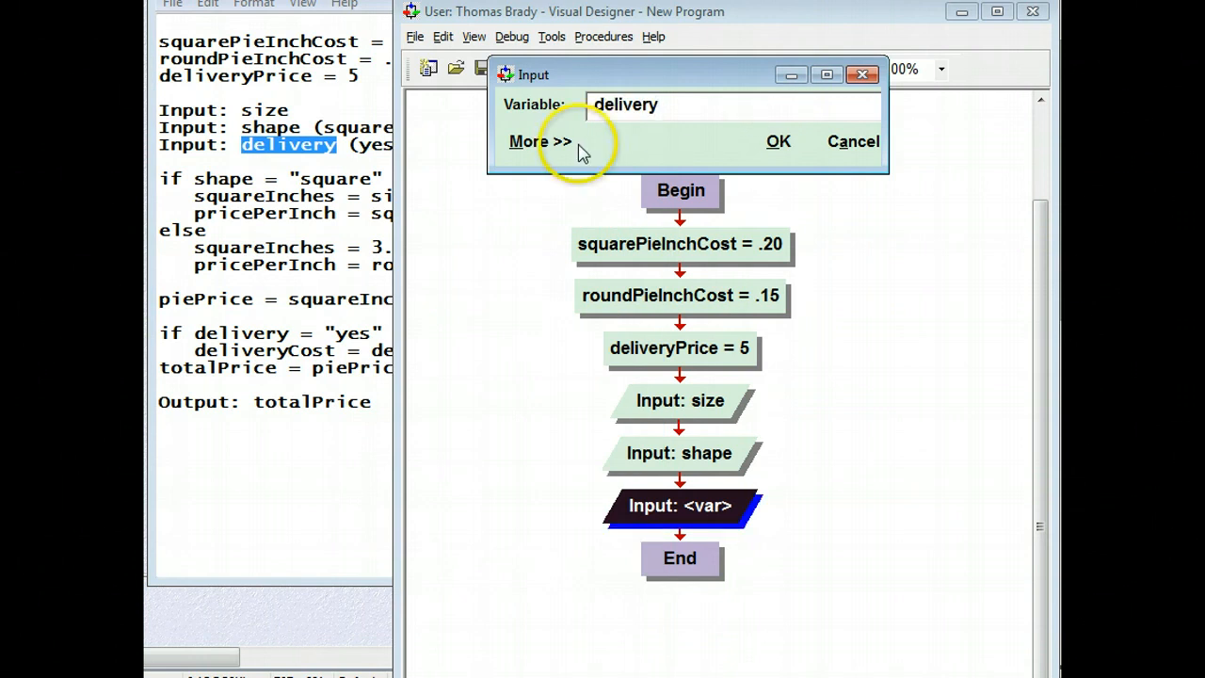
{"action": "left_click", "coordinate": [538, 141]}
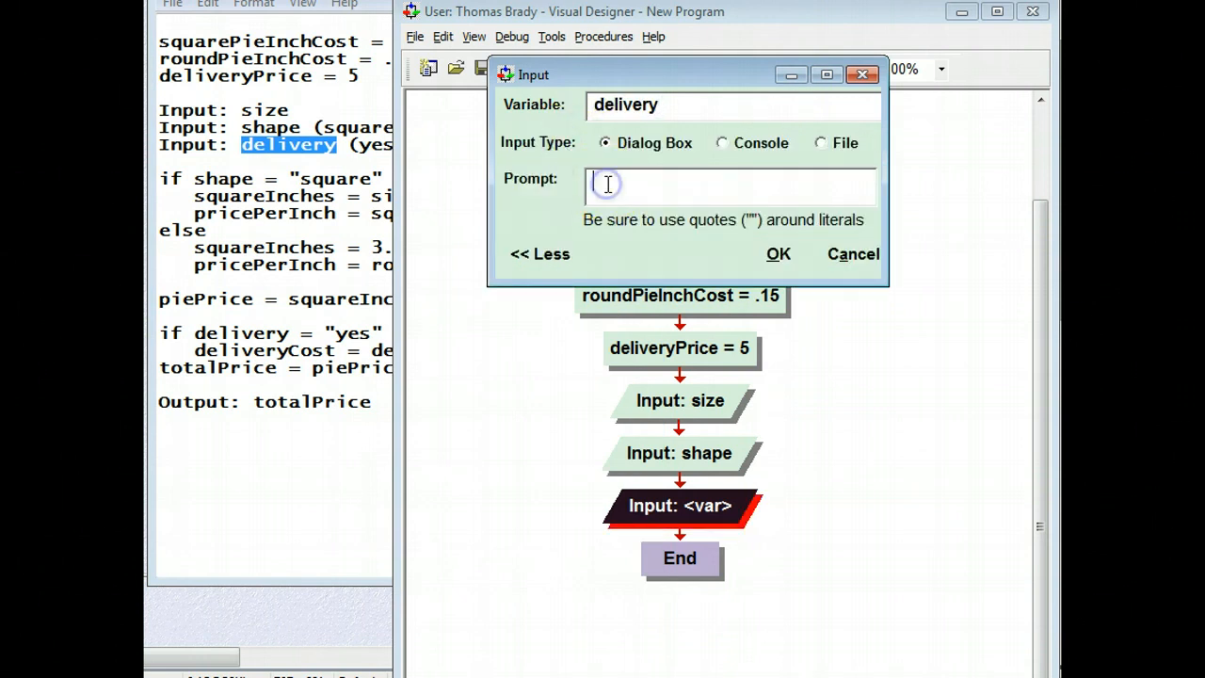
{"action": "left_click", "coordinate": [607, 186]}
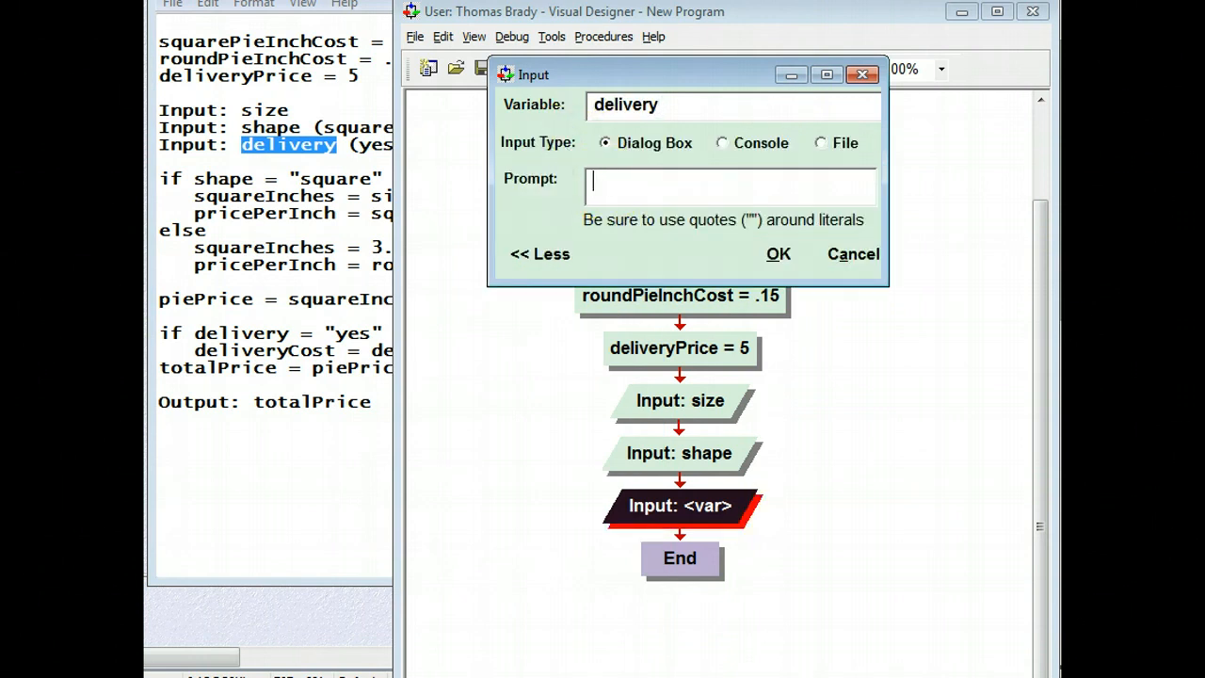
{"action": "type", "text": "\""}
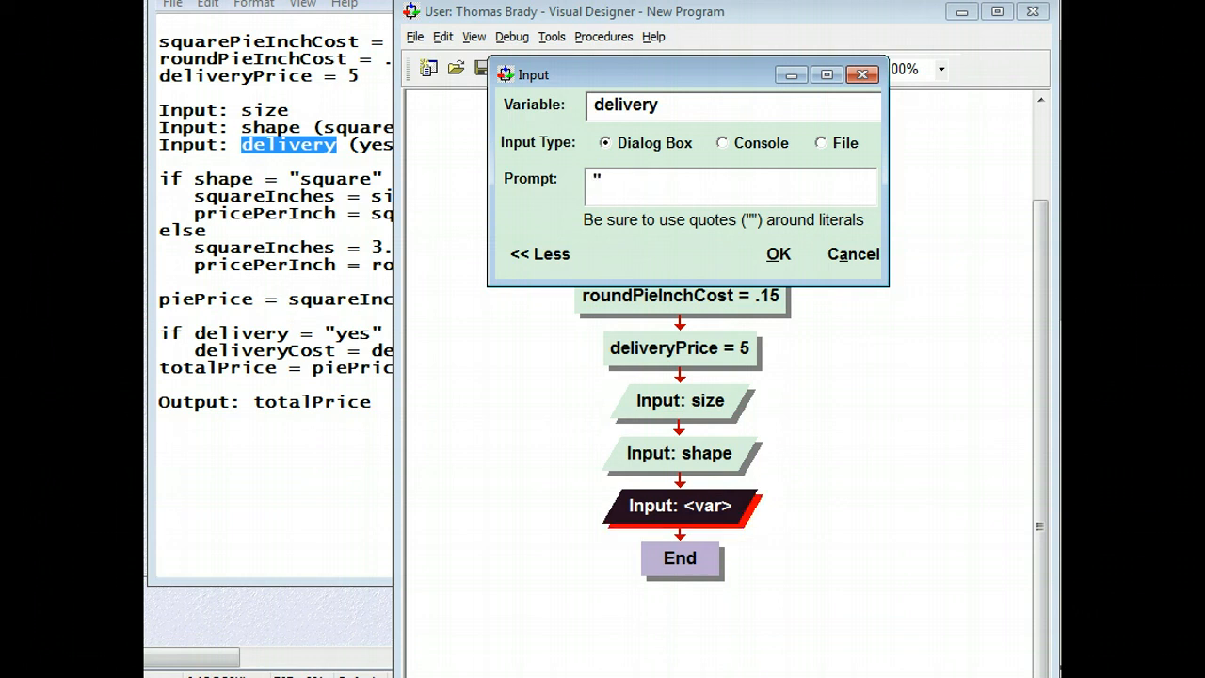
{"action": "type", "text": "Do you want it"}
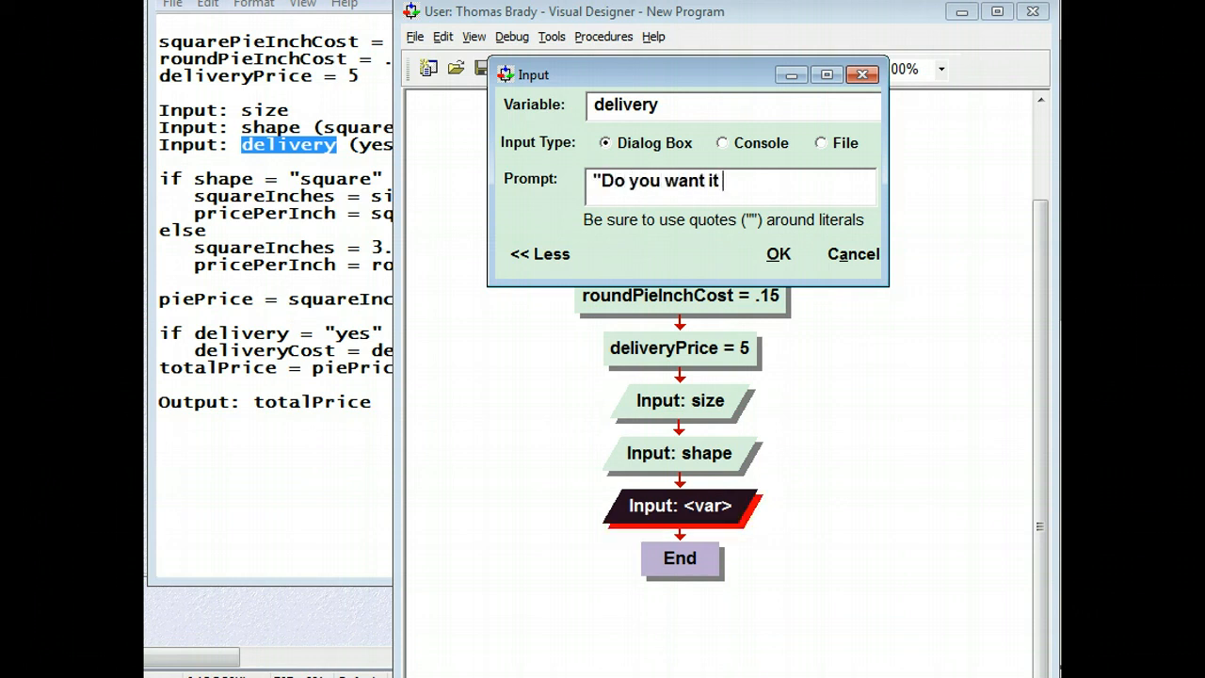
{"action": "type", "text": "deliv"}
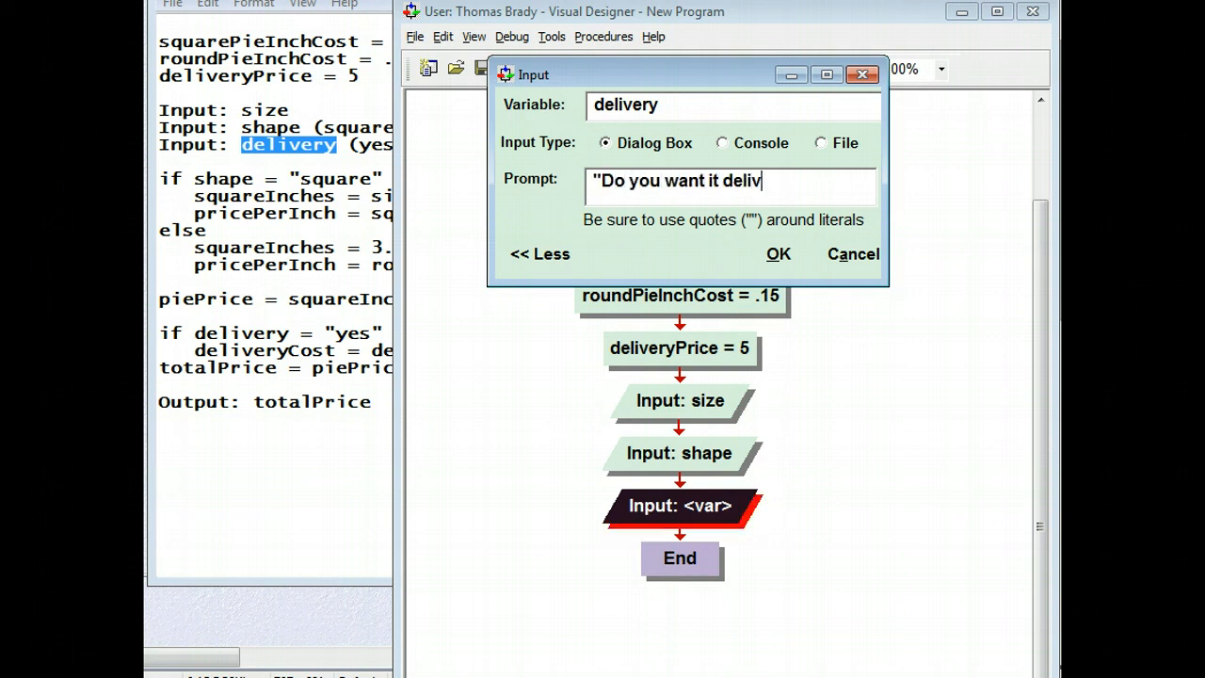
{"action": "type", "text": "ered?\""}
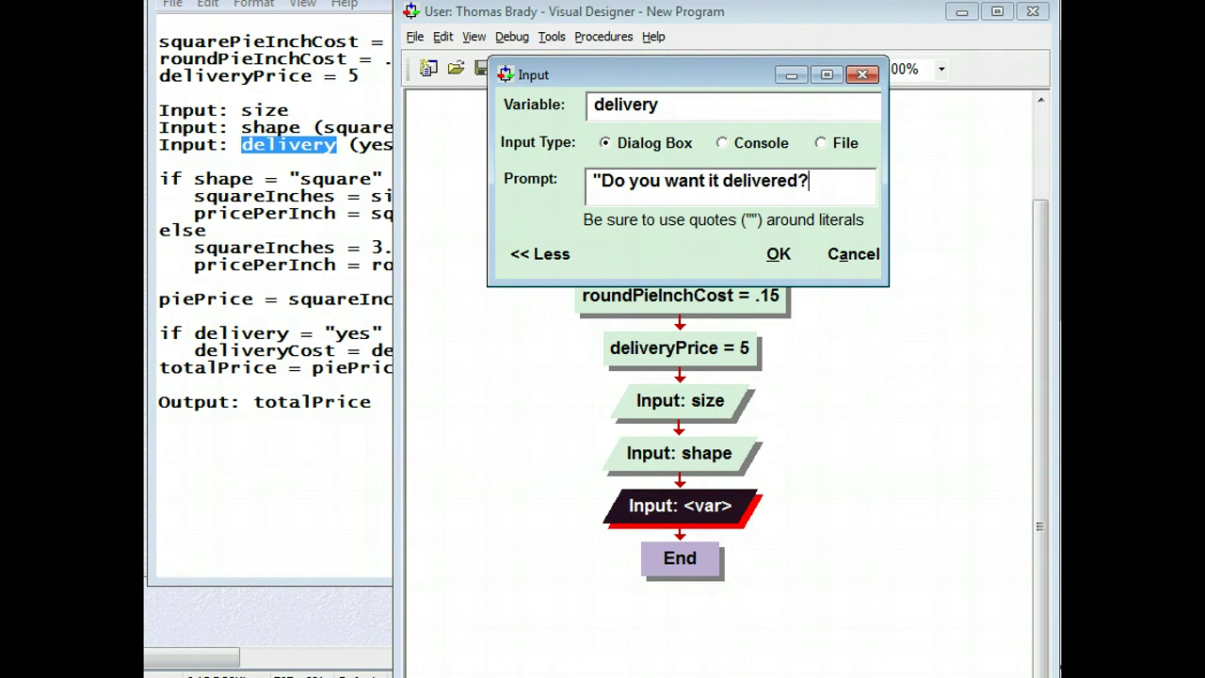
{"action": "type", "text": "yes/no\""}
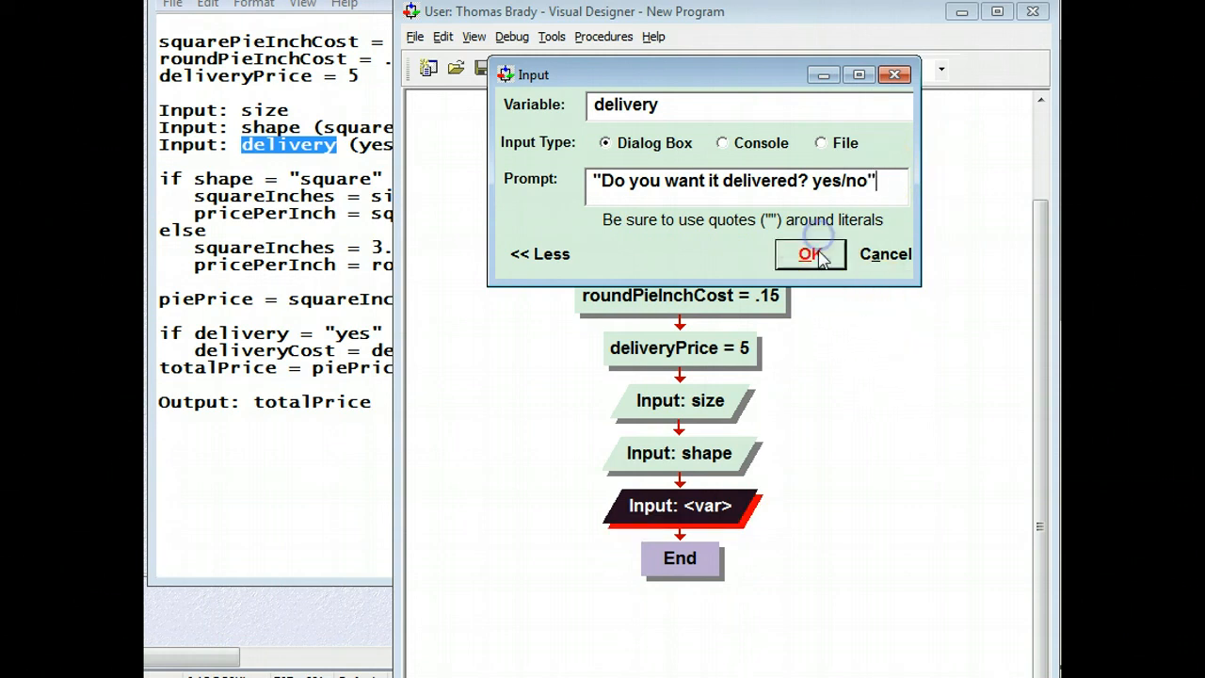
{"action": "left_click", "coordinate": [810, 254]}
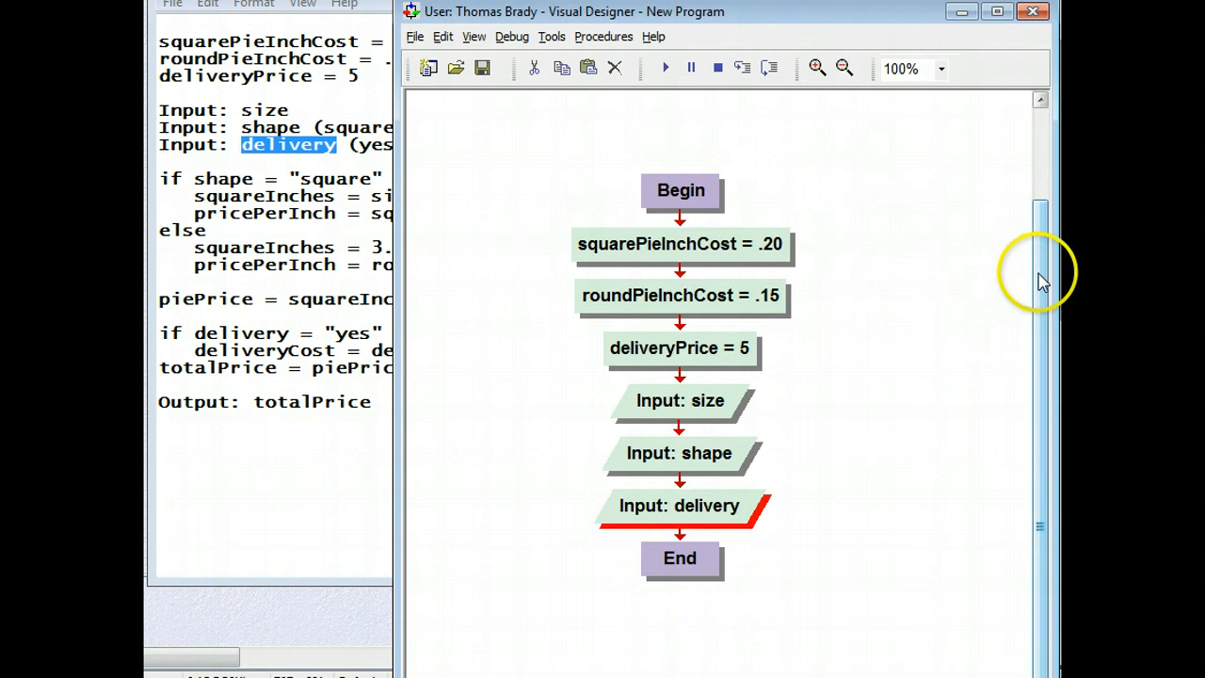
{"action": "mouse_move", "coordinate": [662, 538]}
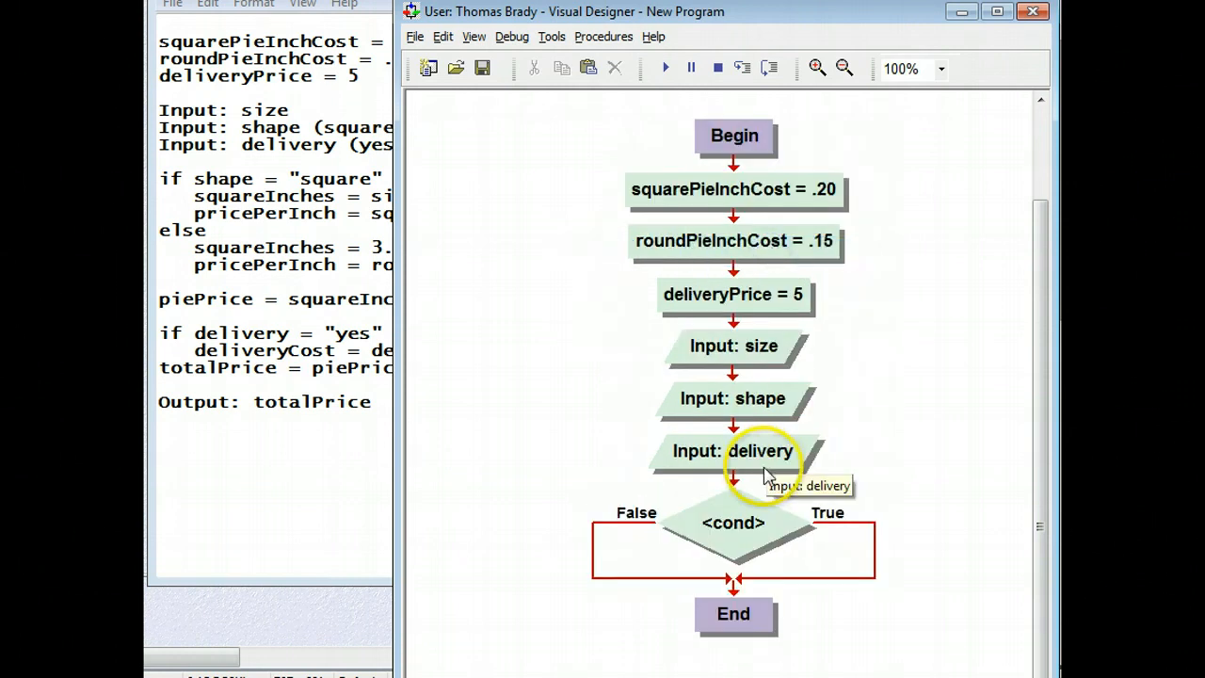
Give the new decision the condition shape = "square".
{"action": "left_click", "coordinate": [733, 525]}
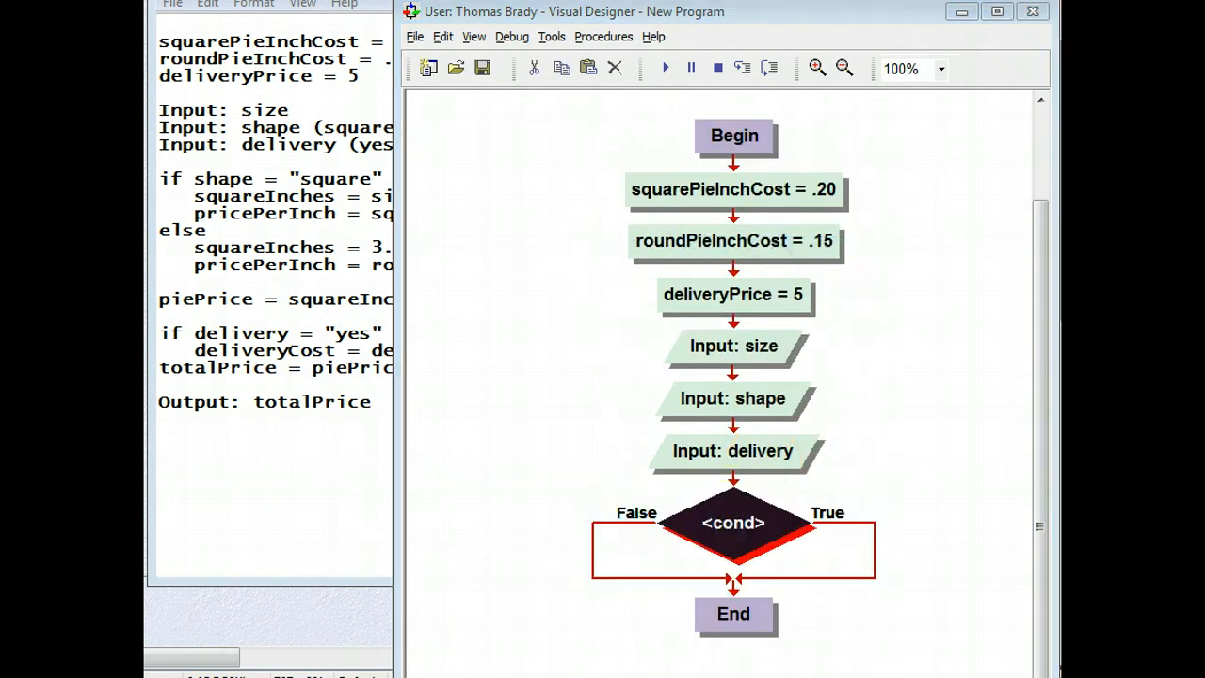
{"action": "double_click", "coordinate": [733, 523]}
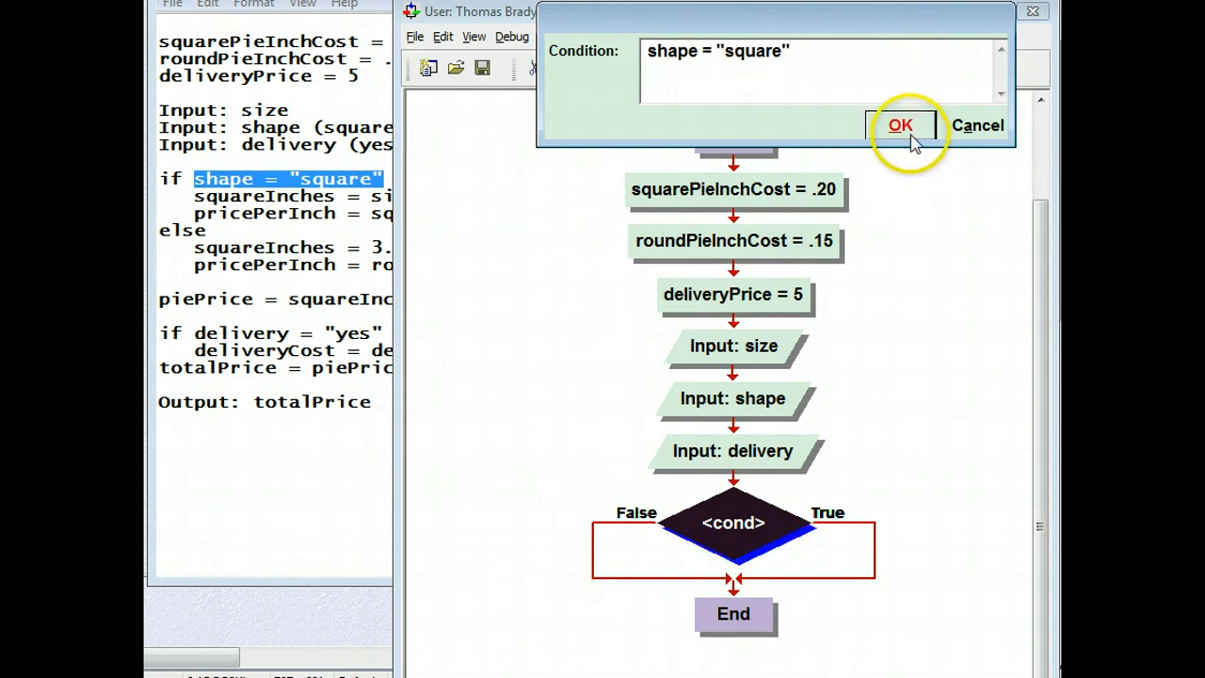
{"action": "left_click", "coordinate": [901, 125]}
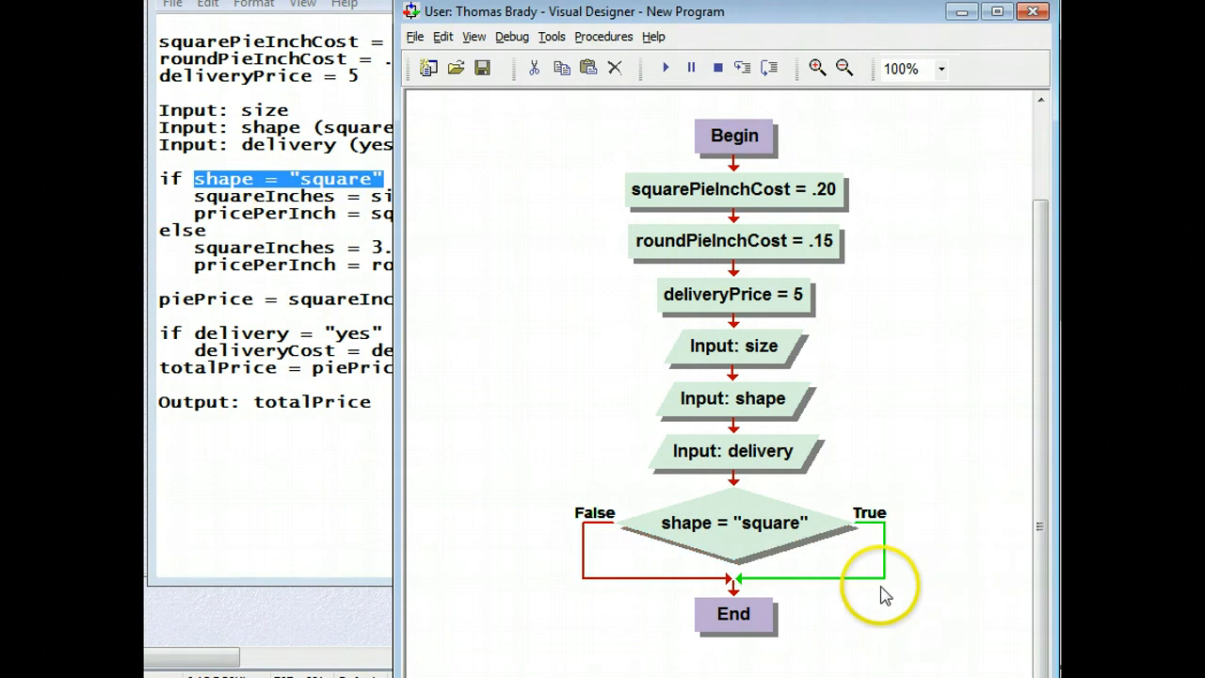
Add squareInches = size * size on the True branch.
{"action": "right_click", "coordinate": [885, 595]}
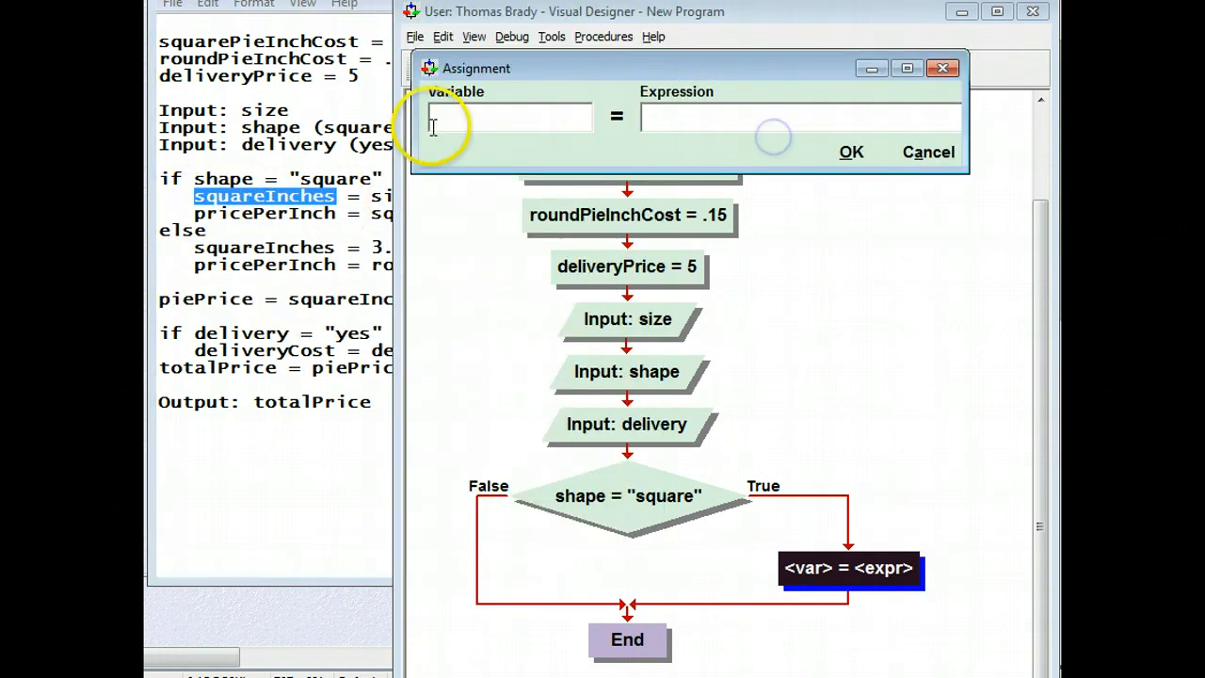
{"action": "type", "text": "squareInches"}
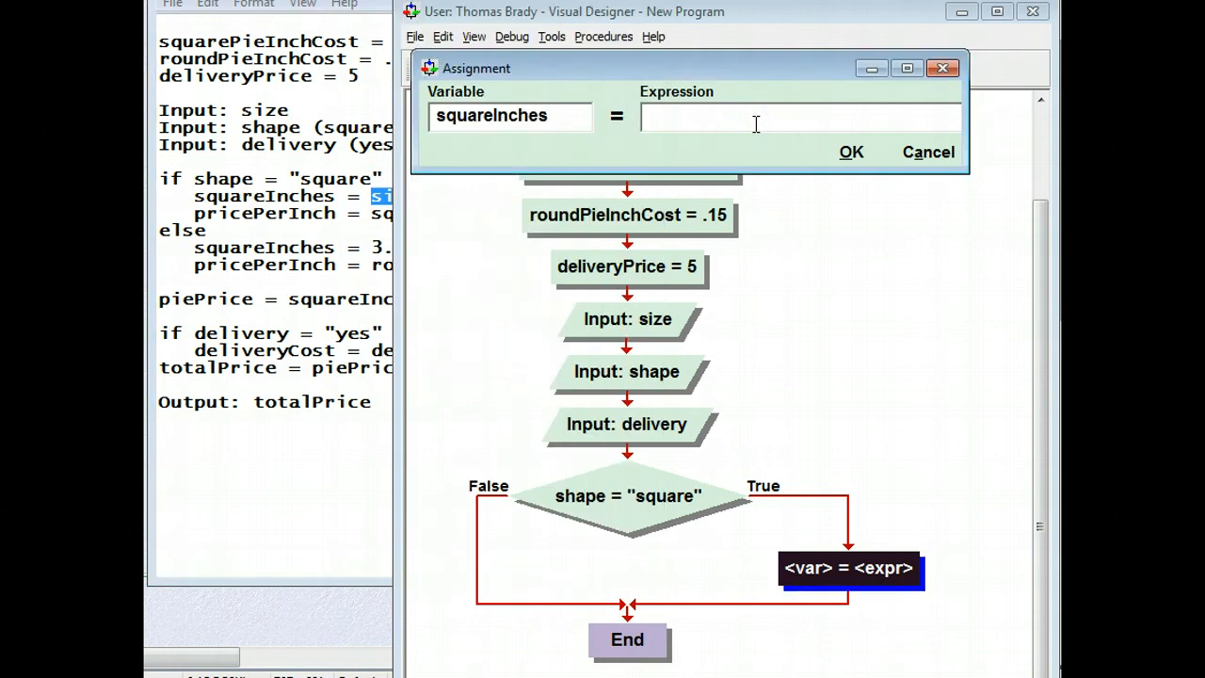
{"action": "type", "text": "size * size"}
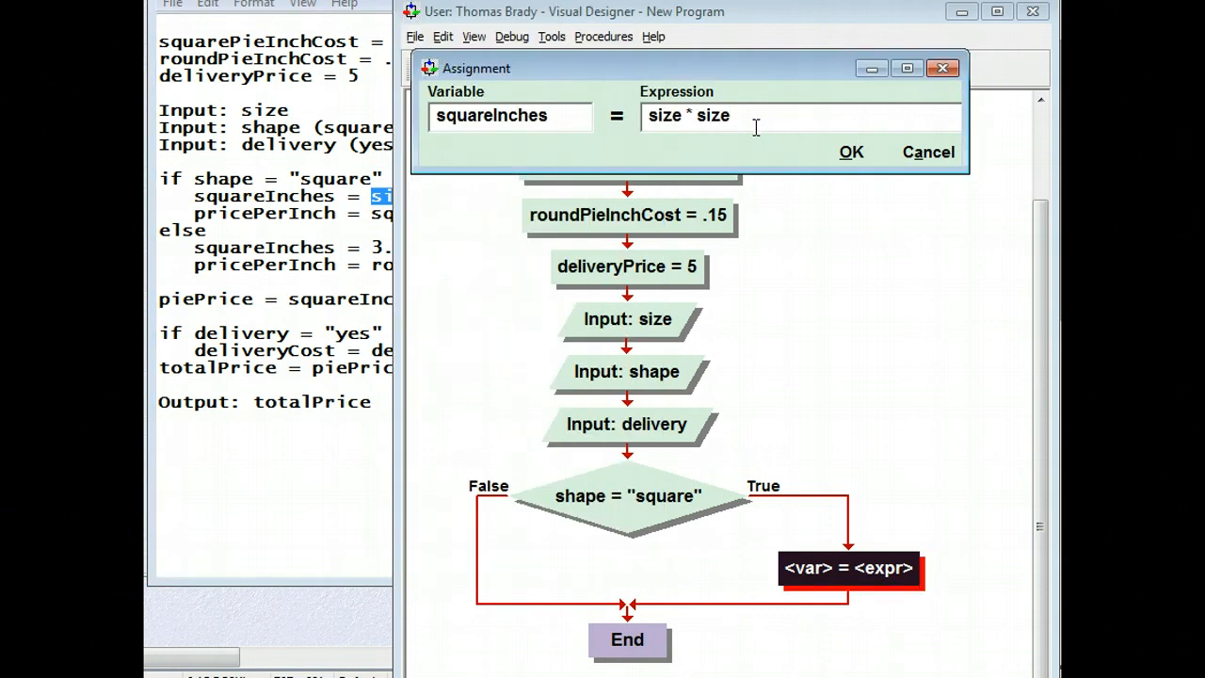
{"action": "left_click", "coordinate": [851, 152]}
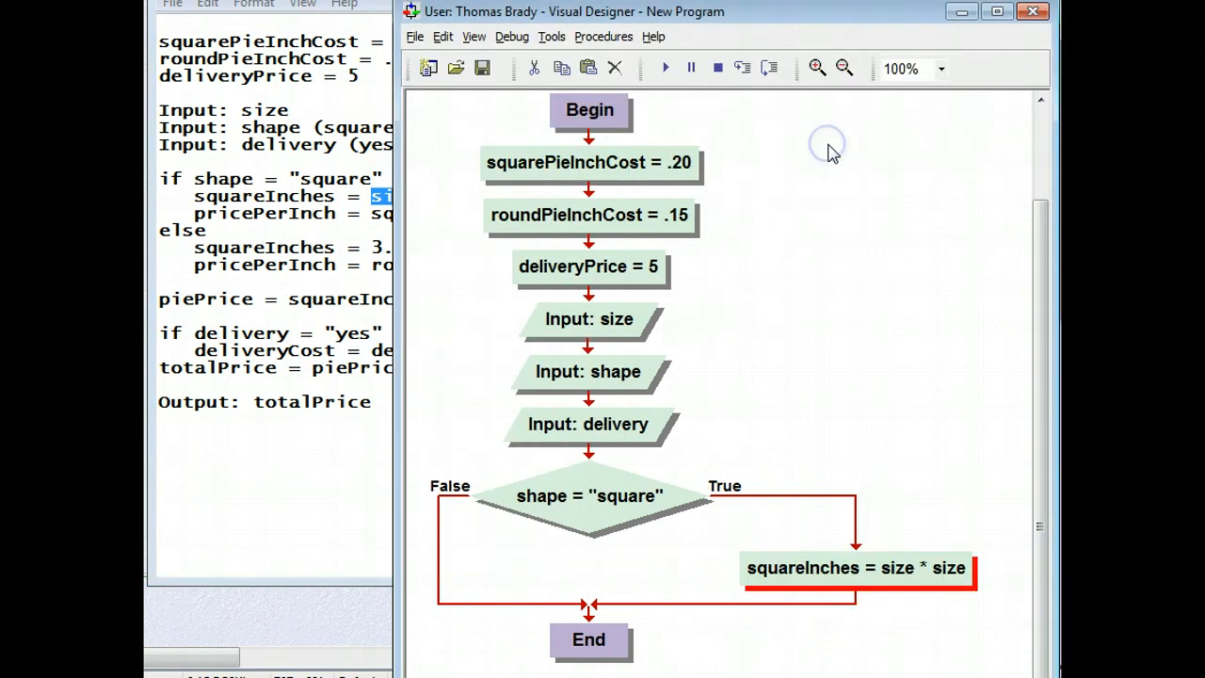
Add pricePerInch = squarePieInchCost below it.
{"action": "right_click", "coordinate": [843, 606]}
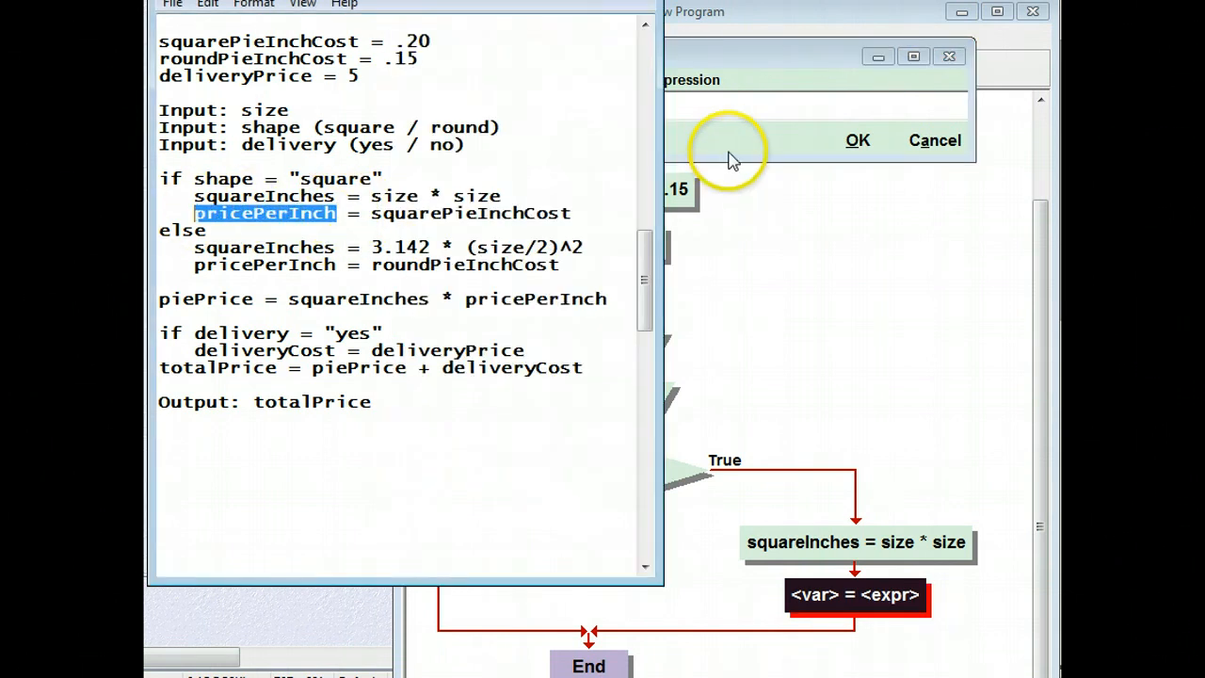
{"action": "type", "text": "pricePerInch"}
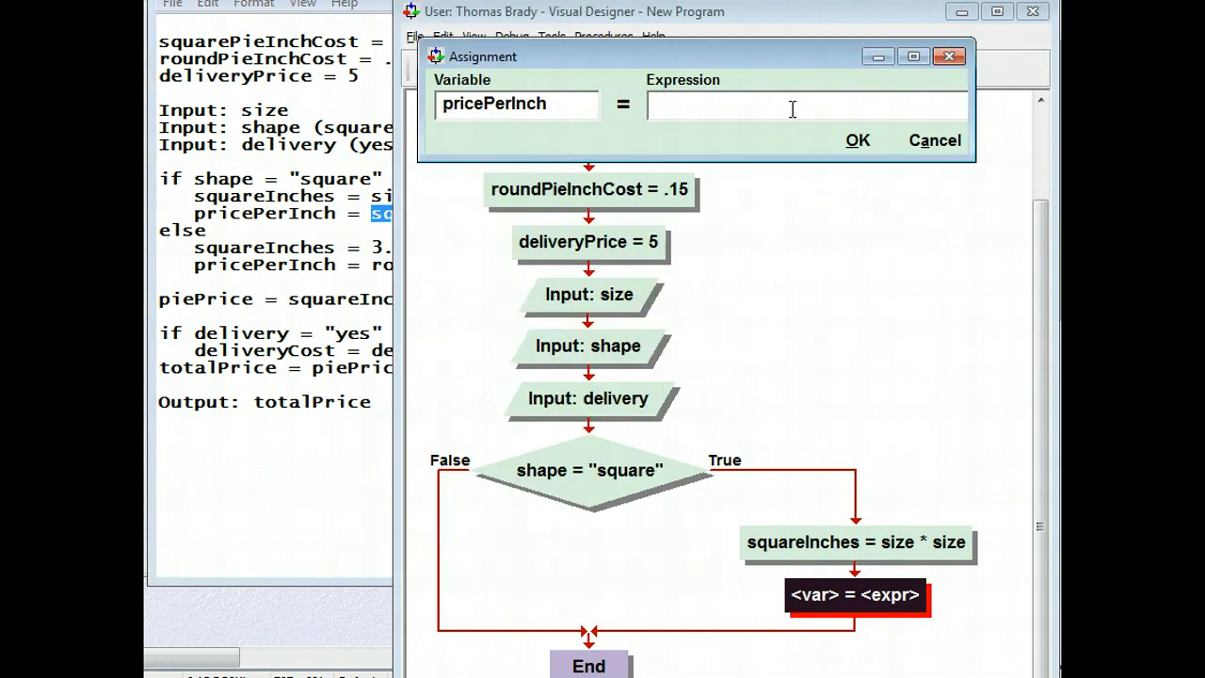
{"action": "left_click", "coordinate": [856, 139]}
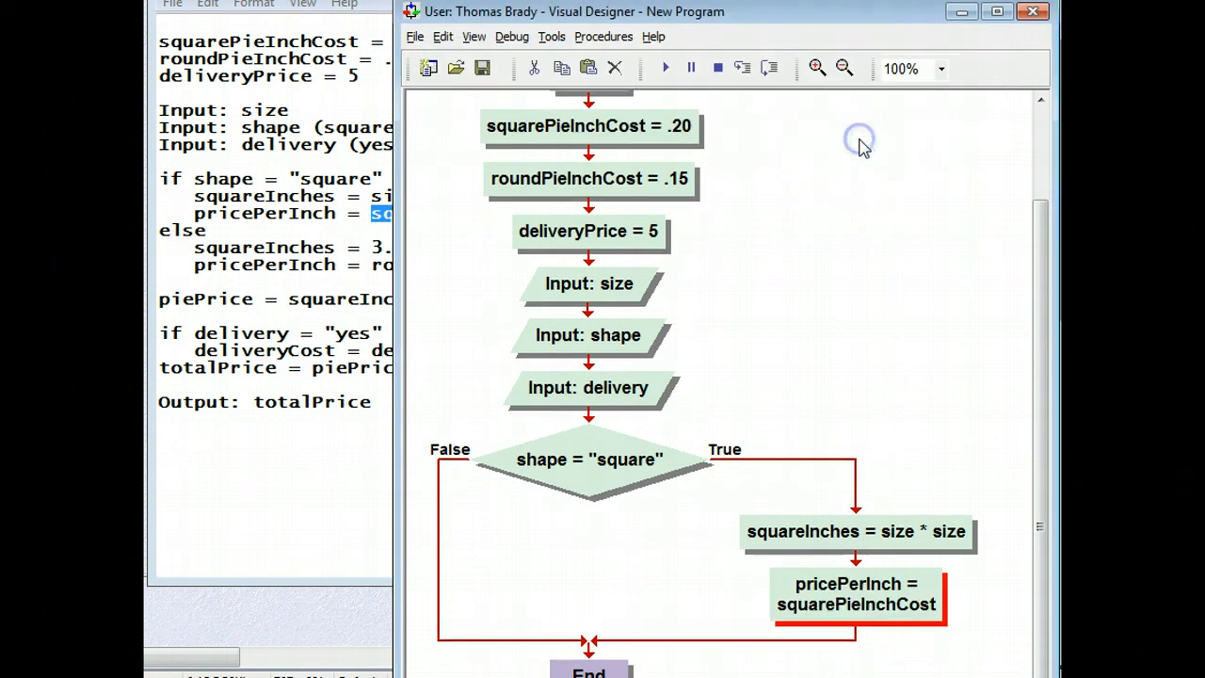
{"action": "mouse_move", "coordinate": [506, 456]}
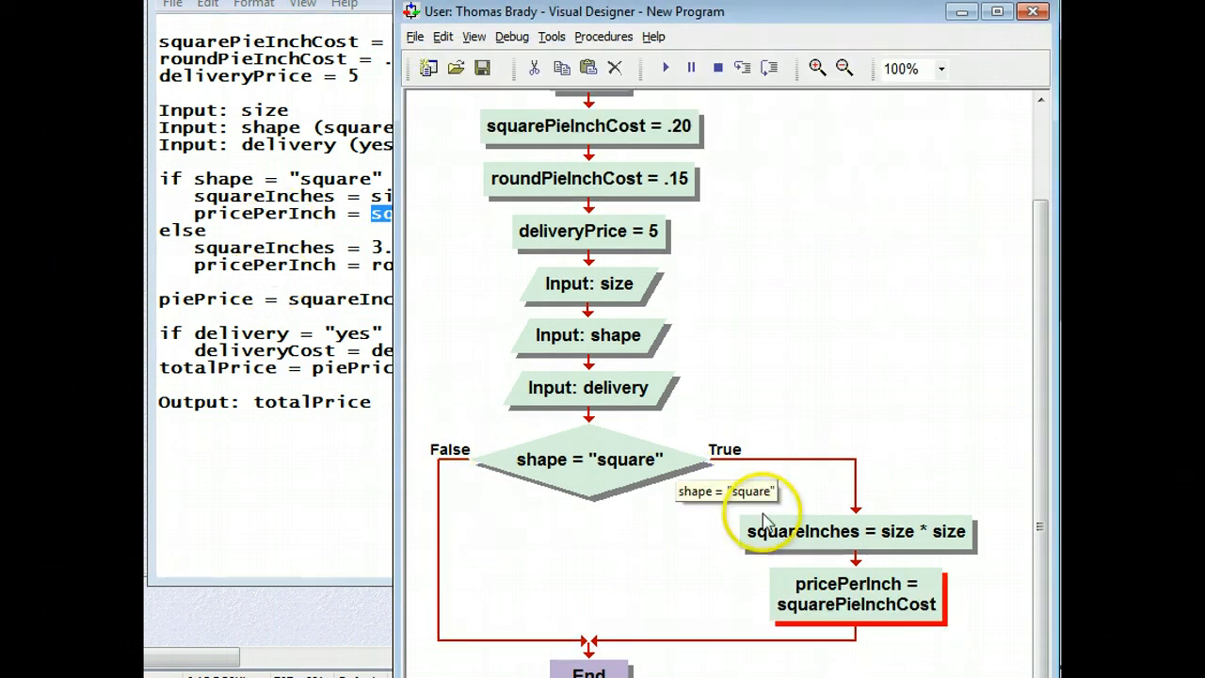
{"action": "mouse_move", "coordinate": [764, 505]}
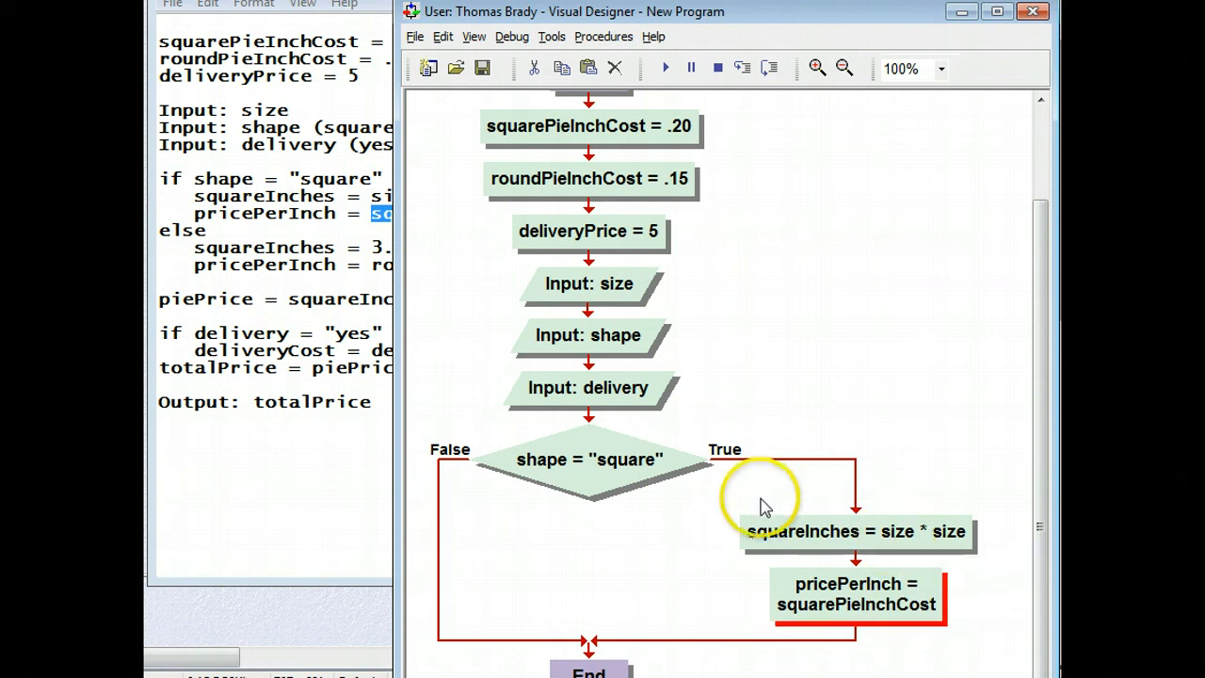
{"action": "mouse_move", "coordinate": [747, 499]}
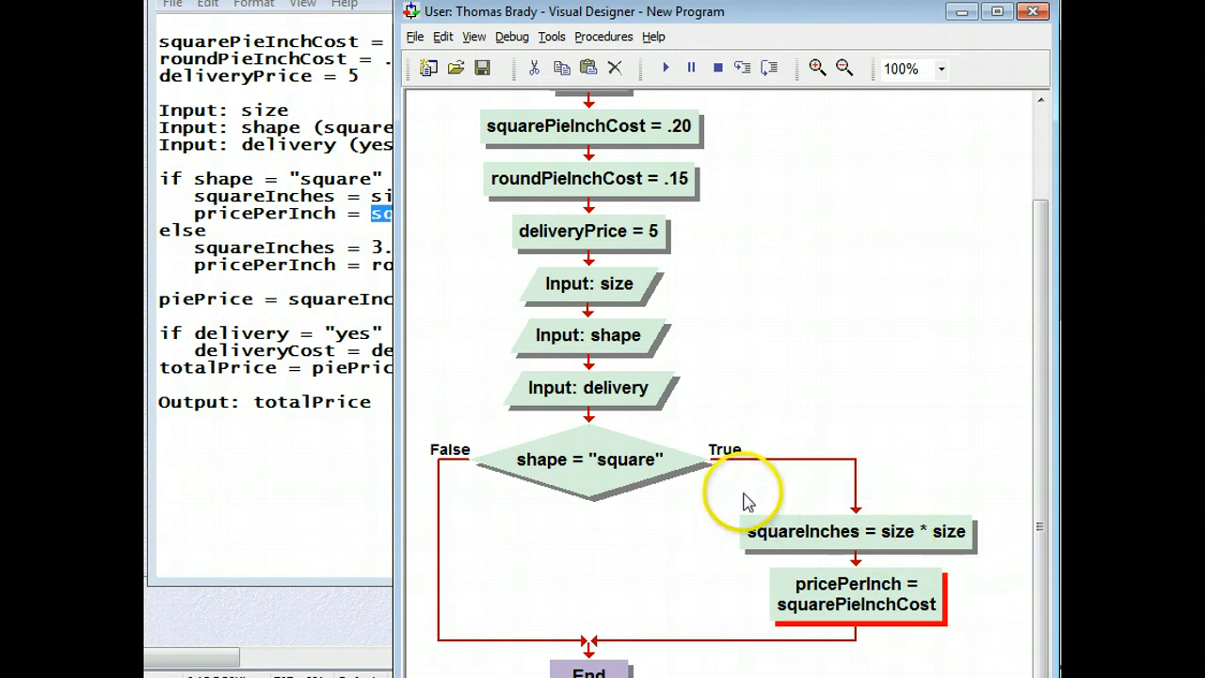
{"action": "mouse_move", "coordinate": [735, 493]}
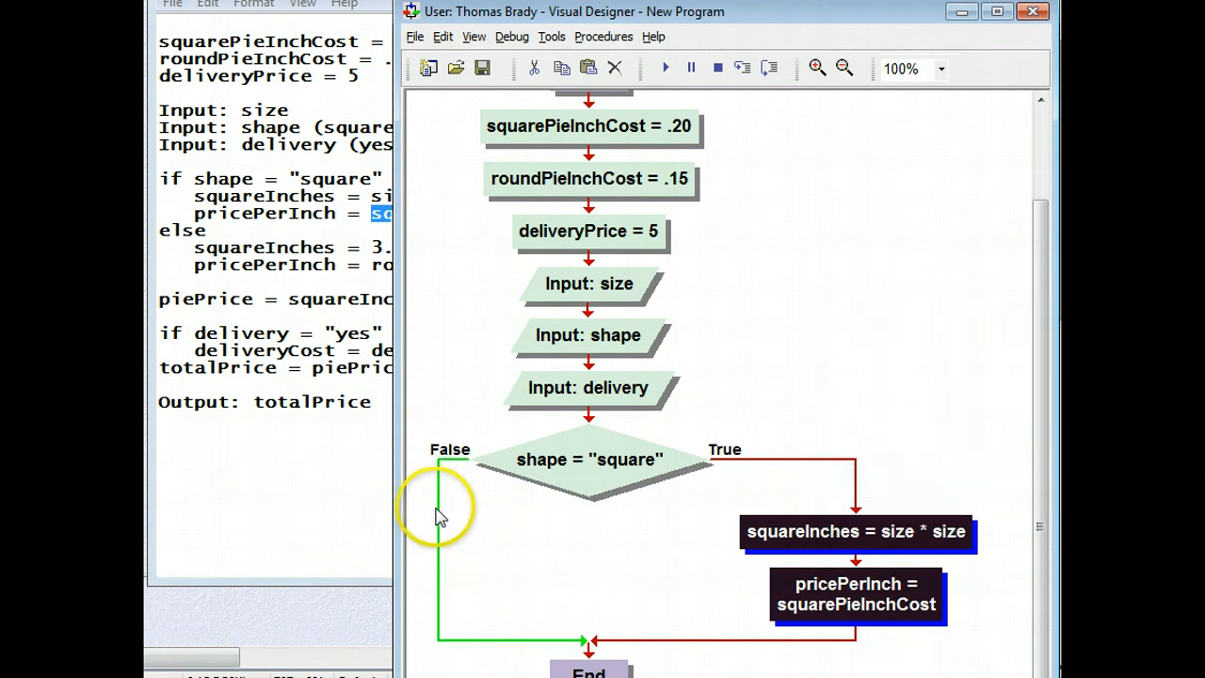
{"action": "mouse_move", "coordinate": [443, 518]}
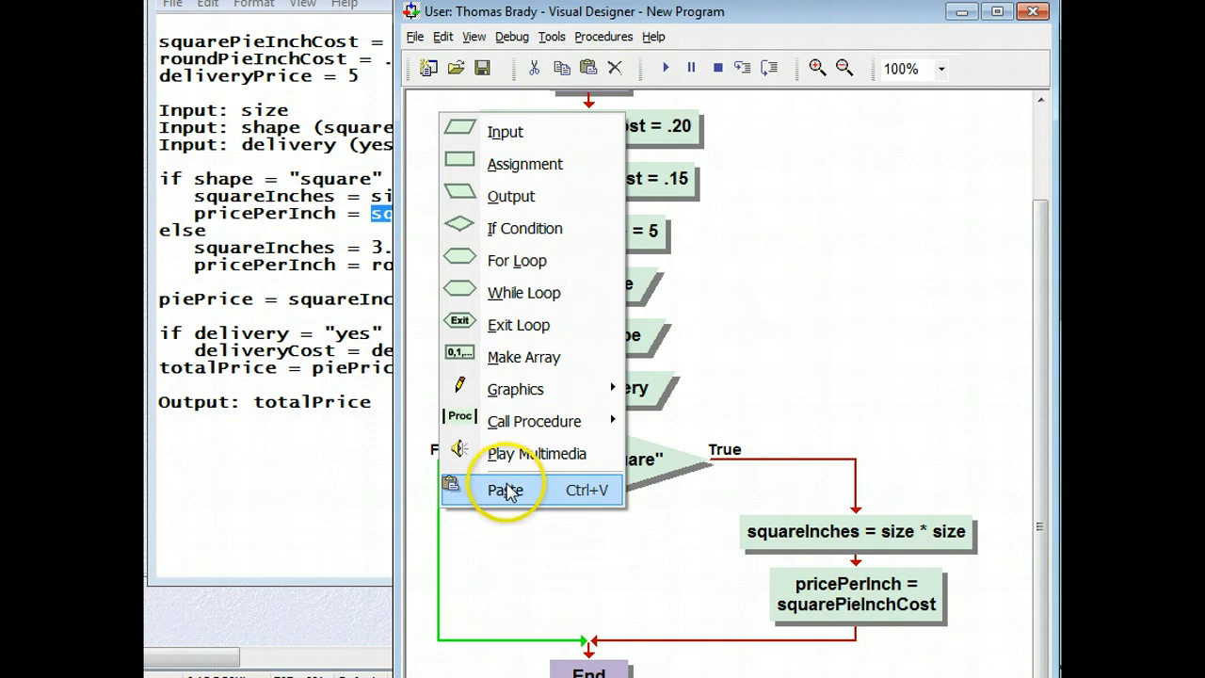
Paste the assignments onto the False branch and change squareInches to 3.142 * (size/2)^2.
{"action": "left_click", "coordinate": [503, 485]}
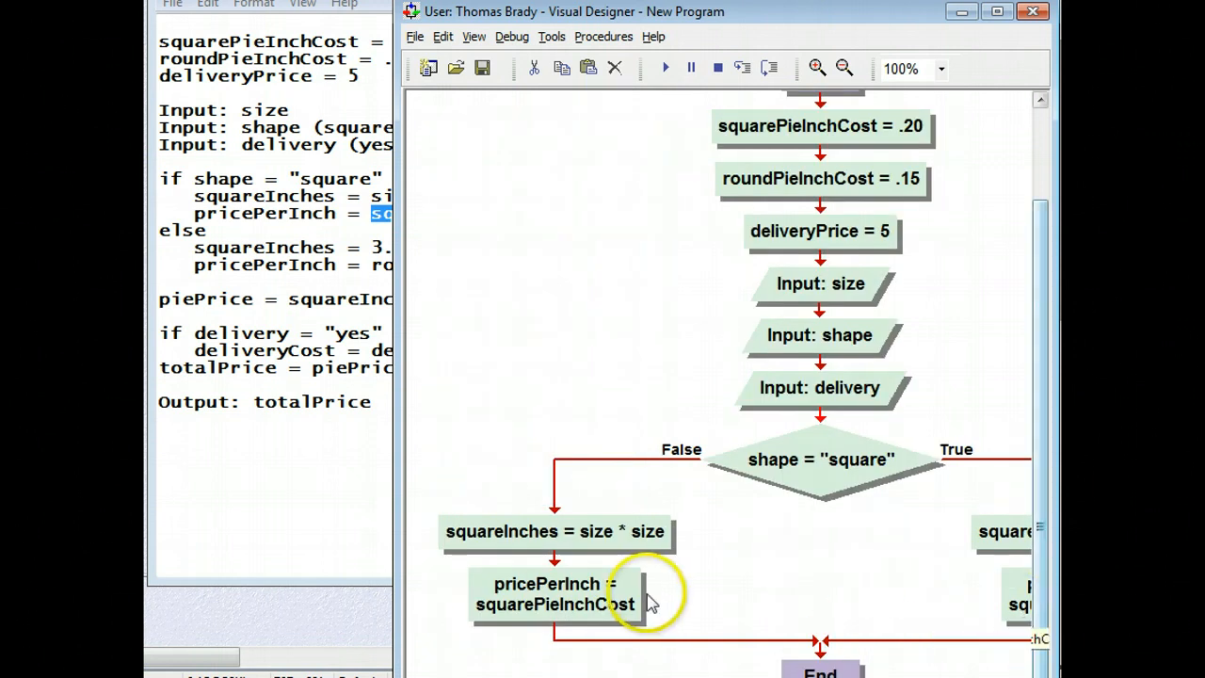
{"action": "mouse_move", "coordinate": [762, 588]}
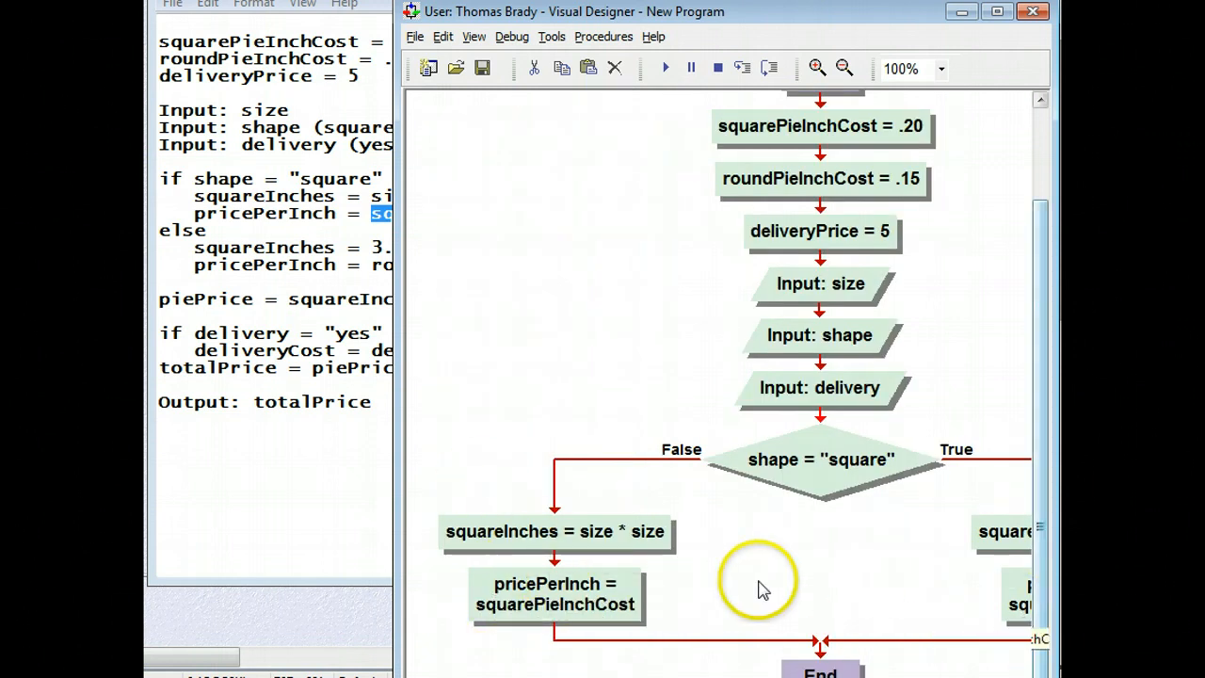
{"action": "double_click", "coordinate": [555, 532]}
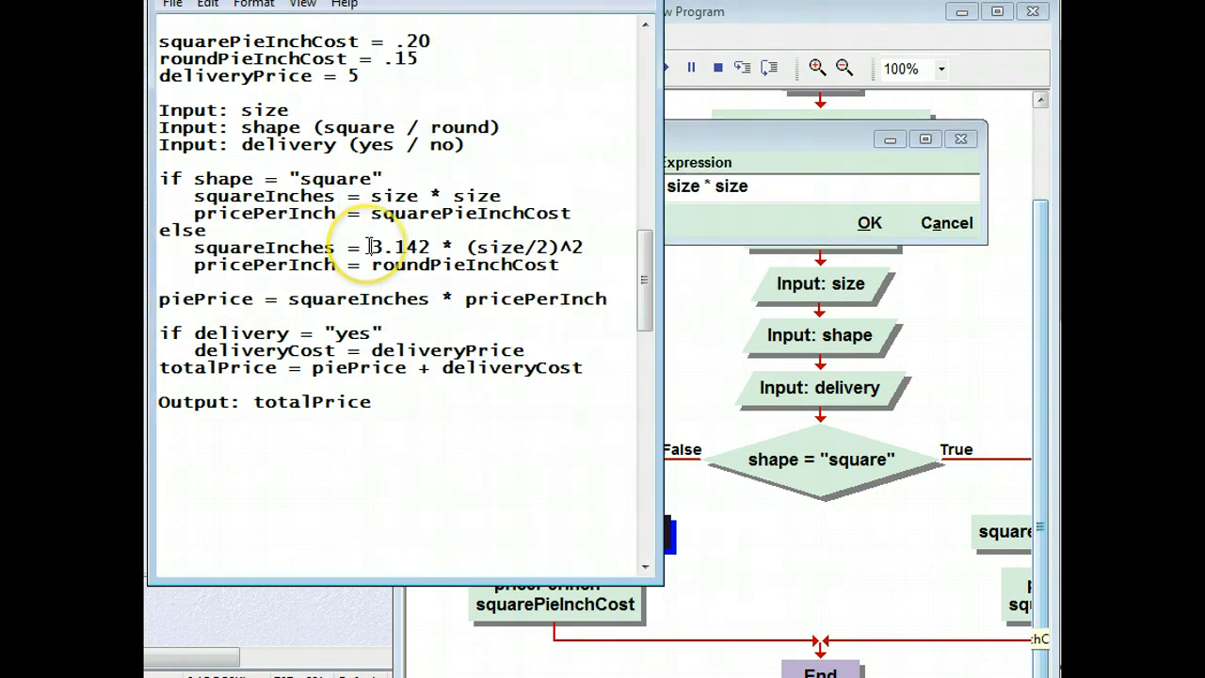
{"action": "left_click_drag", "start_coordinate": [370, 247], "coordinate": [583, 247]}
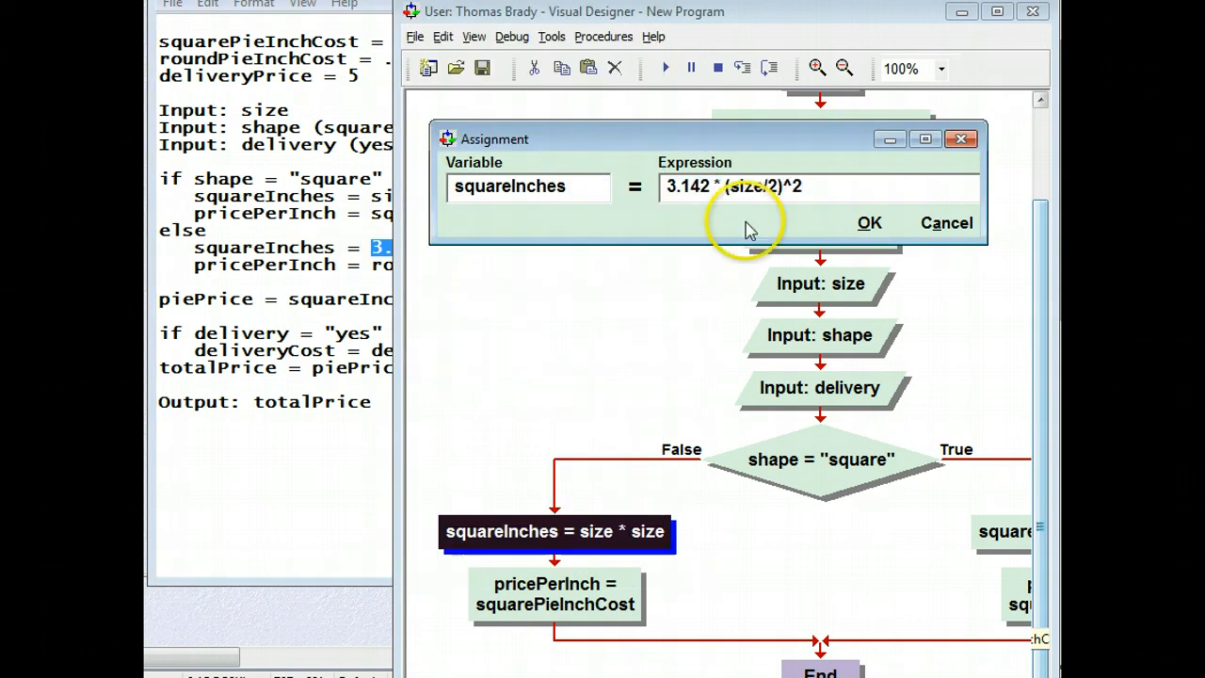
{"action": "left_click", "coordinate": [868, 222]}
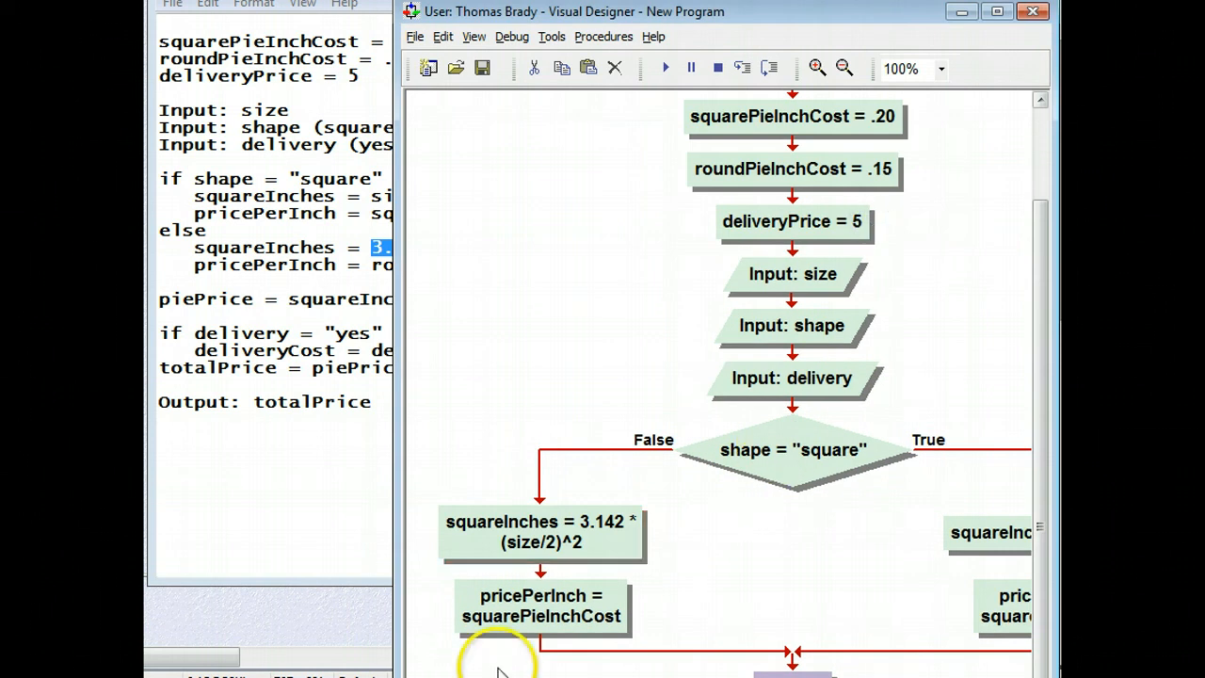
Change the False-branch assignment to pricePerInch = roundPieInchCost, then zoom out to fit the flowchart.
{"action": "double_click", "coordinate": [540, 613]}
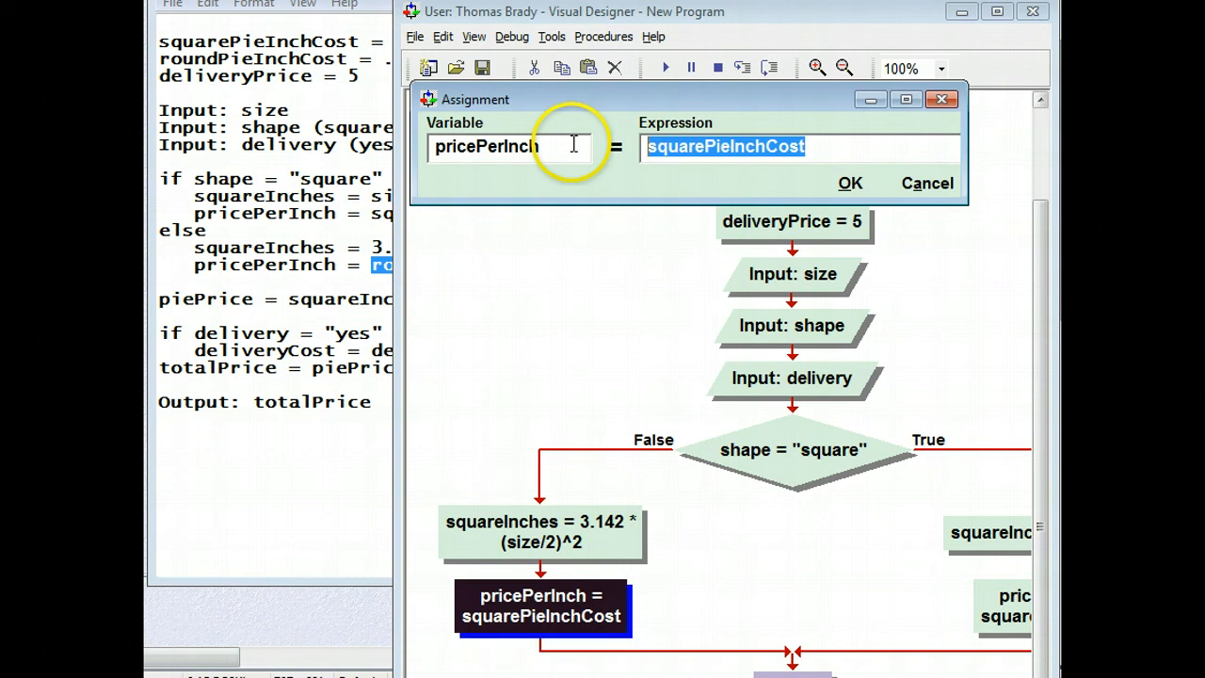
{"action": "left_click", "coordinate": [850, 182]}
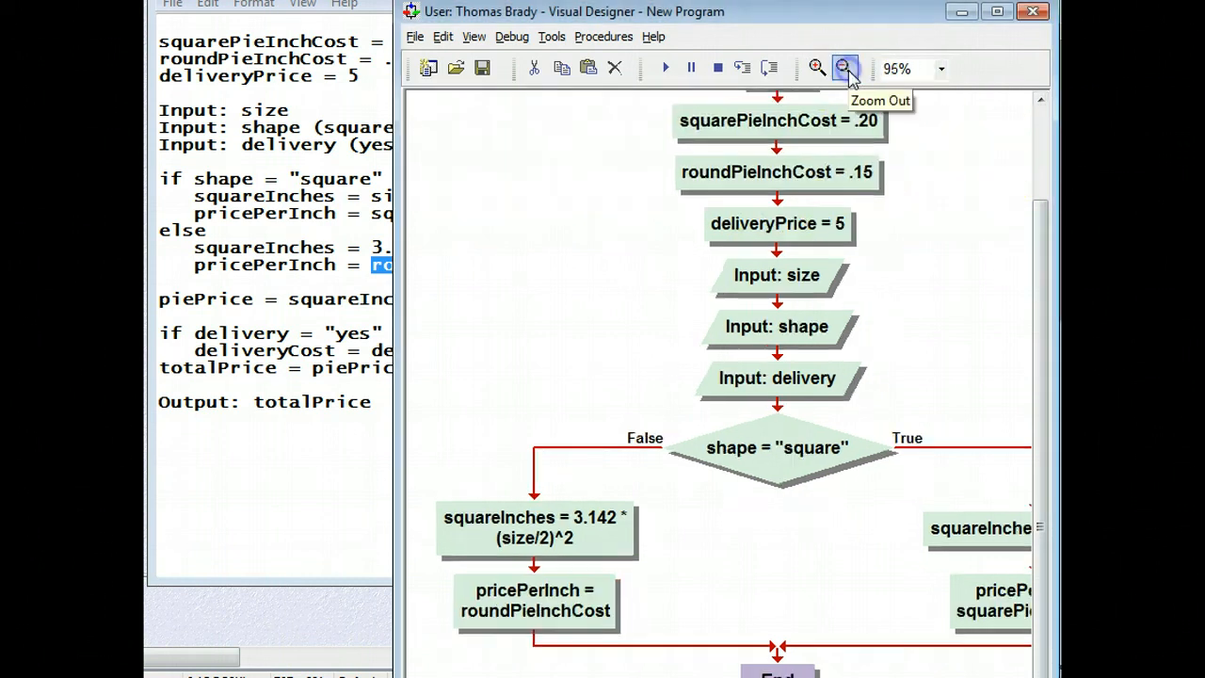
{"action": "left_click", "coordinate": [844, 67]}
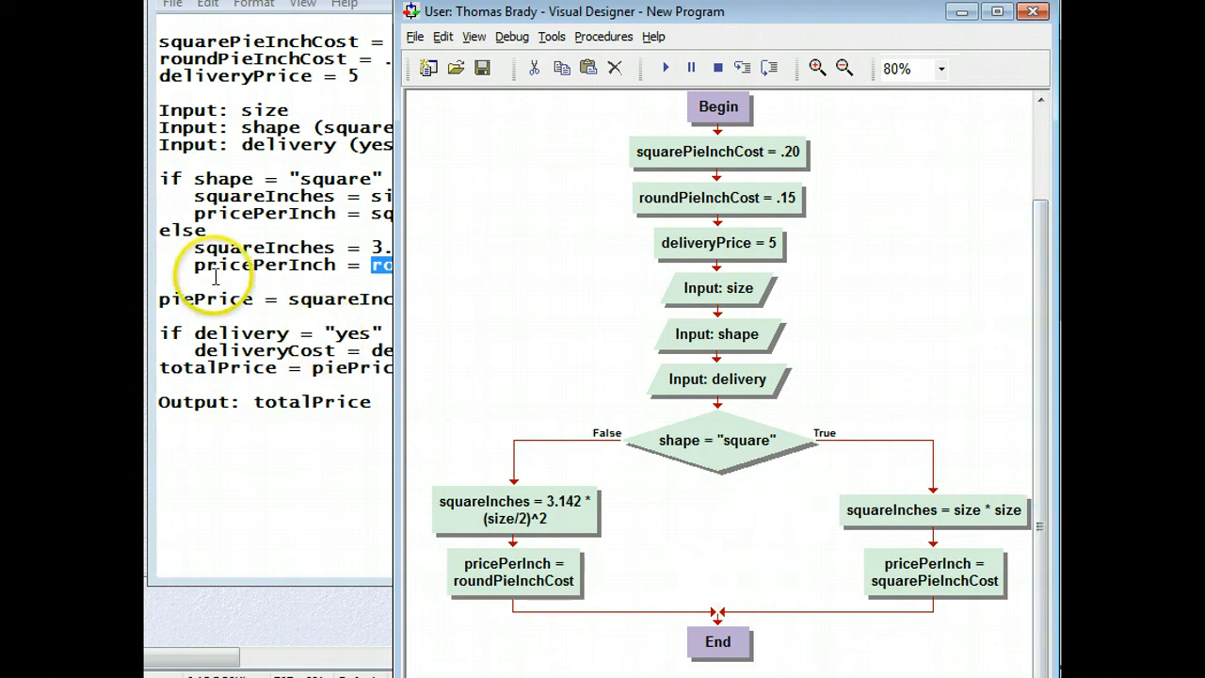
{"action": "mouse_move", "coordinate": [214, 299]}
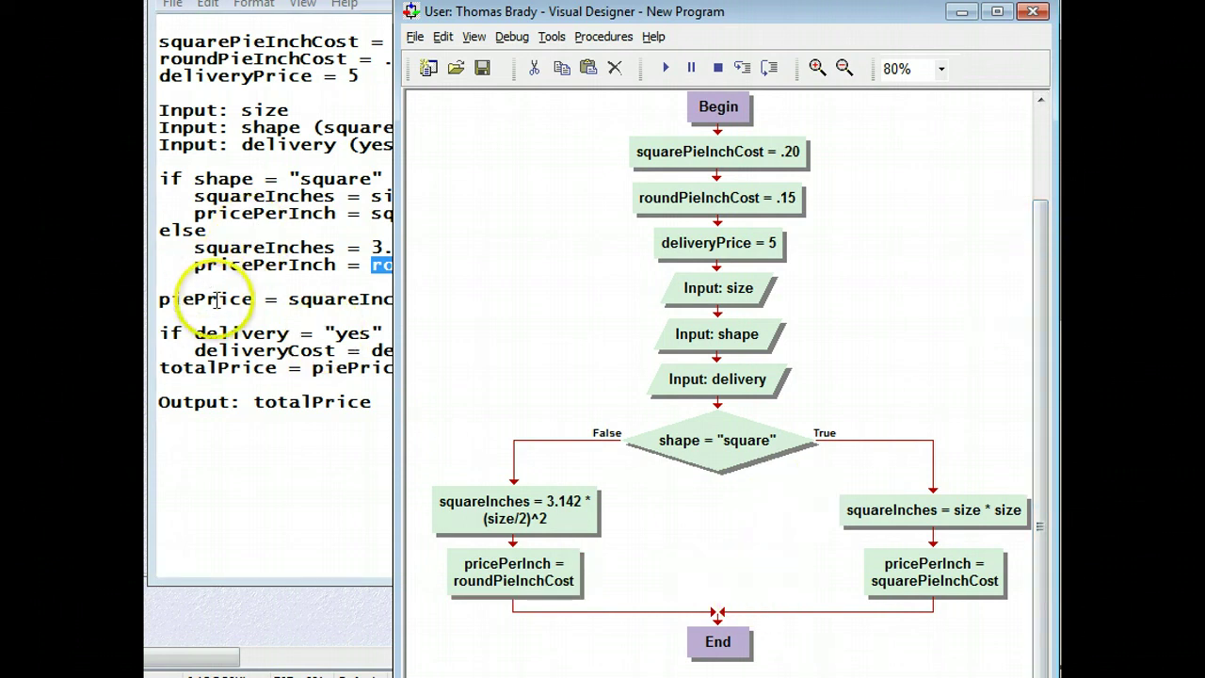
Fill the empty assignment block after the decision with piePrice = squareInches * pricePerInch.
{"action": "right_click", "coordinate": [719, 623]}
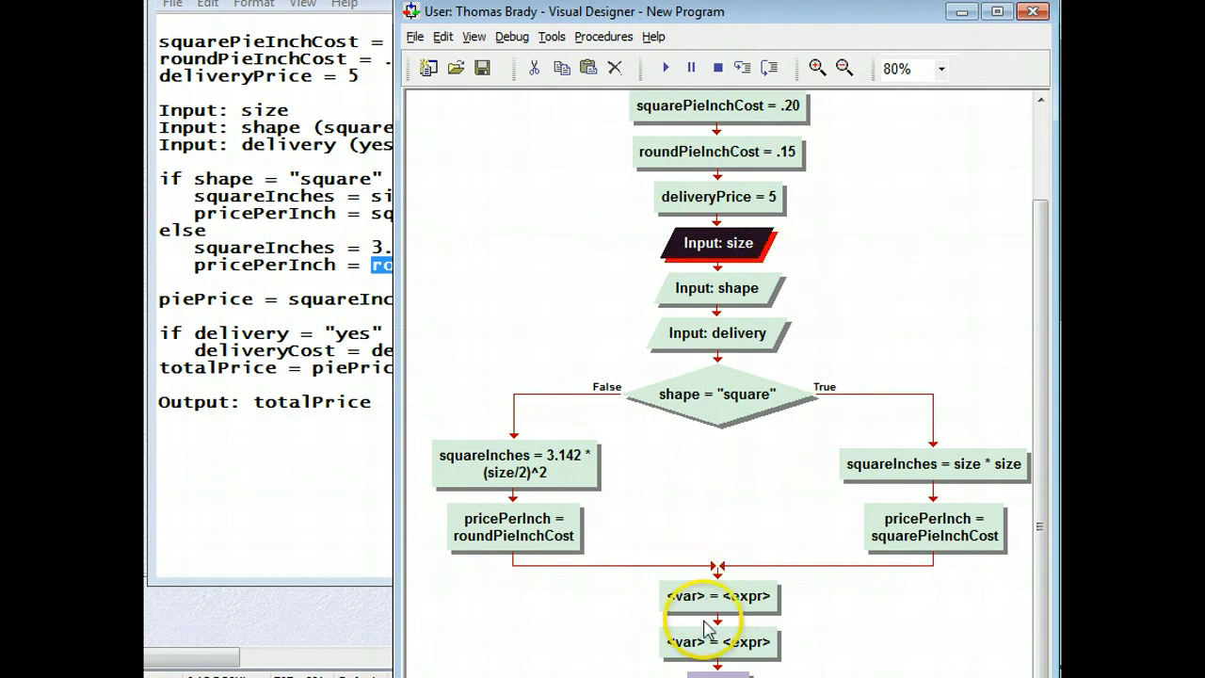
{"action": "left_click", "coordinate": [717, 642]}
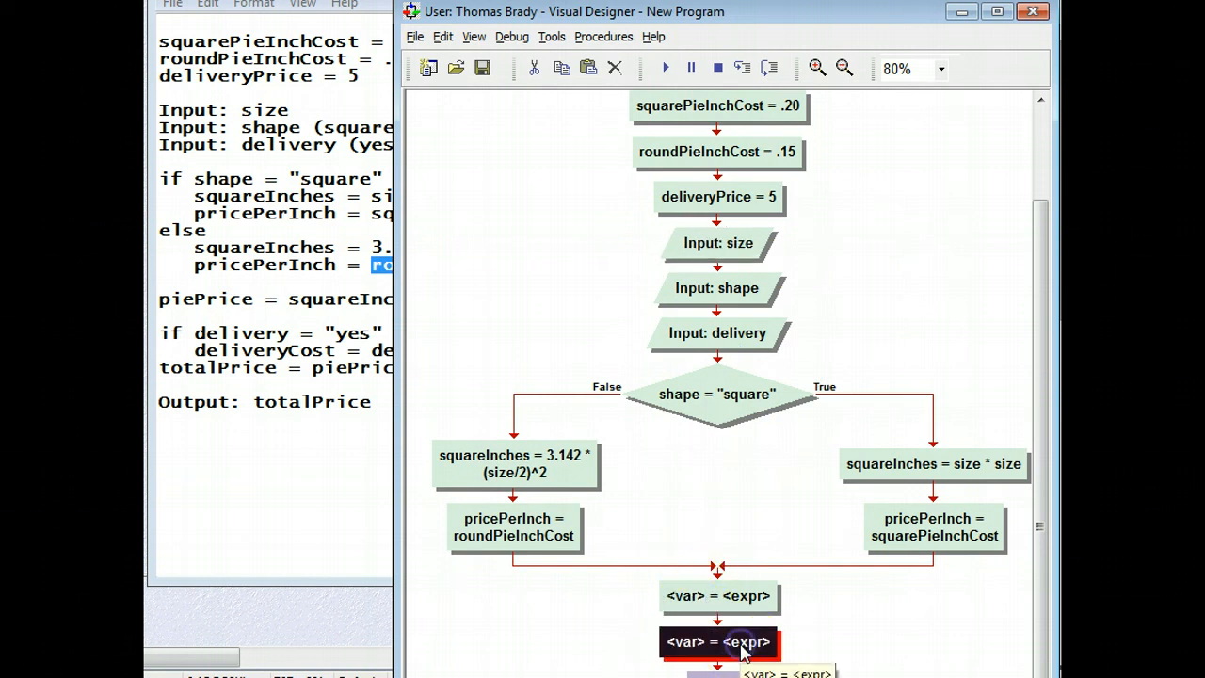
{"action": "double_click", "coordinate": [721, 641]}
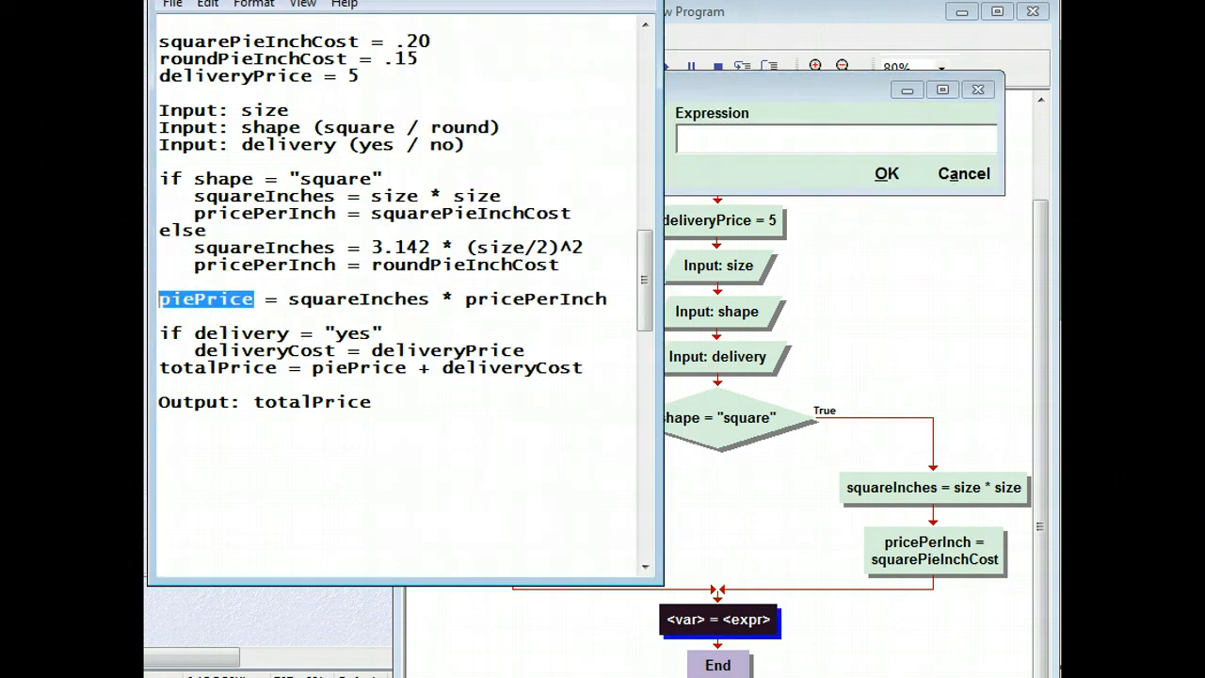
{"action": "left_click", "coordinate": [565, 139]}
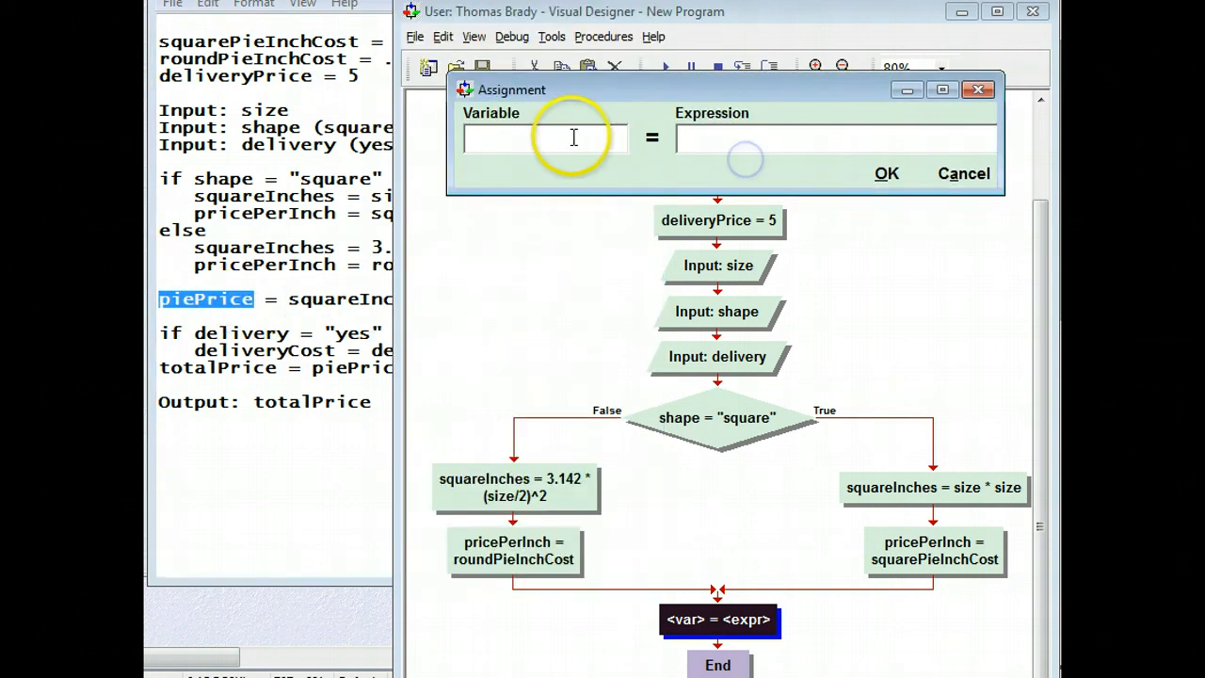
{"action": "type", "text": "piePrice"}
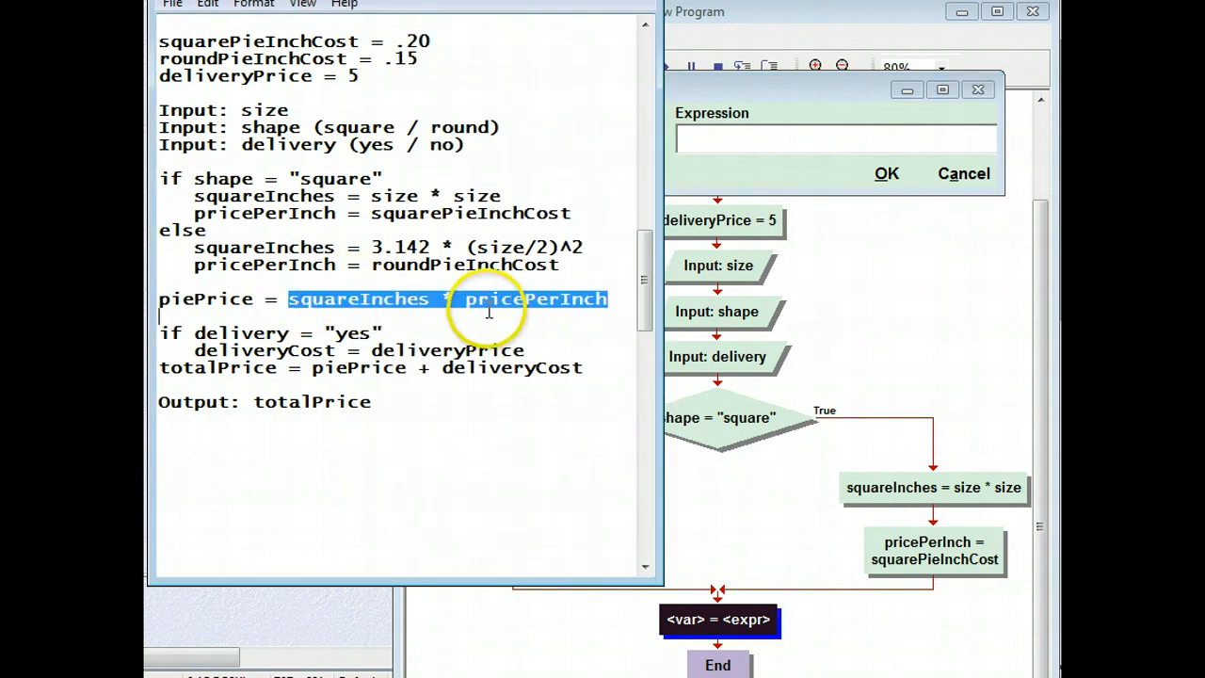
{"action": "mouse_move", "coordinate": [760, 280]}
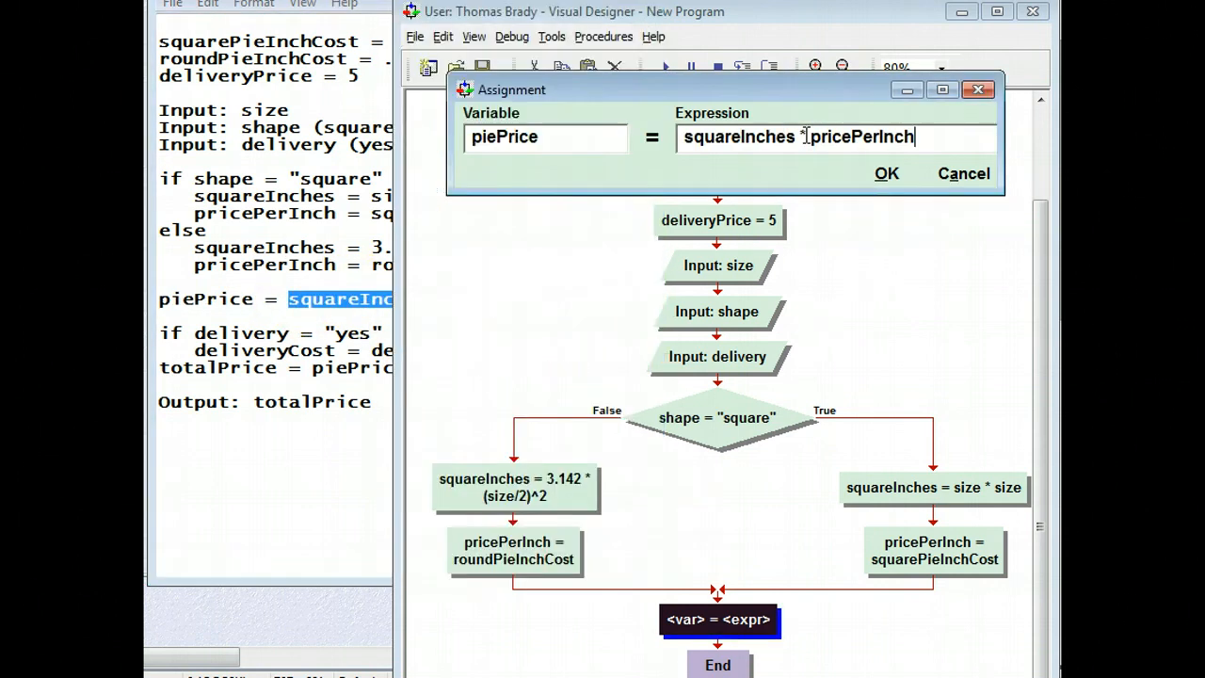
{"action": "left_click", "coordinate": [885, 173]}
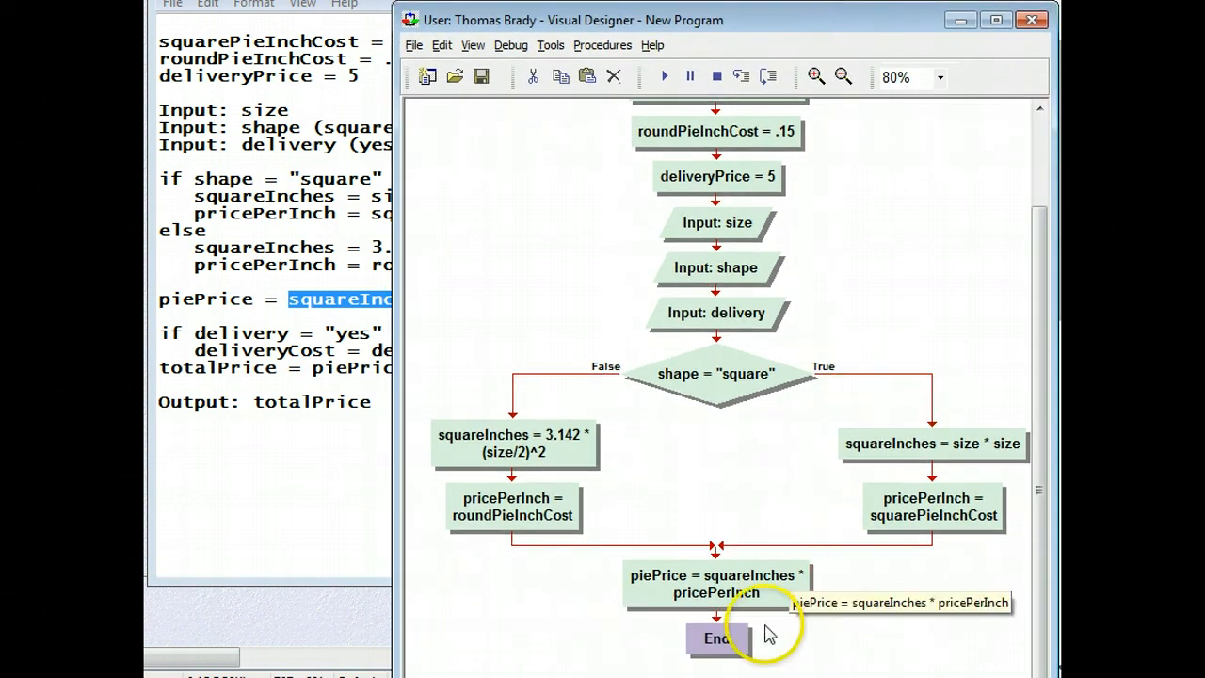
{"action": "mouse_move", "coordinate": [715, 617]}
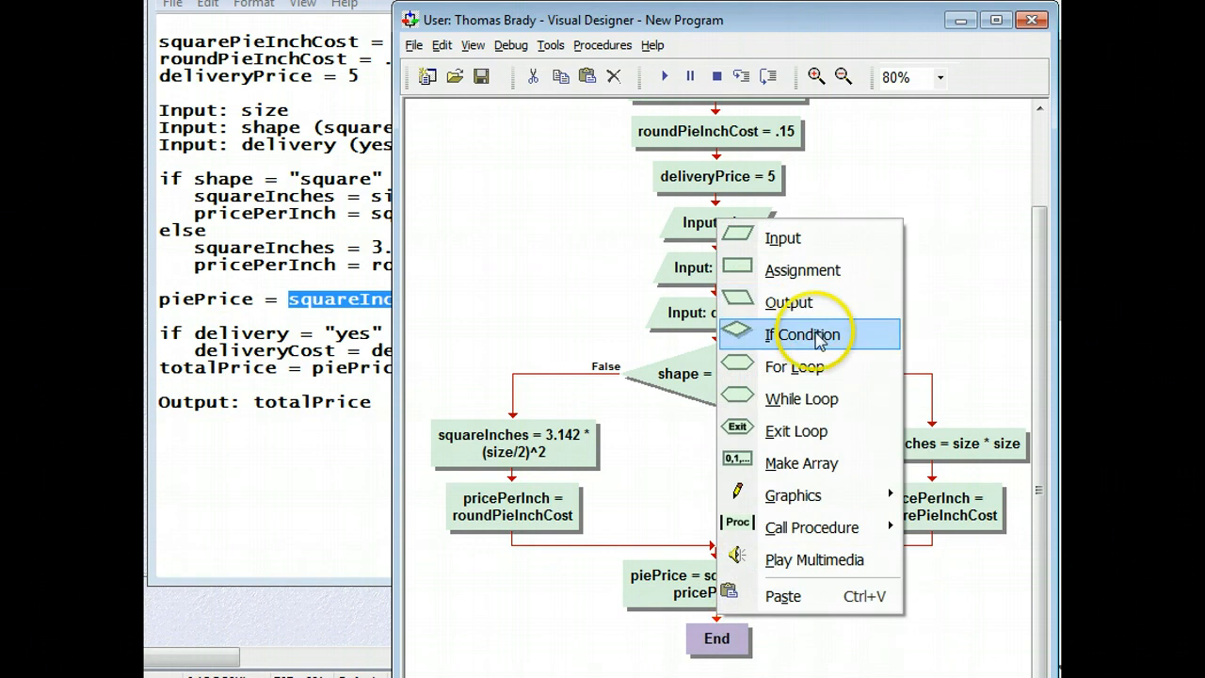
Insert an If decision after piePrice with condition delivery = "yes" copied from the notes.
{"action": "left_click", "coordinate": [803, 334]}
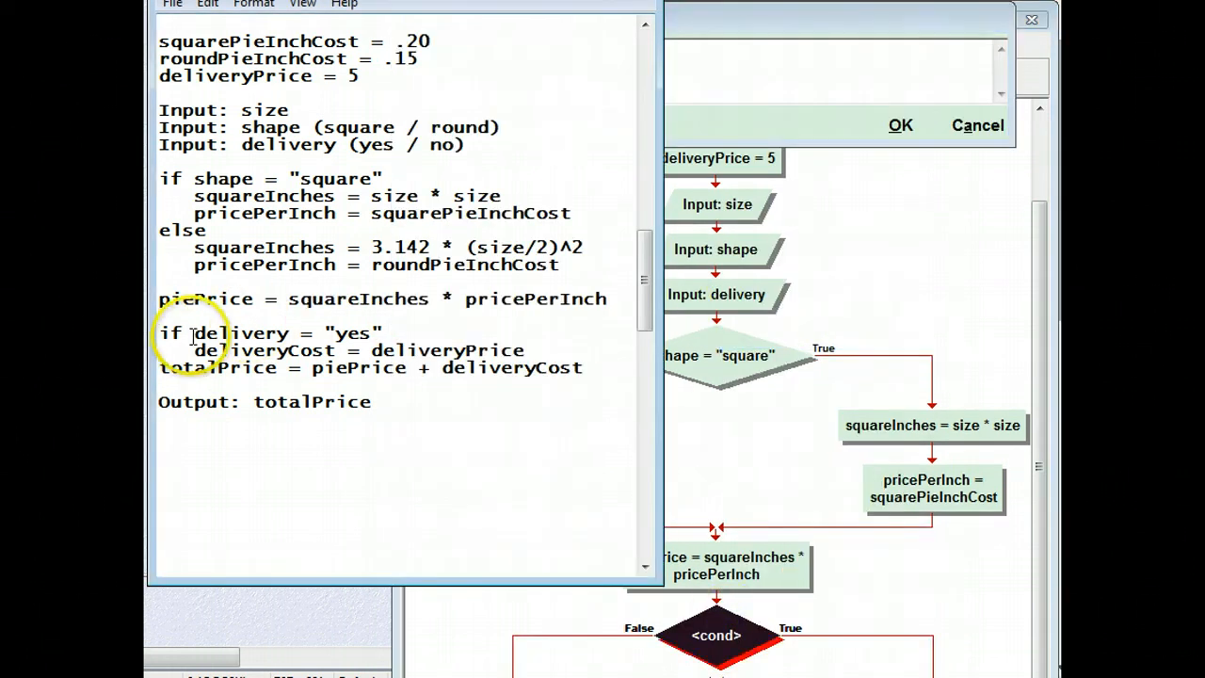
{"action": "left_click_drag", "start_coordinate": [192, 333], "coordinate": [383, 333]}
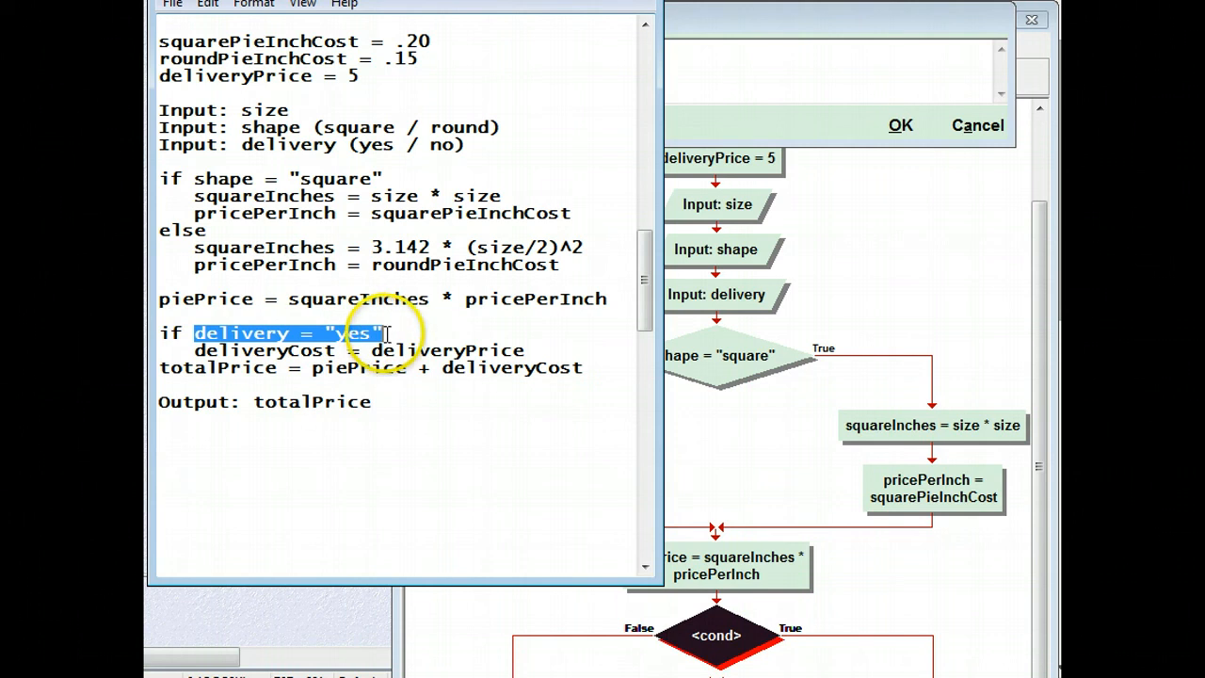
{"action": "mouse_move", "coordinate": [750, 44]}
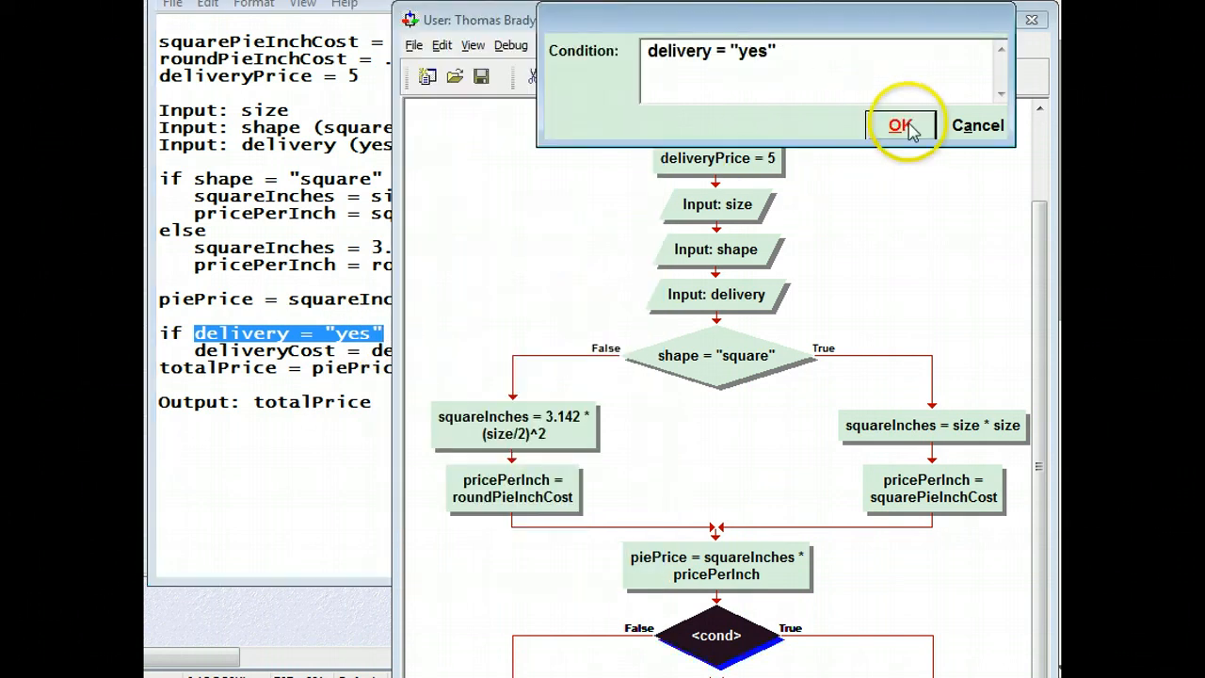
{"action": "left_click", "coordinate": [901, 125]}
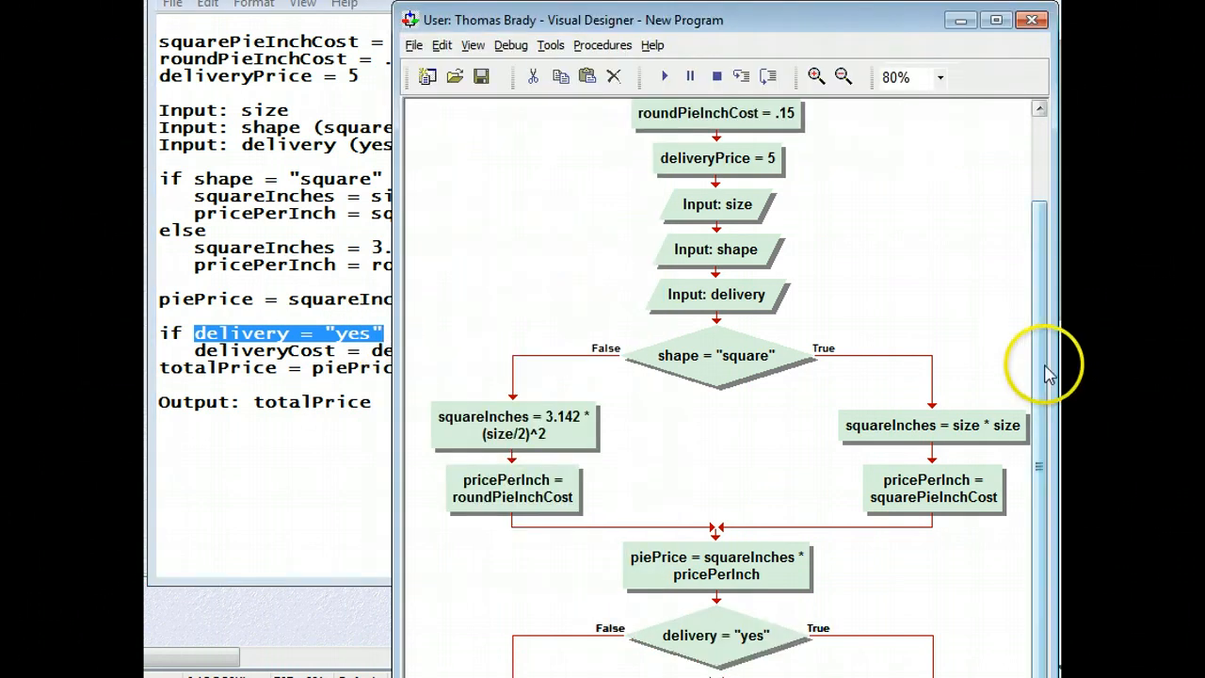
{"action": "scroll", "scroll_direction": "down", "scroll_amount": 3}
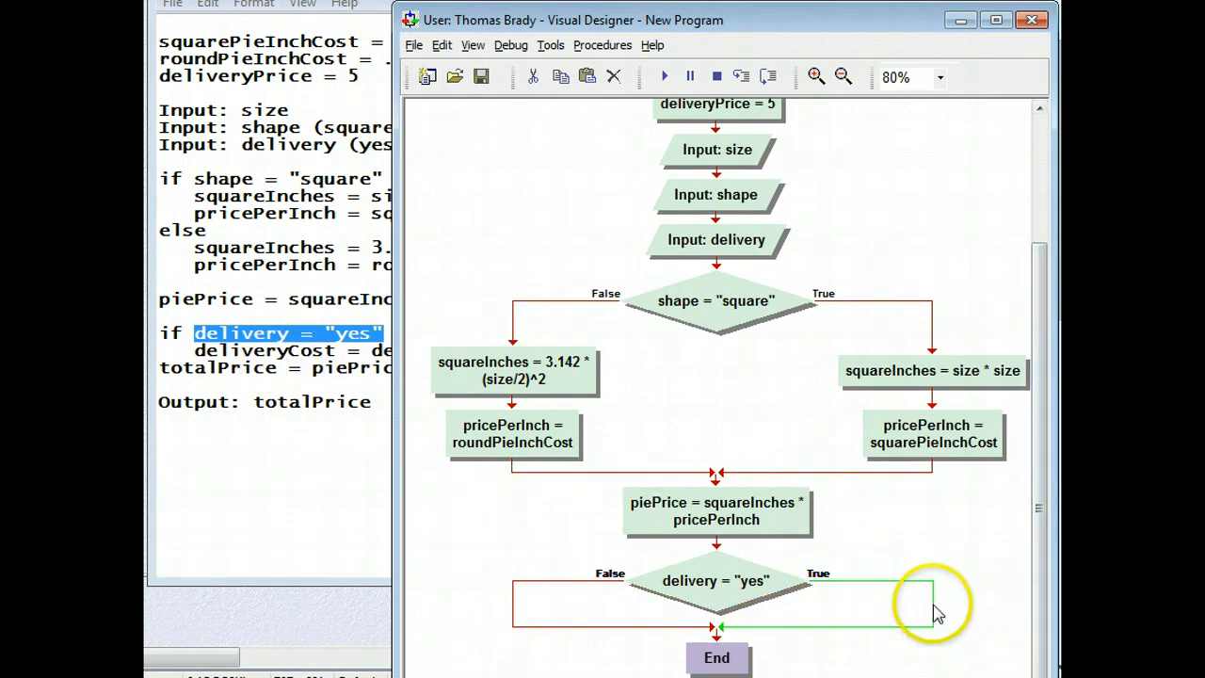
Assign deliveryCost = deliveryPrice on the delivery decision's True branch.
{"action": "left_click", "coordinate": [927, 602]}
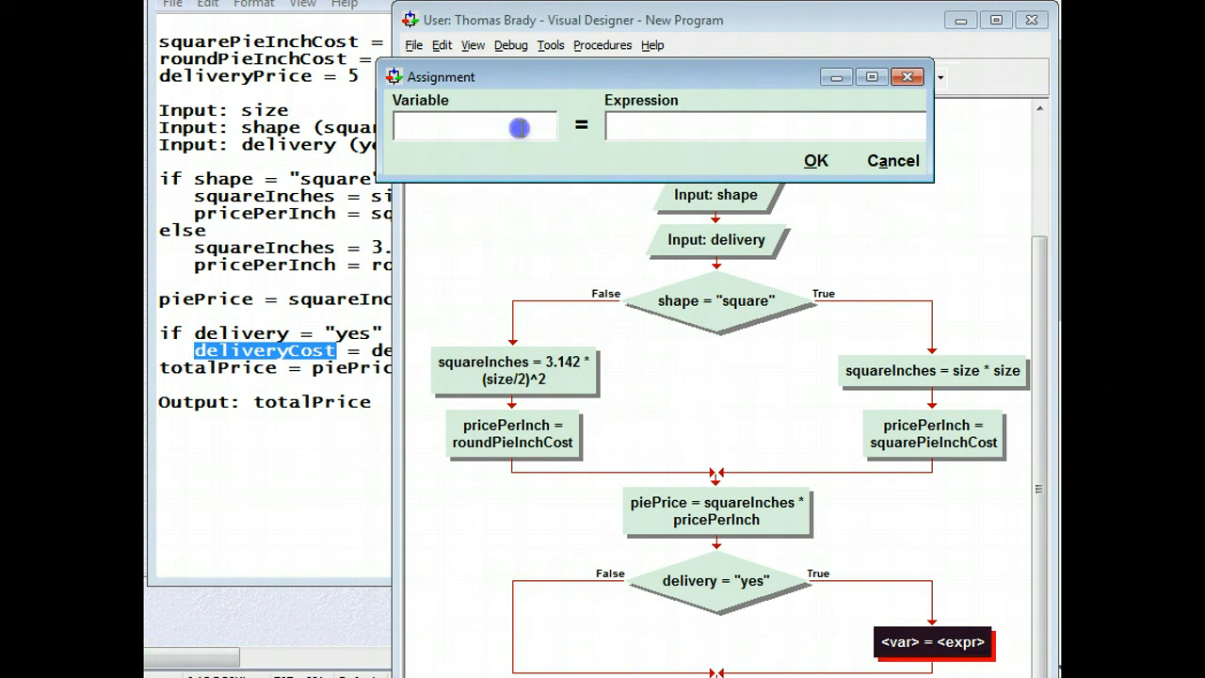
{"action": "type", "text": "deliveryCost"}
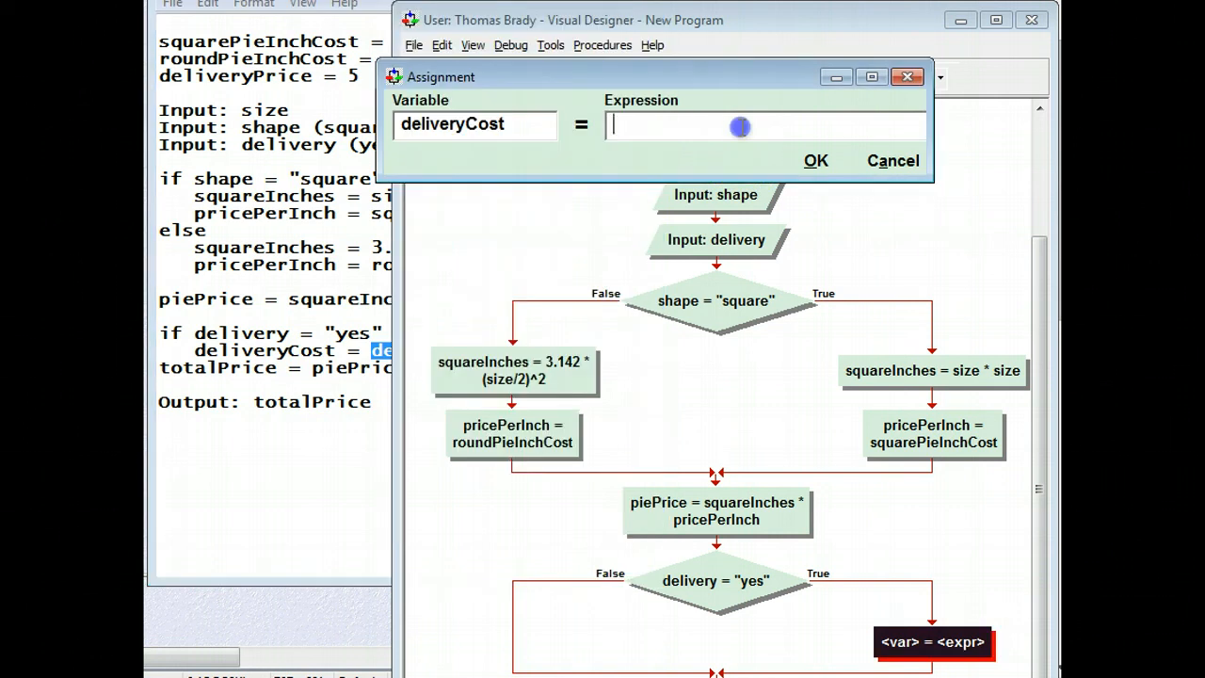
{"action": "mouse_move", "coordinate": [742, 127]}
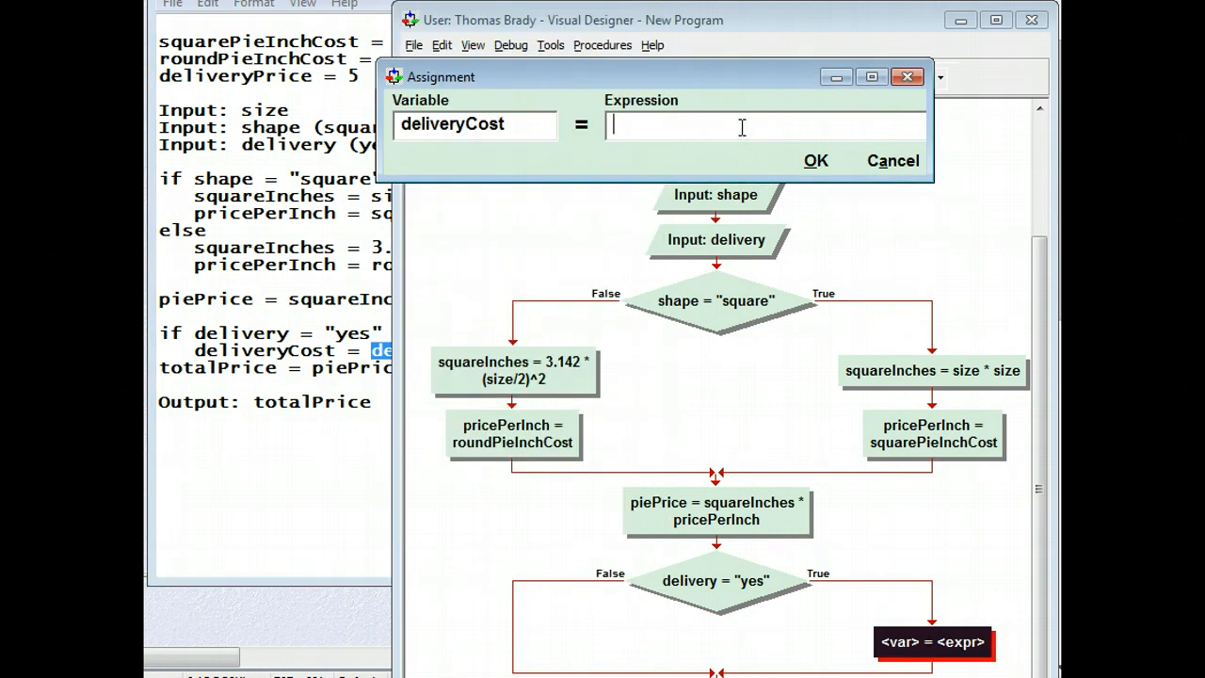
{"action": "left_click", "coordinate": [816, 160]}
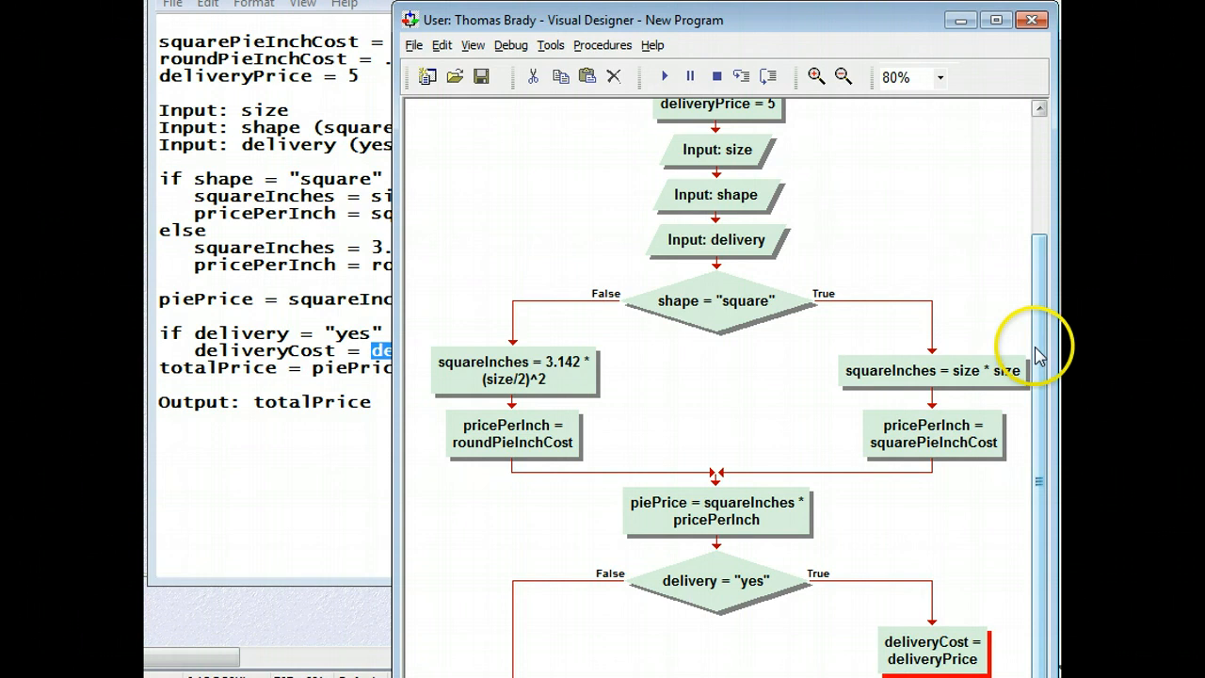
{"action": "scroll", "scroll_direction": "down", "scroll_amount": 3}
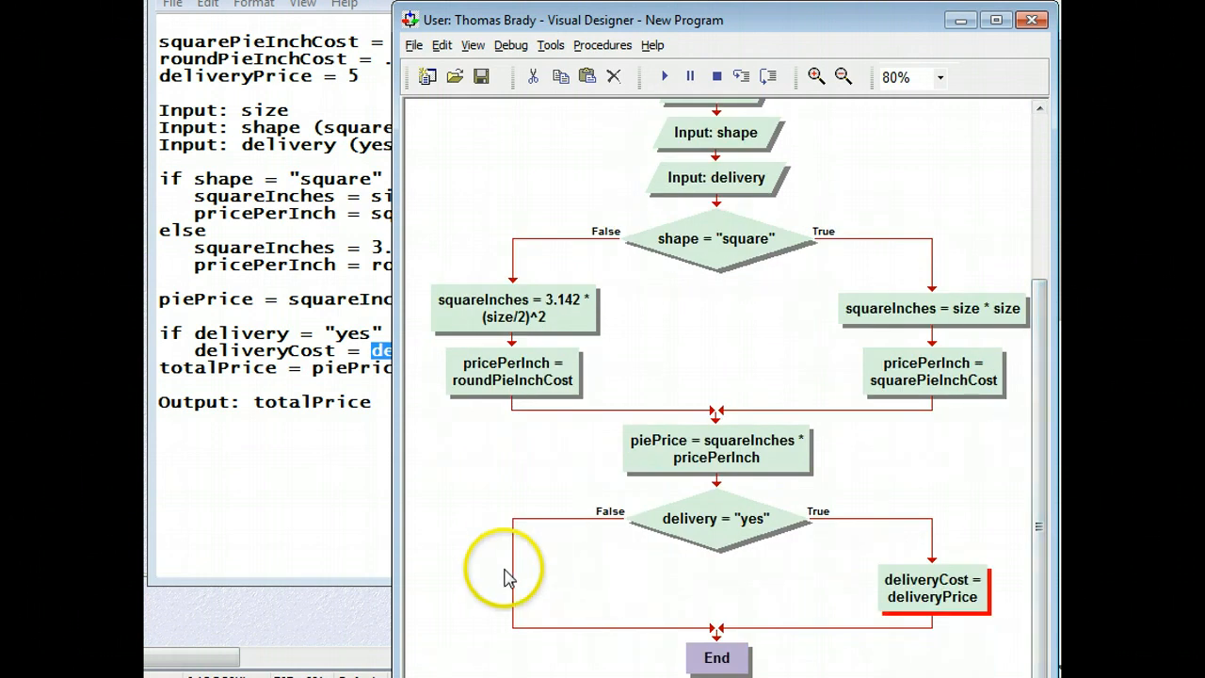
{"action": "mouse_move", "coordinate": [683, 562]}
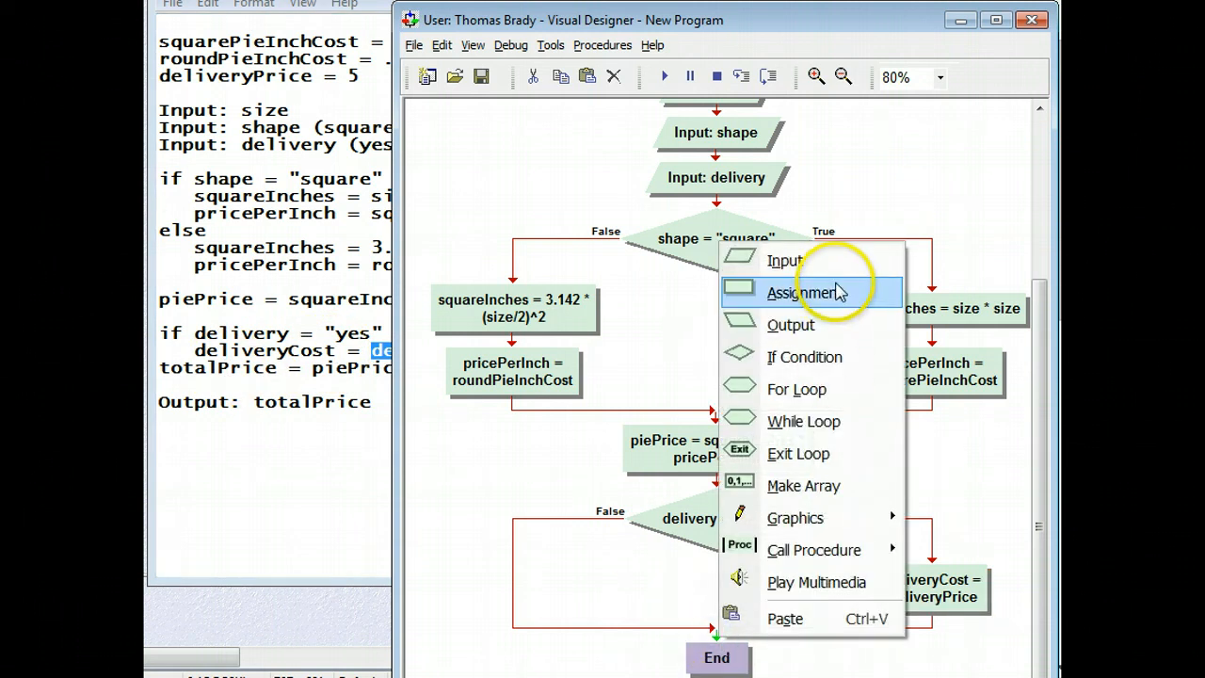
Add an assignment totalPrice = piePrice + deliveryCost below the delivery decision.
{"action": "left_click", "coordinate": [804, 292]}
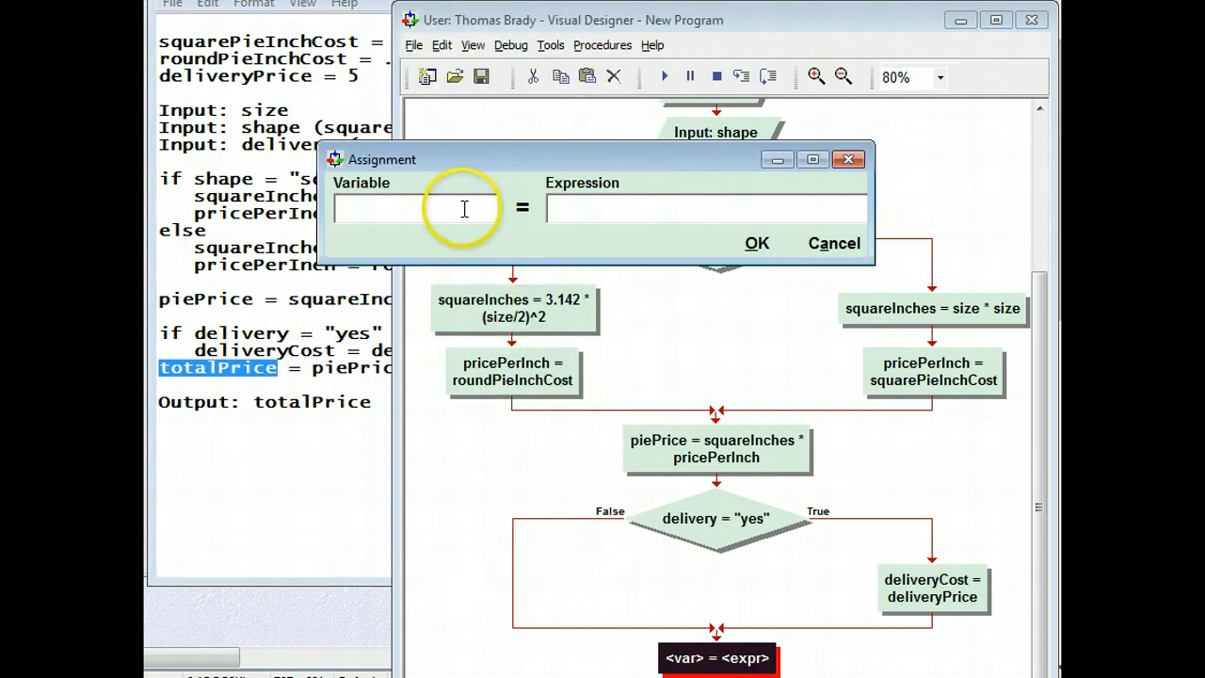
{"action": "type", "text": "totalPrice"}
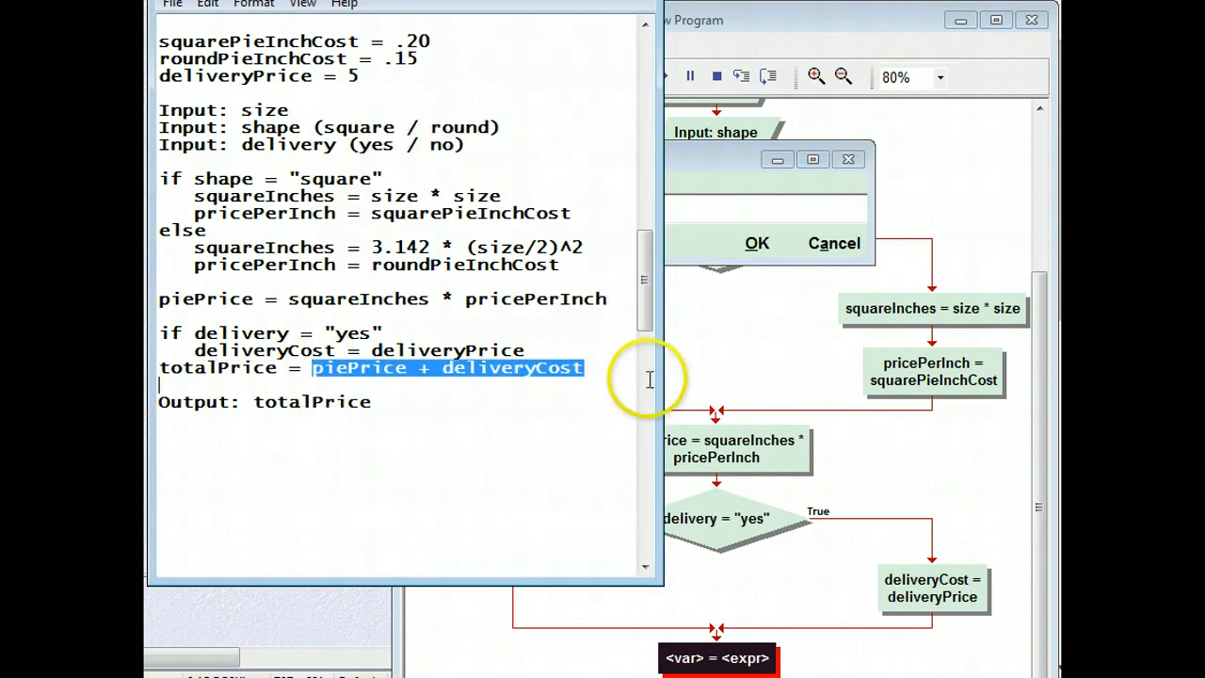
{"action": "mouse_move", "coordinate": [652, 389]}
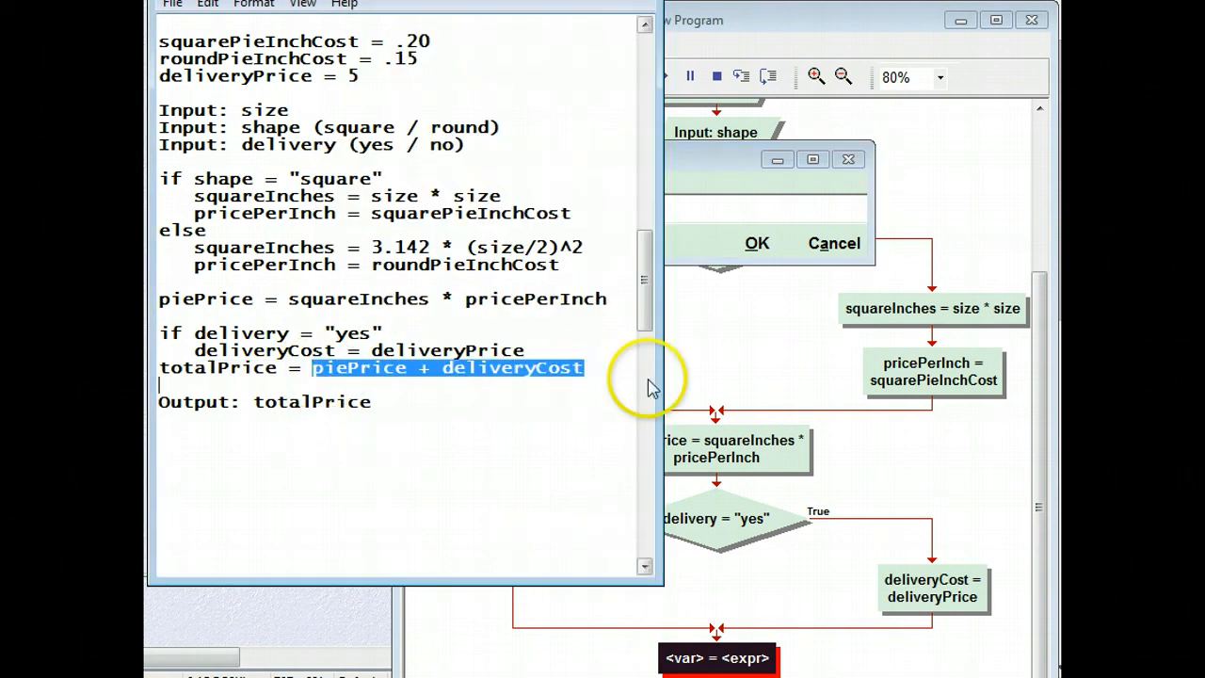
{"action": "mouse_move", "coordinate": [714, 194]}
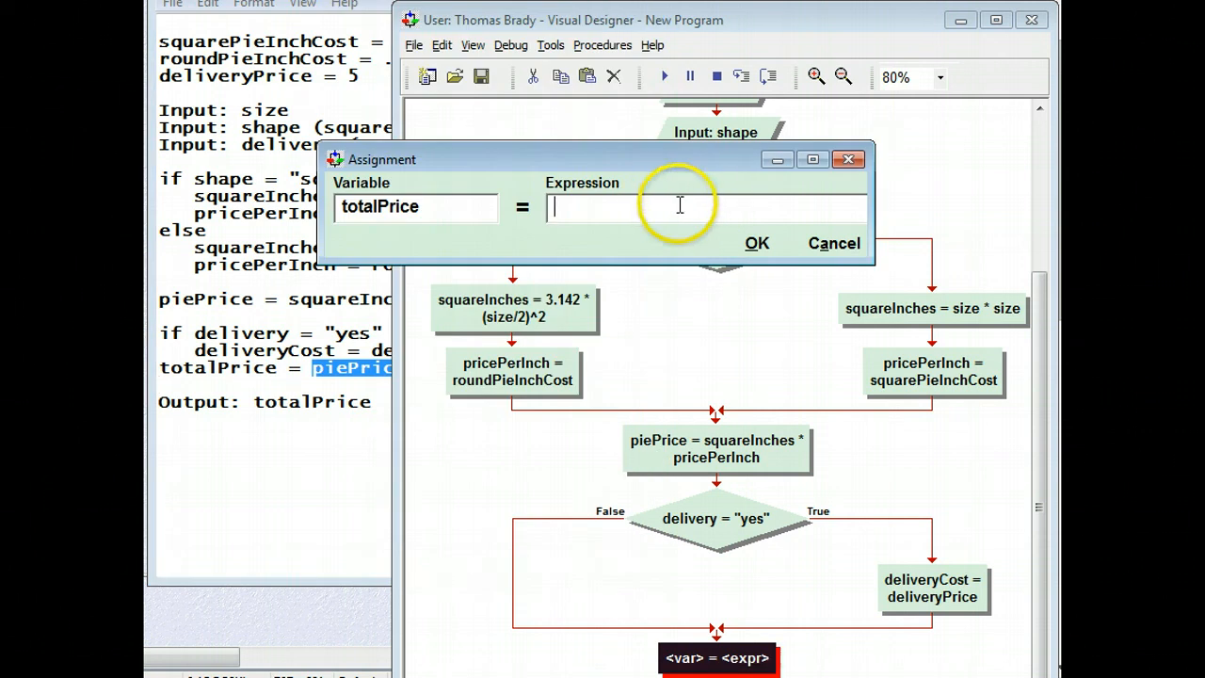
{"action": "type", "text": "piePrice + deliveryCost"}
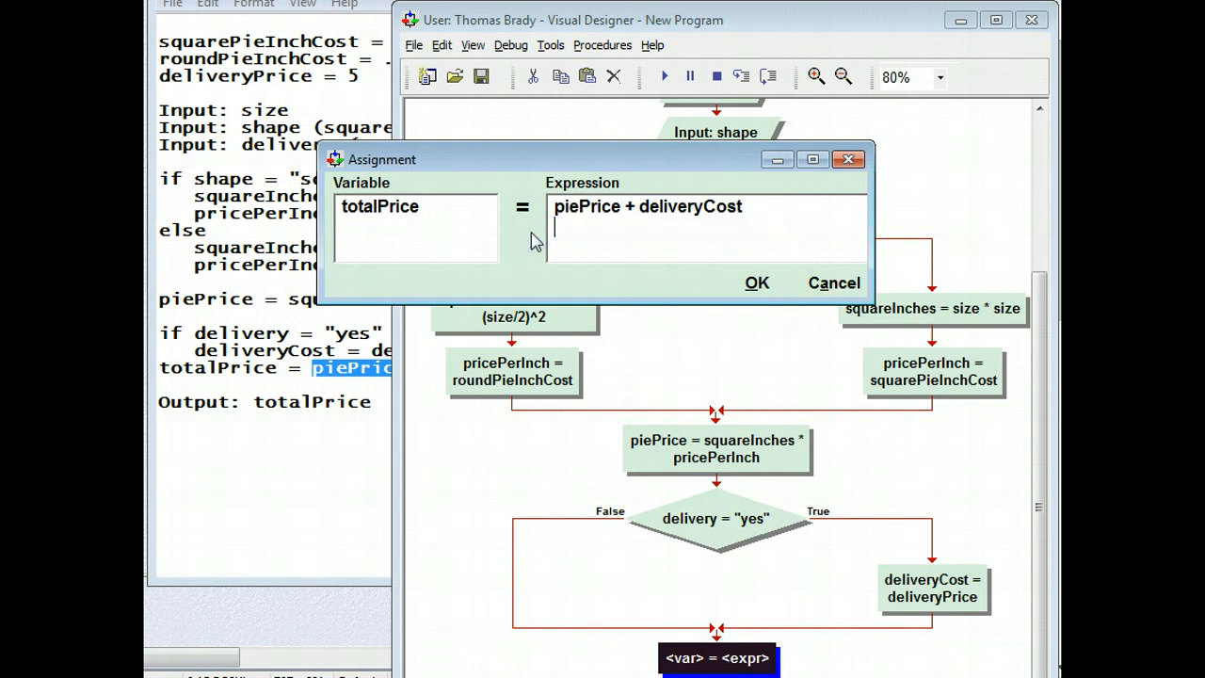
{"action": "left_click", "coordinate": [756, 283]}
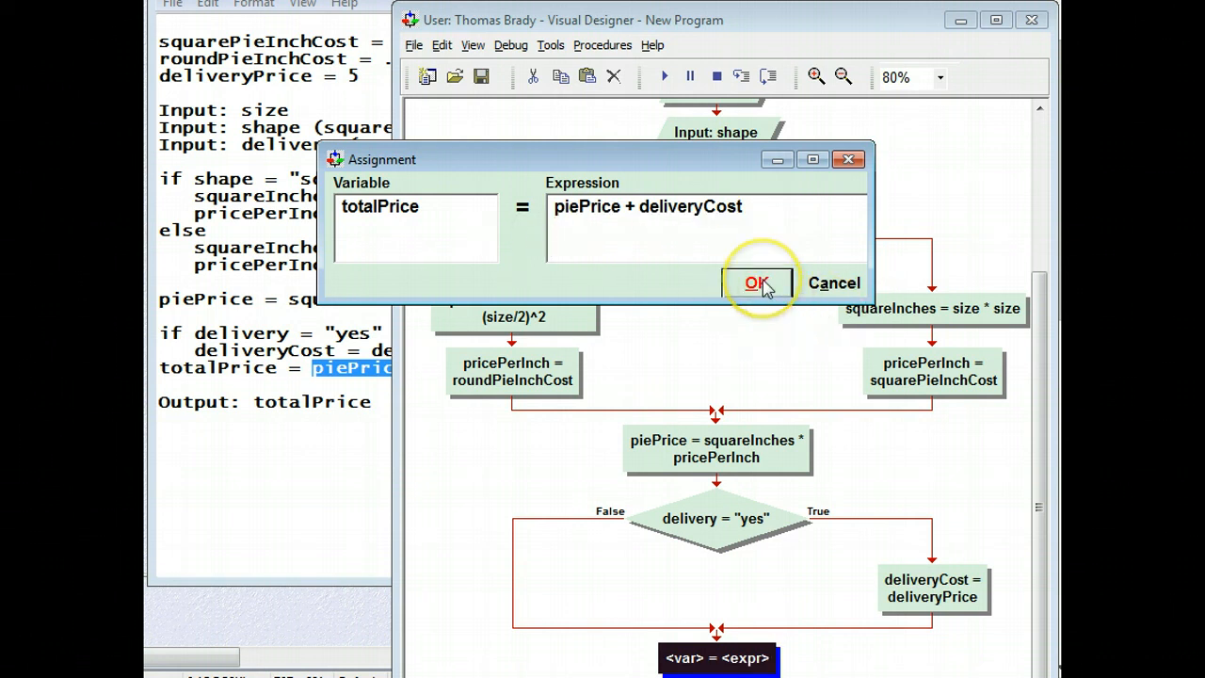
{"action": "left_click", "coordinate": [757, 282]}
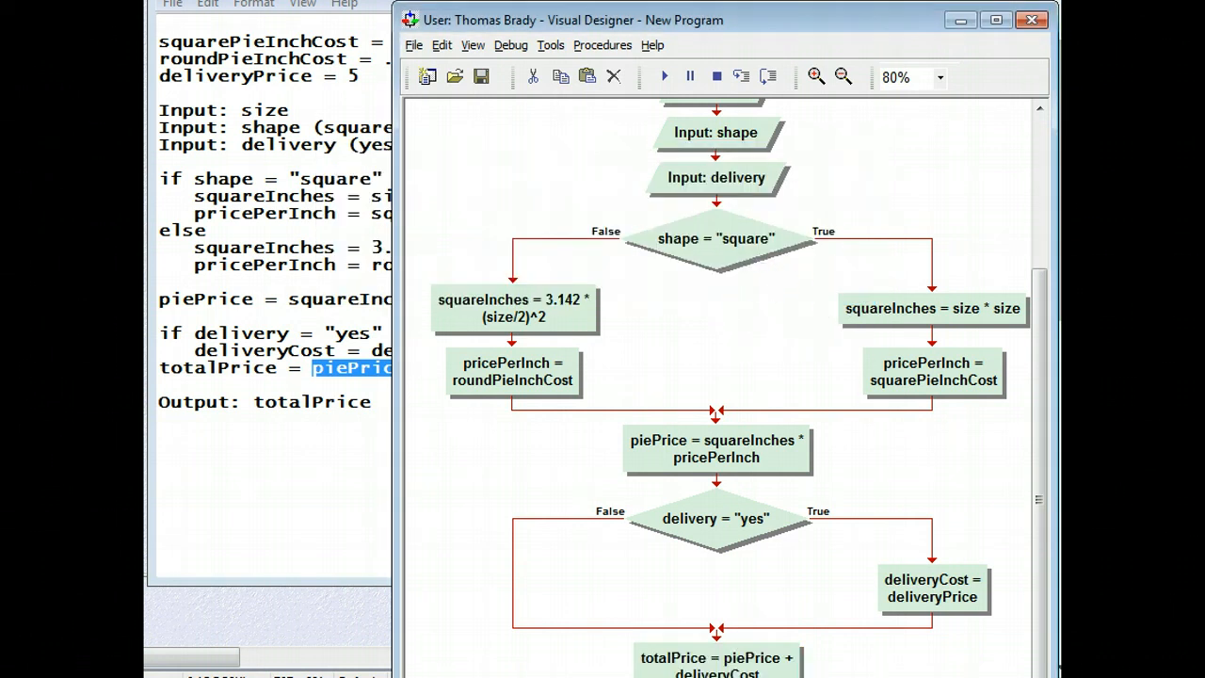
{"action": "scroll", "scroll_direction": "down", "scroll_amount": 3}
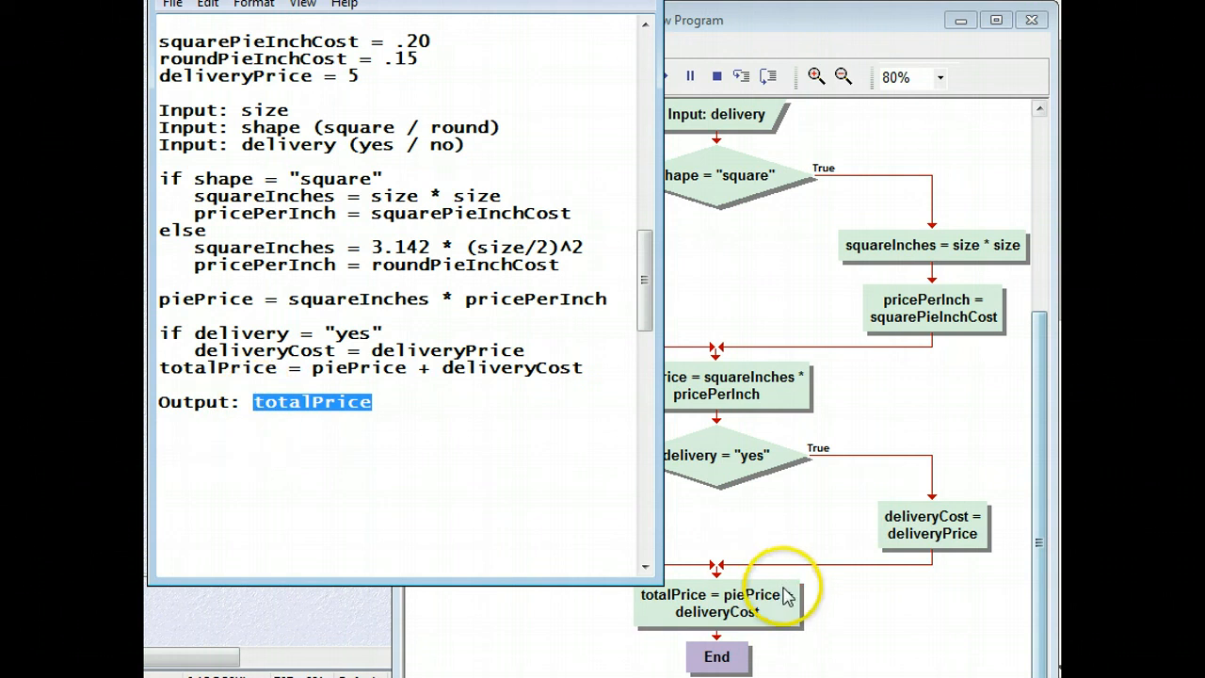
Insert an Output block after totalPrice showing "The total price is $" + totalPrice.
{"action": "right_click", "coordinate": [777, 587]}
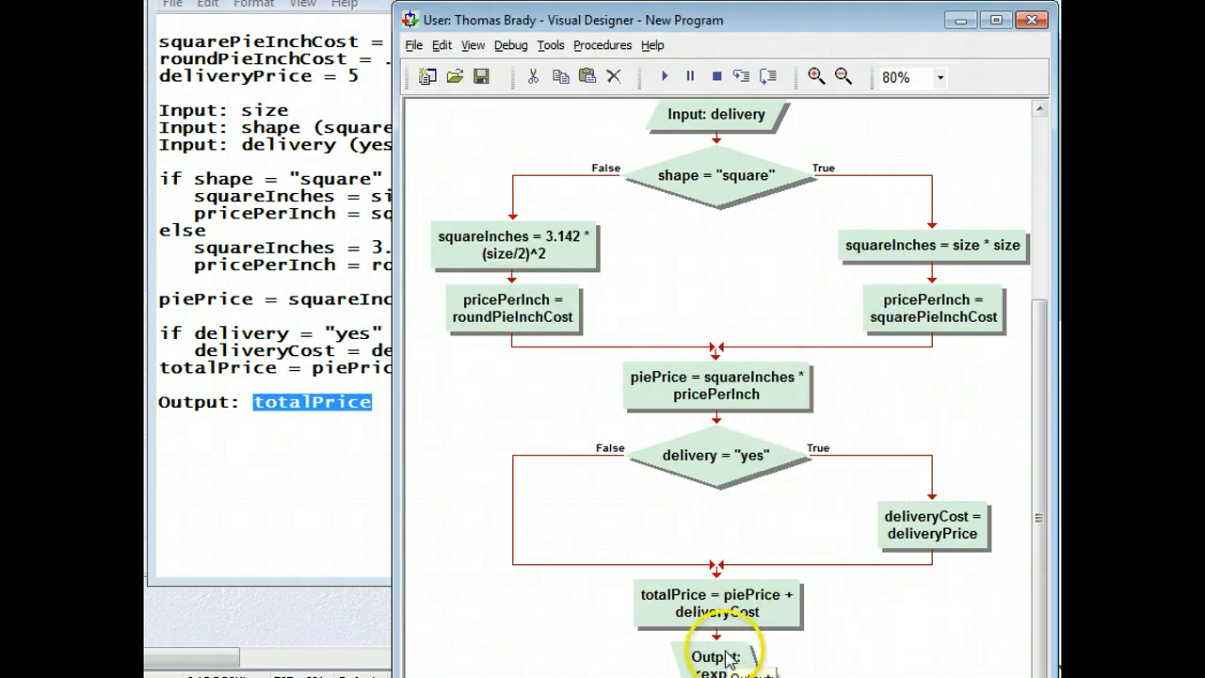
{"action": "double_click", "coordinate": [717, 658]}
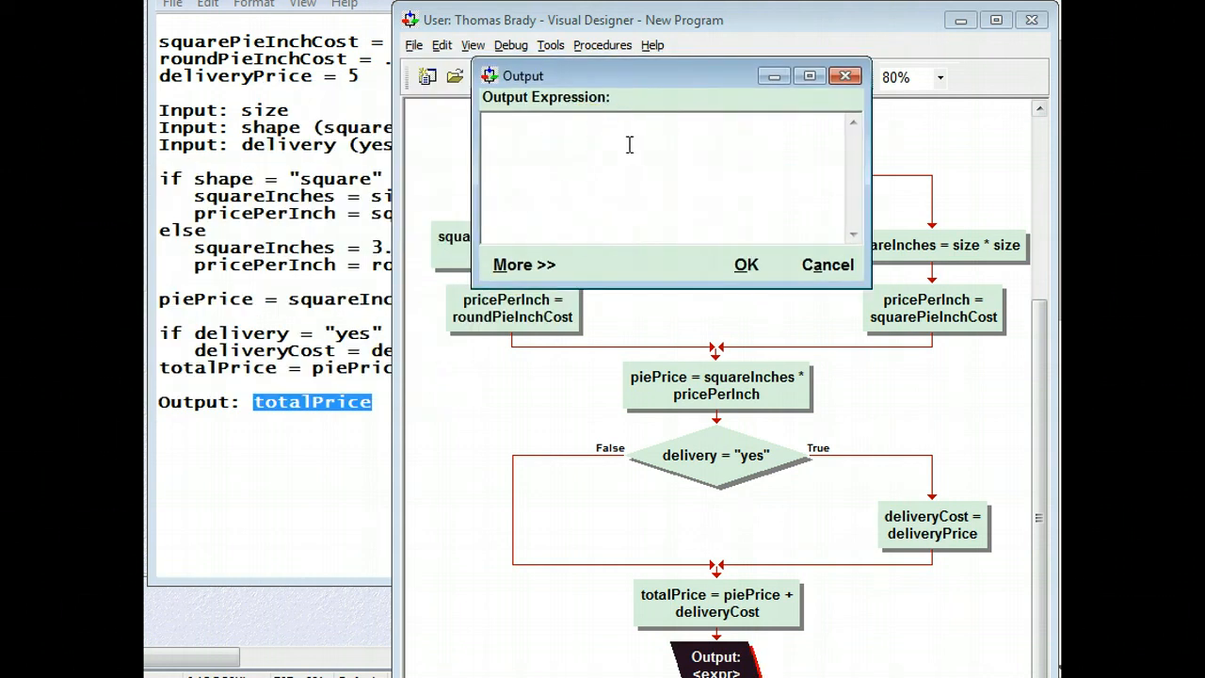
{"action": "type", "text": "\"\""}
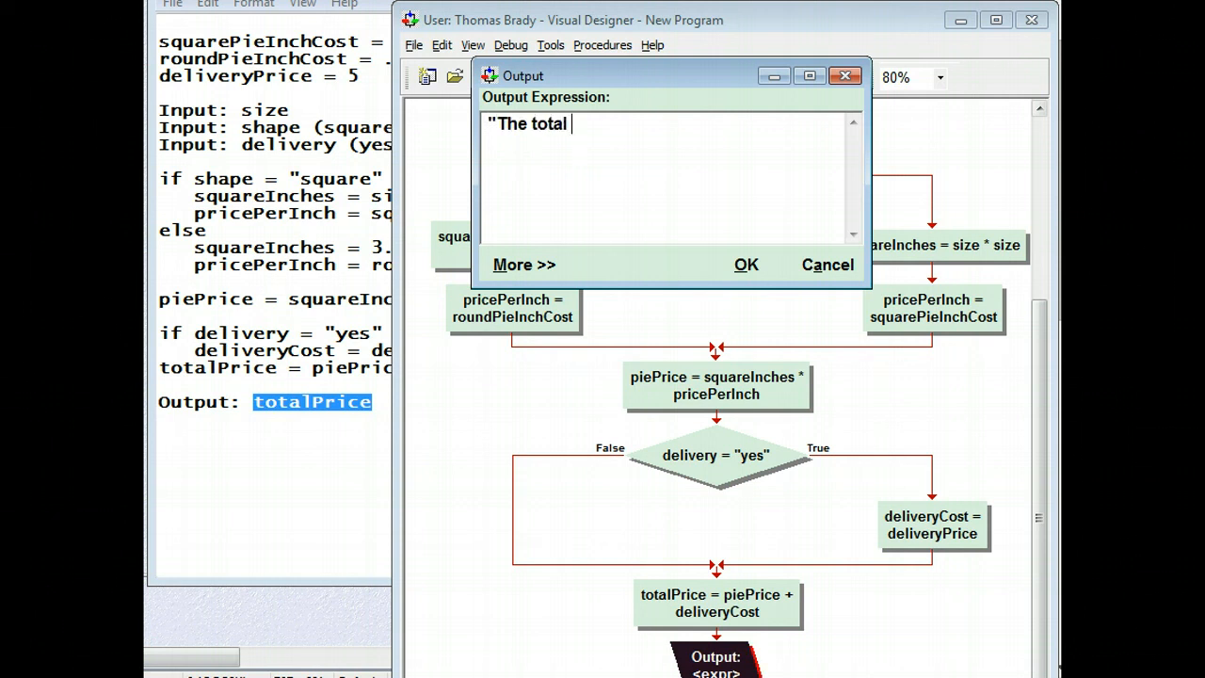
{"action": "type", "text": "price is"}
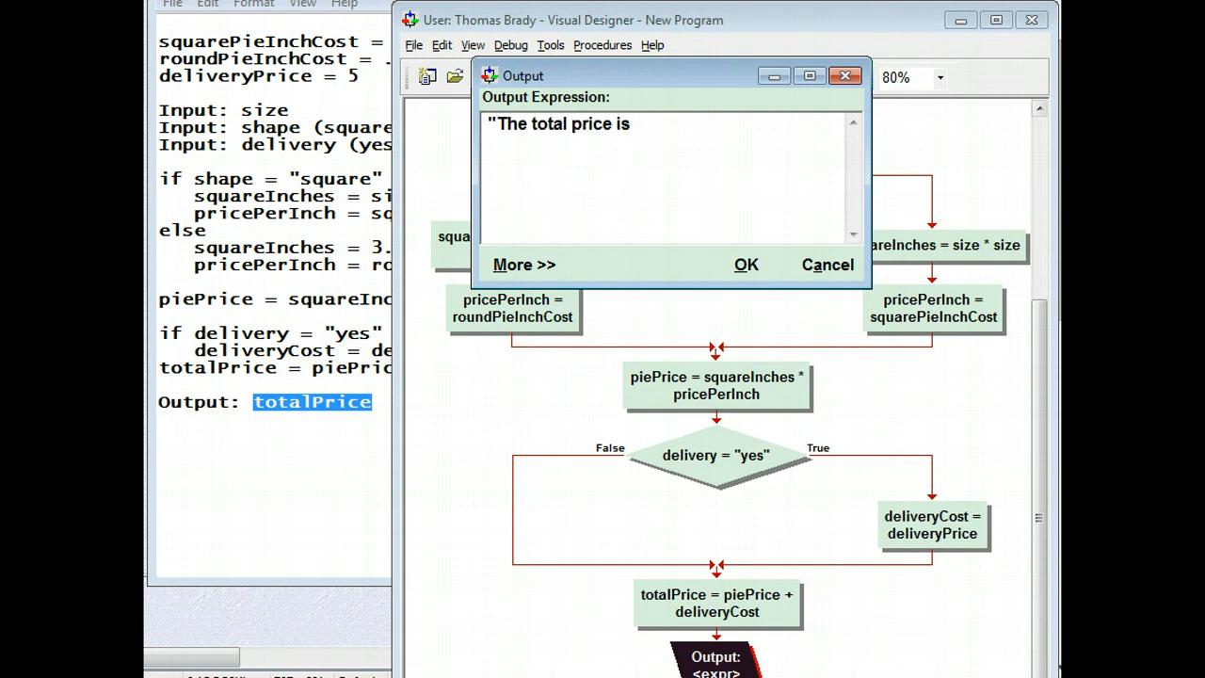
{"action": "type", "text": "$\""}
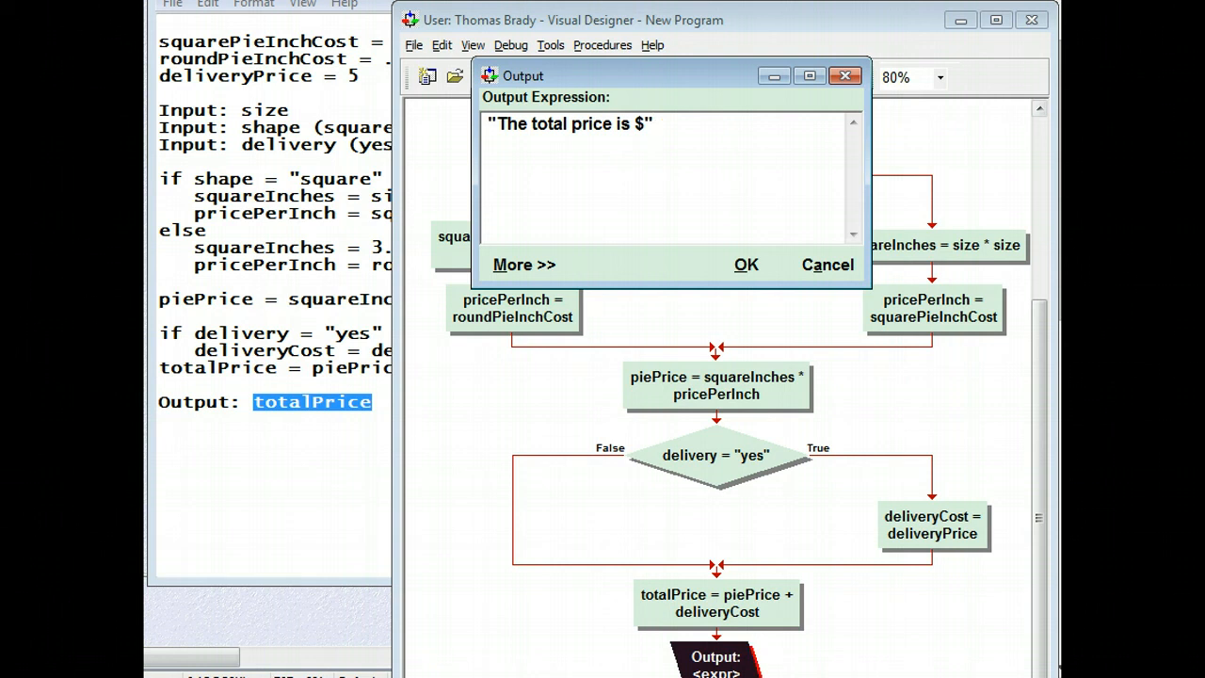
{"action": "type", "text": "+"}
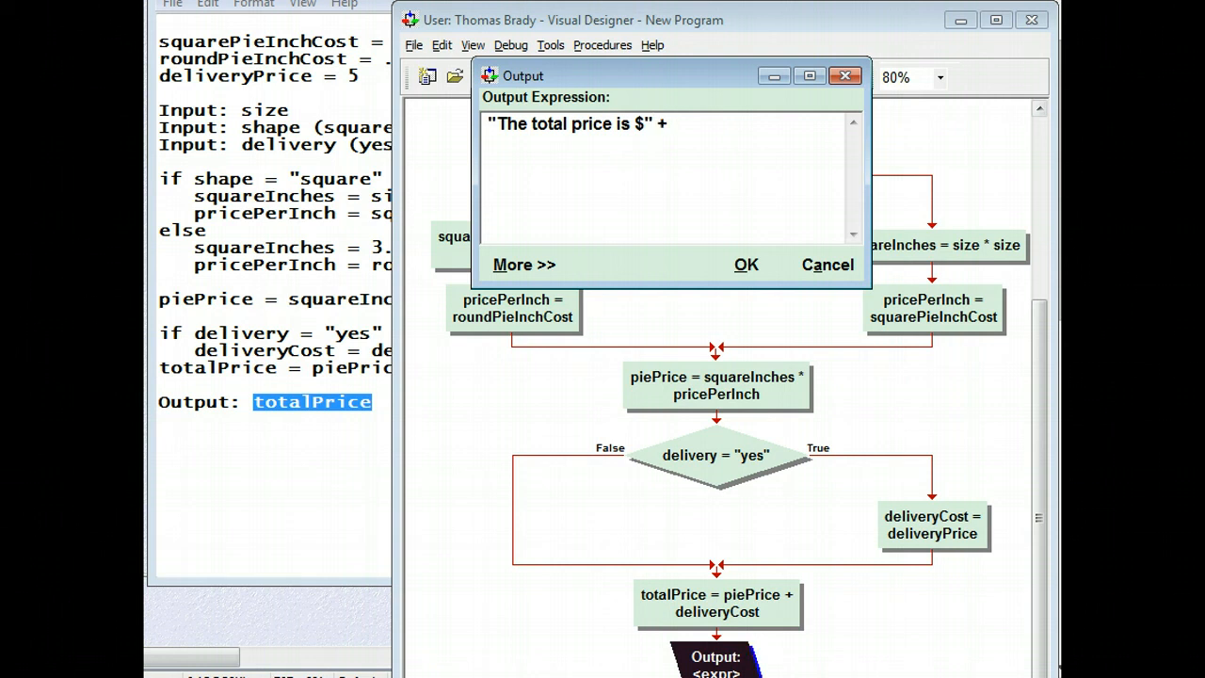
{"action": "type", "text": "totalPrice"}
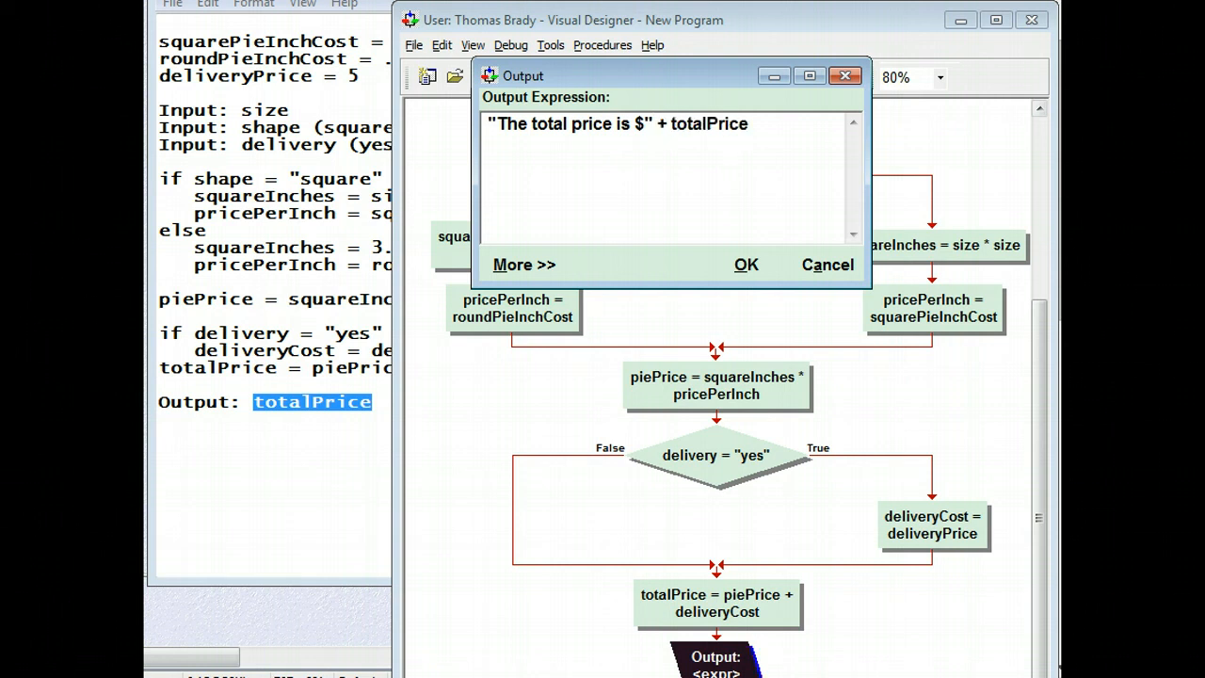
{"action": "left_click", "coordinate": [746, 265]}
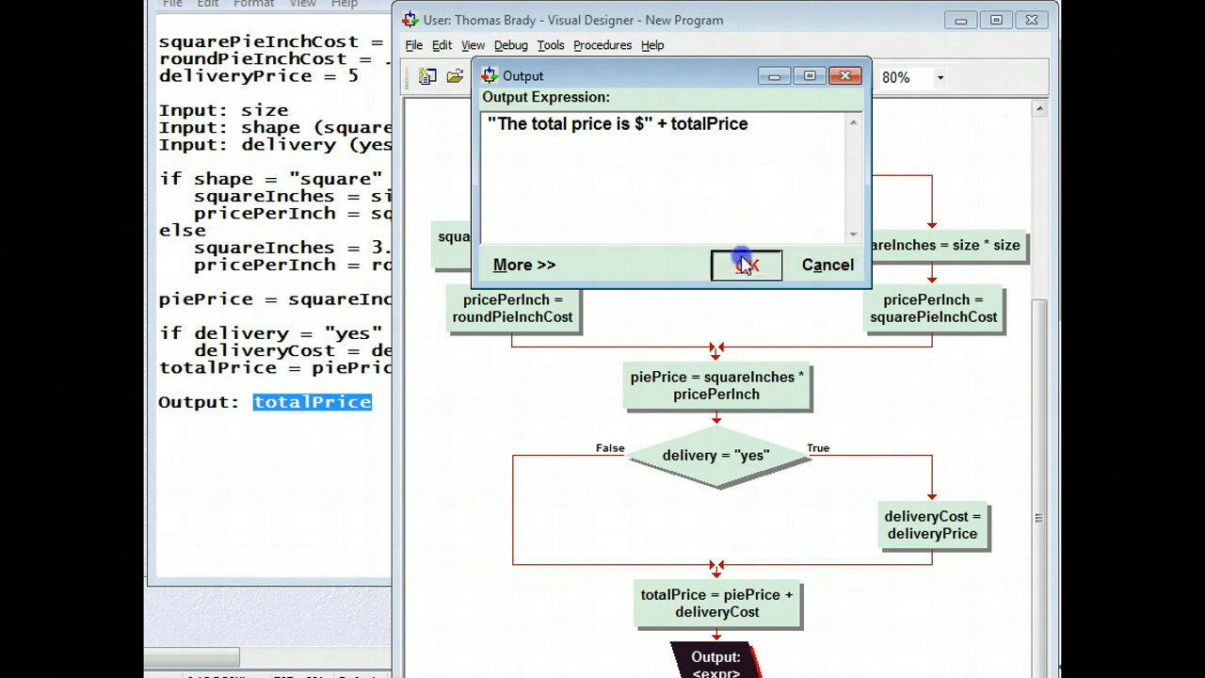
{"action": "left_click", "coordinate": [745, 264]}
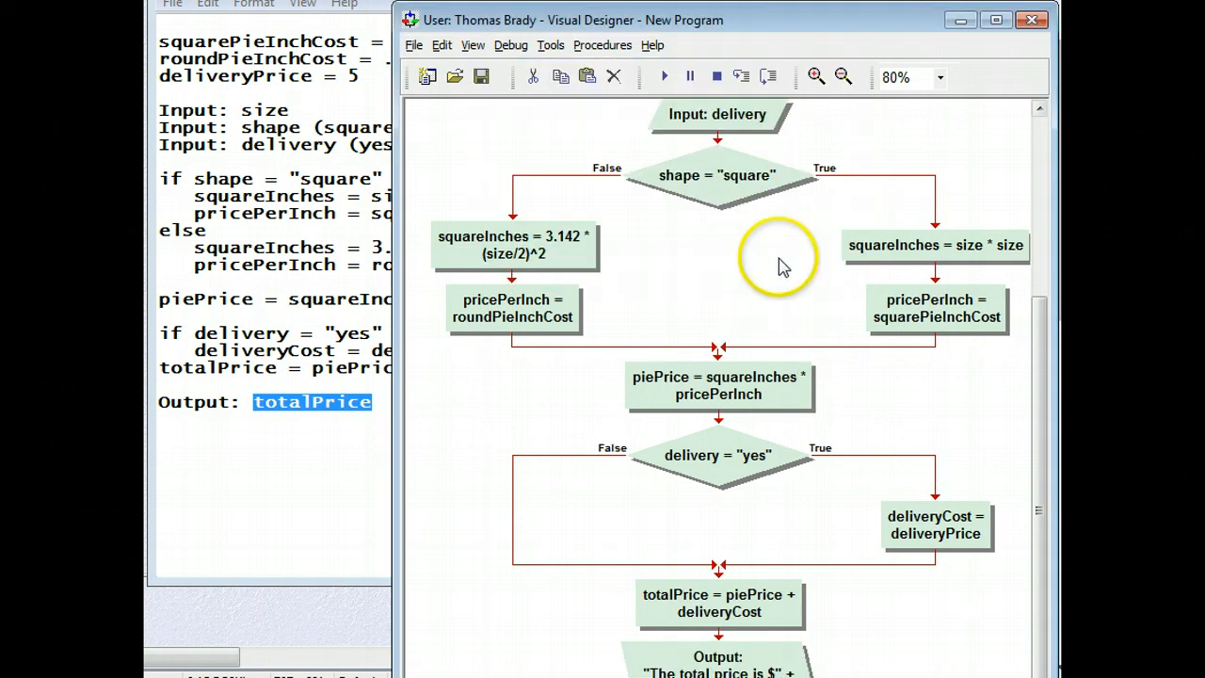
{"action": "mouse_move", "coordinate": [665, 77]}
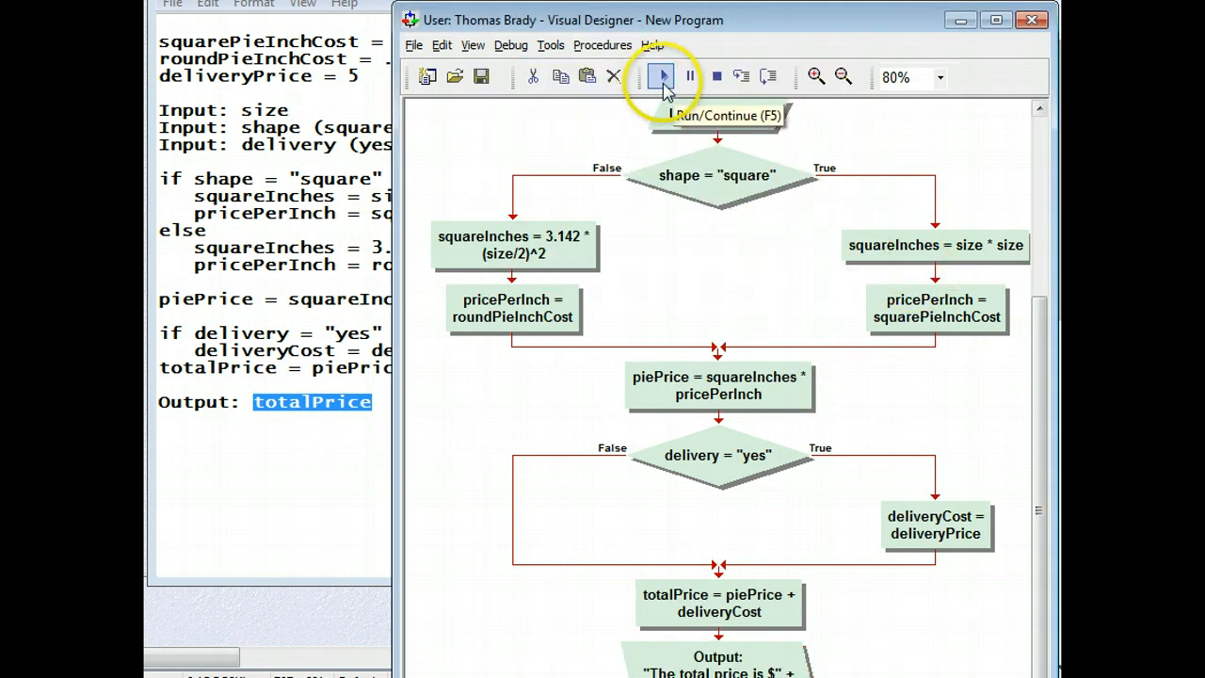
Run the program with size 10, shape square and delivery no, then dismiss the $20 result.
{"action": "left_click", "coordinate": [664, 76]}
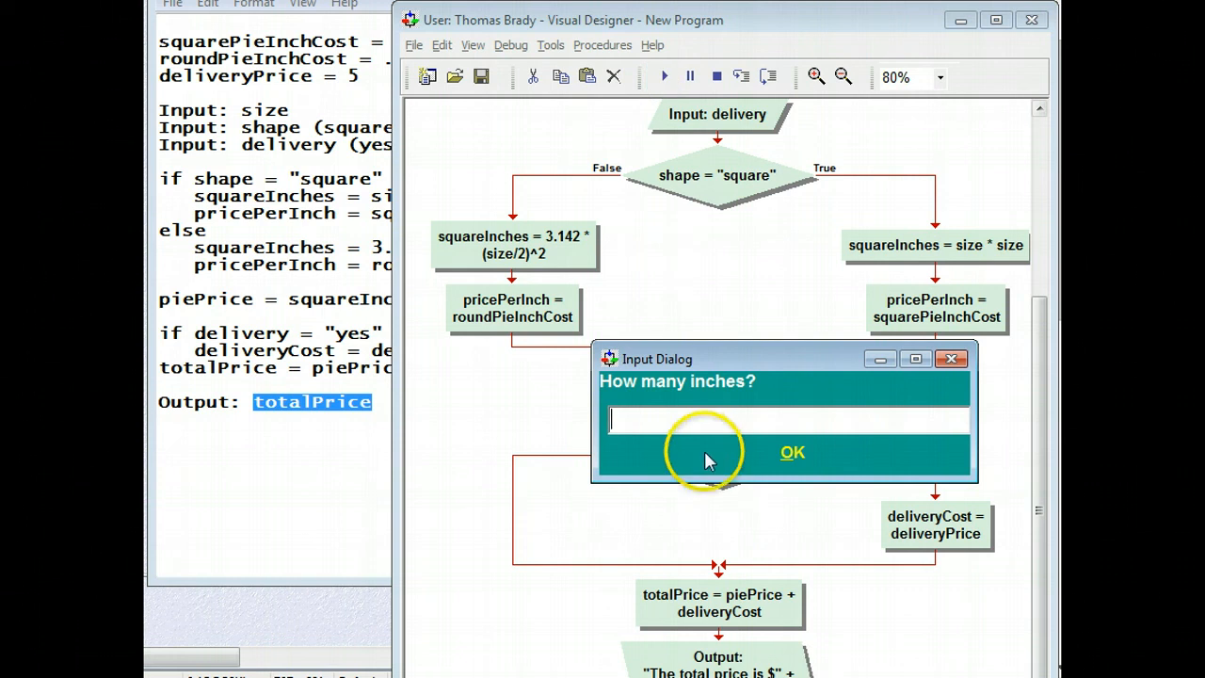
{"action": "type", "text": "10"}
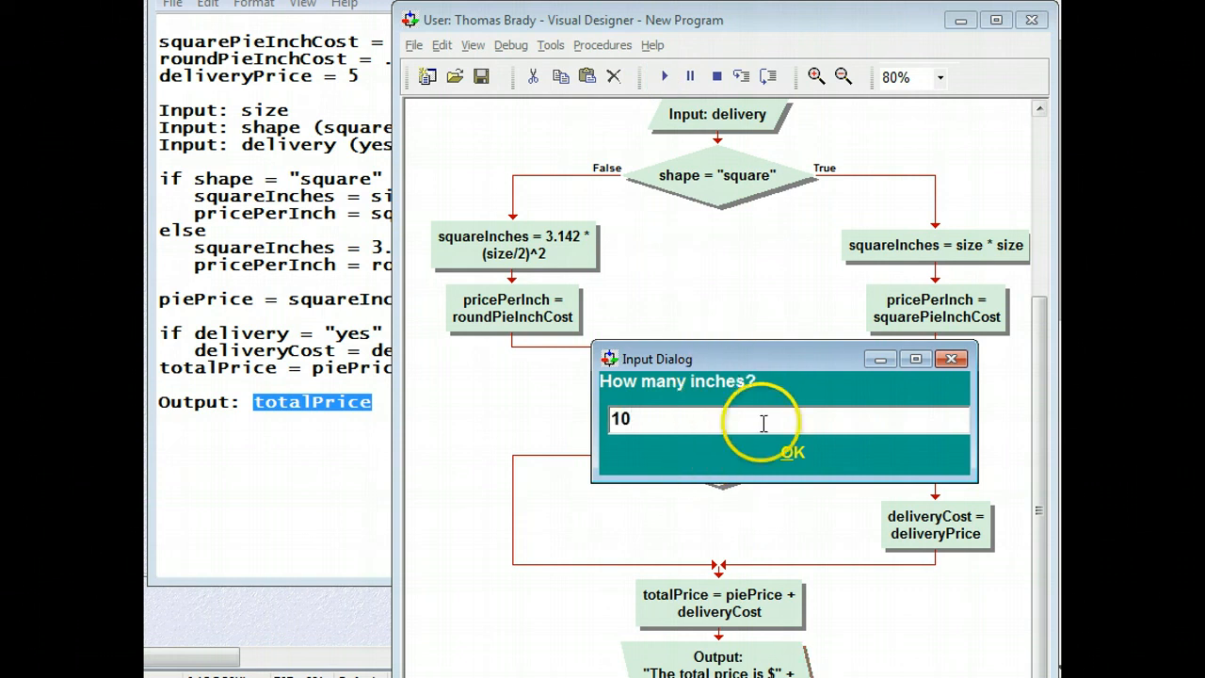
{"action": "left_click", "coordinate": [792, 453]}
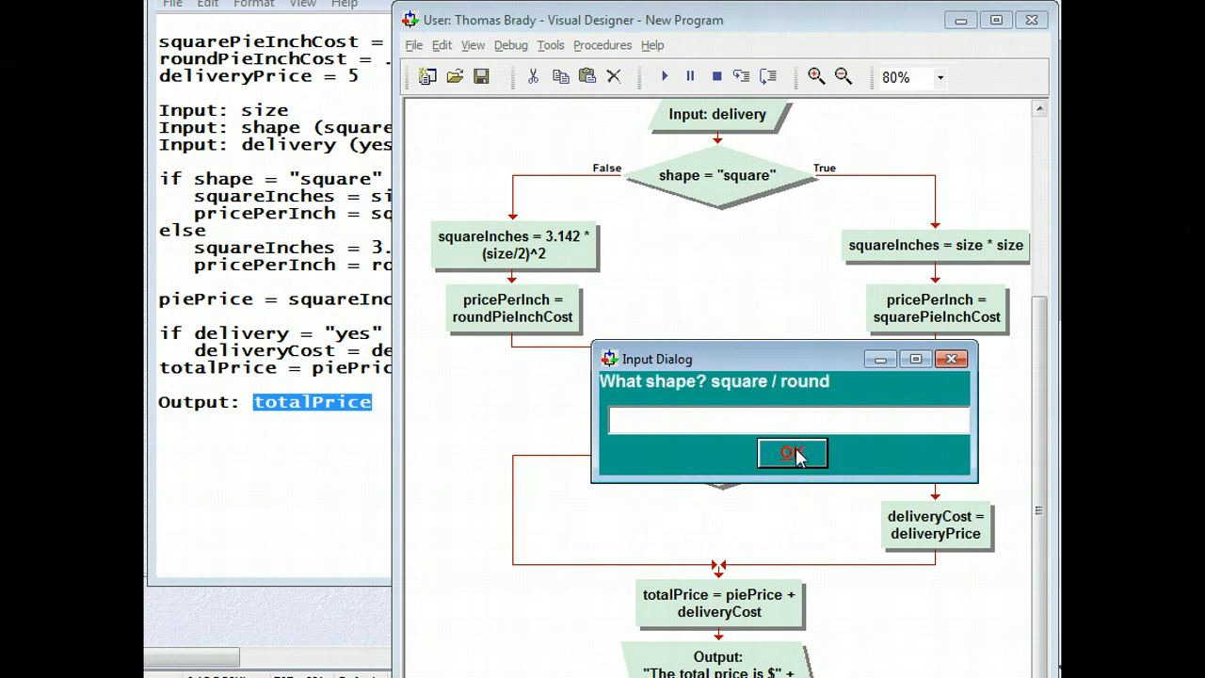
{"action": "type", "text": "'S"}
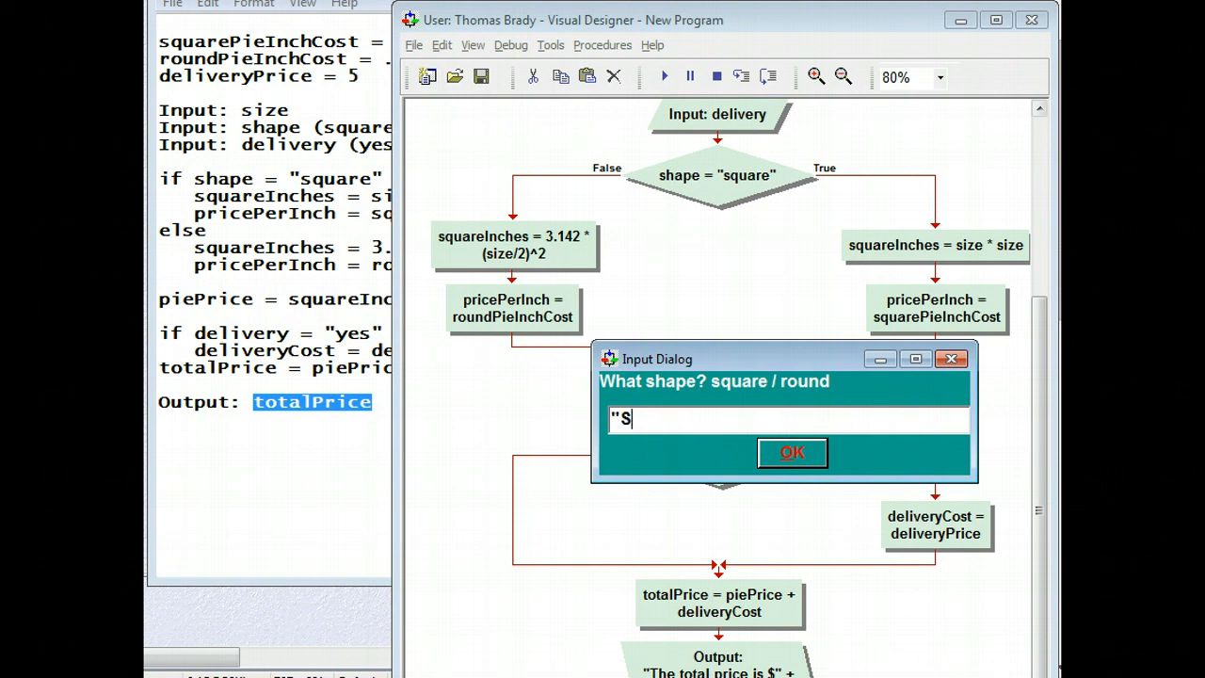
{"action": "type", "text": "quare\""}
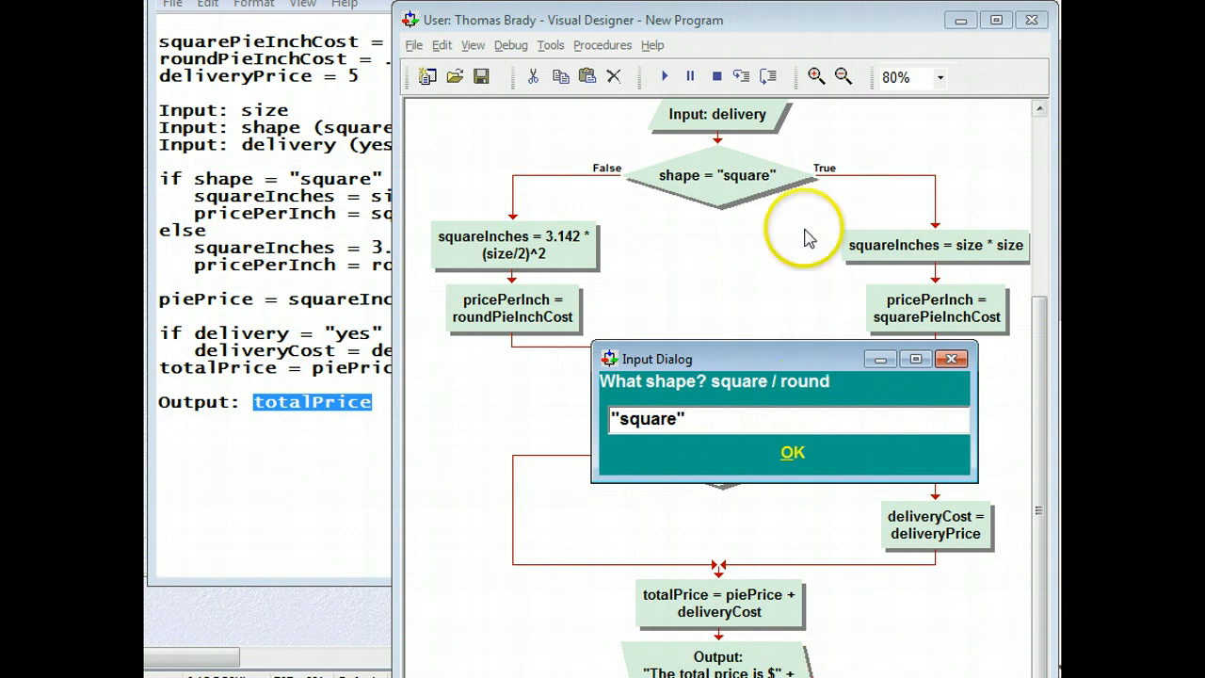
{"action": "mouse_move", "coordinate": [887, 492]}
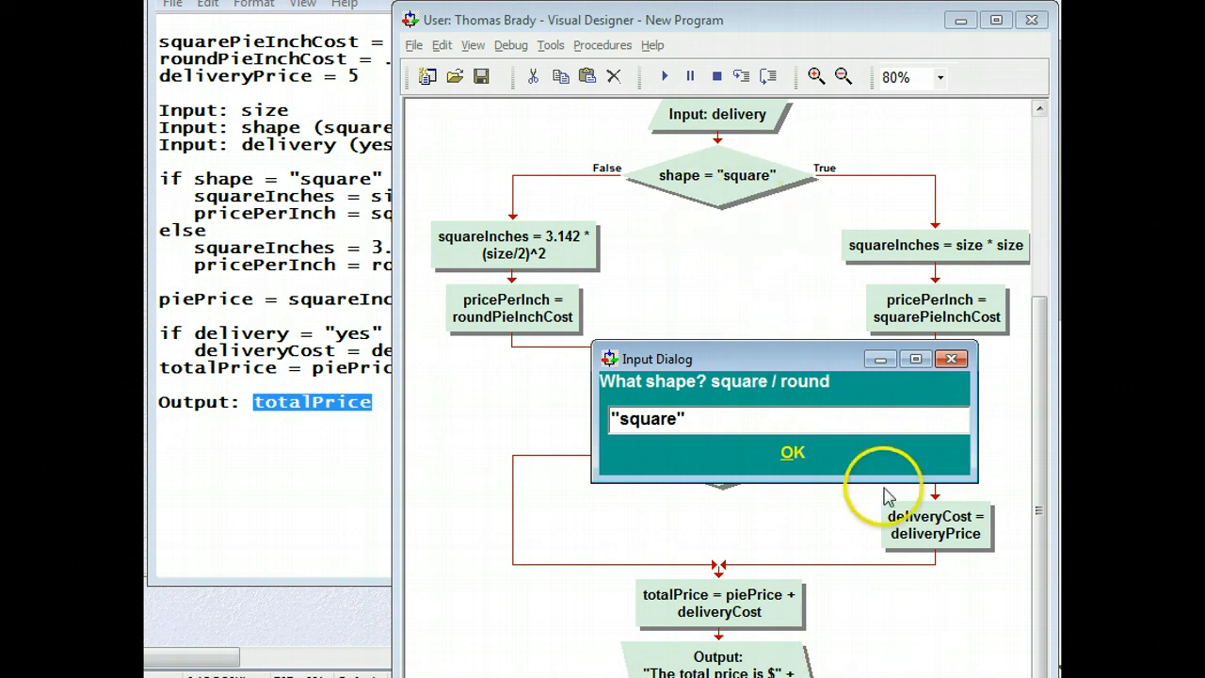
{"action": "left_click", "coordinate": [792, 453]}
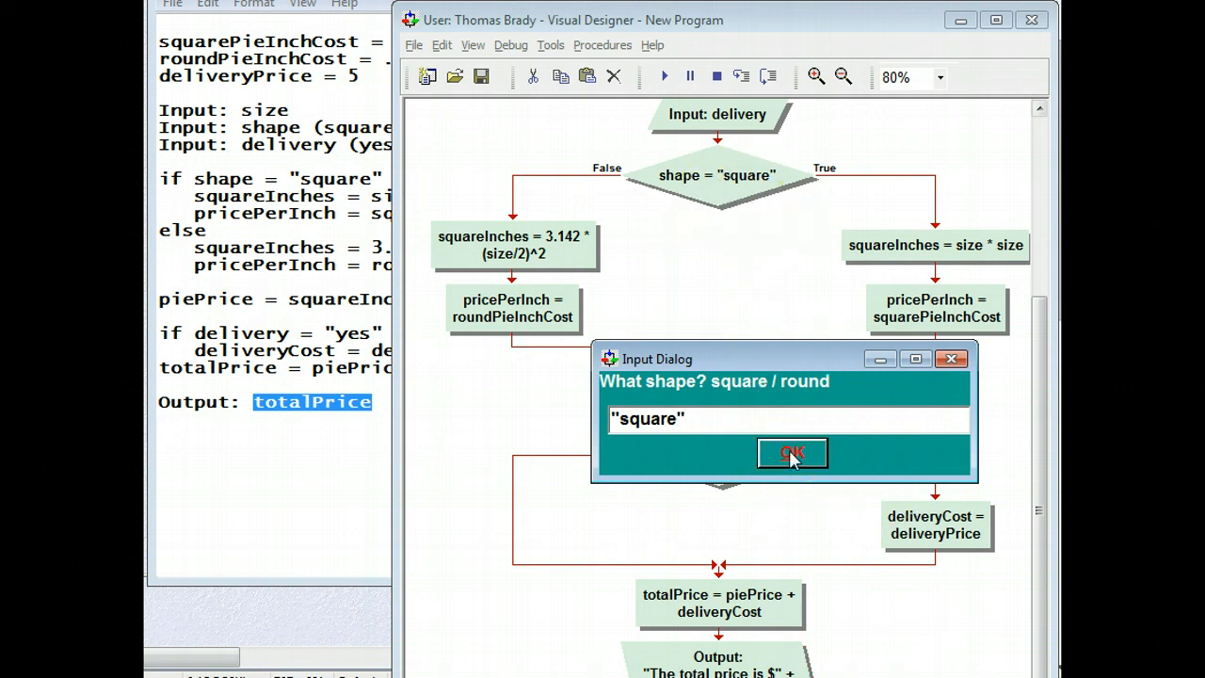
{"action": "left_click", "coordinate": [792, 452]}
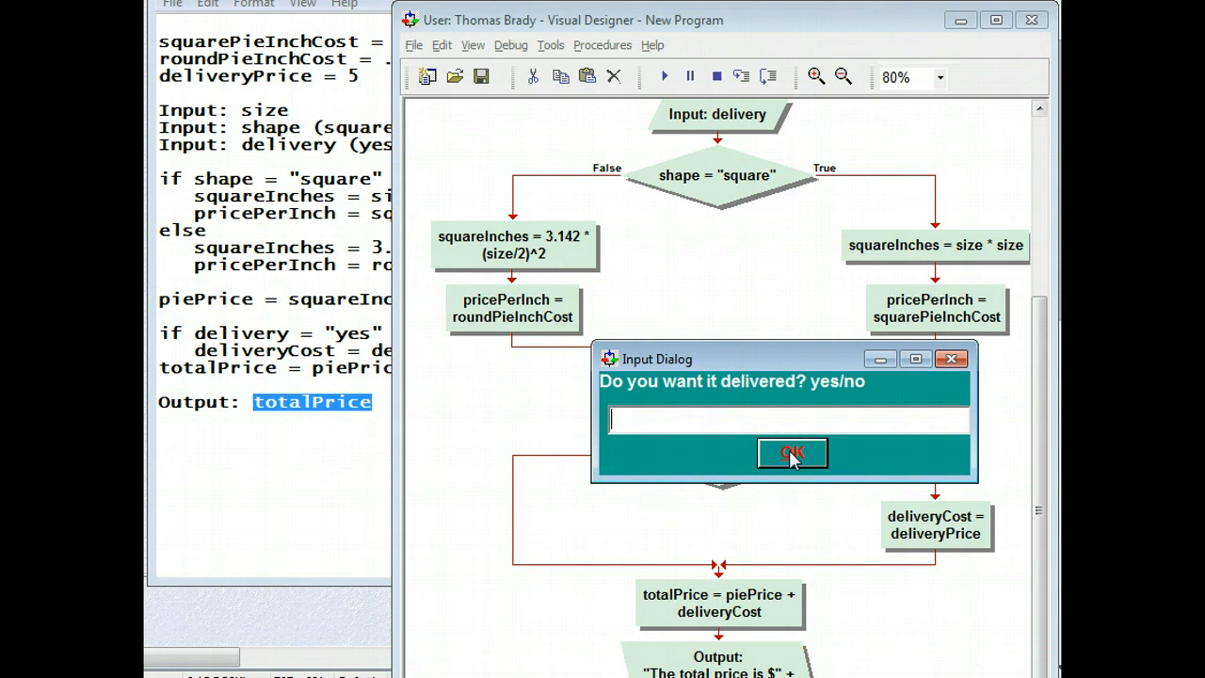
{"action": "type", "text": "\"no"}
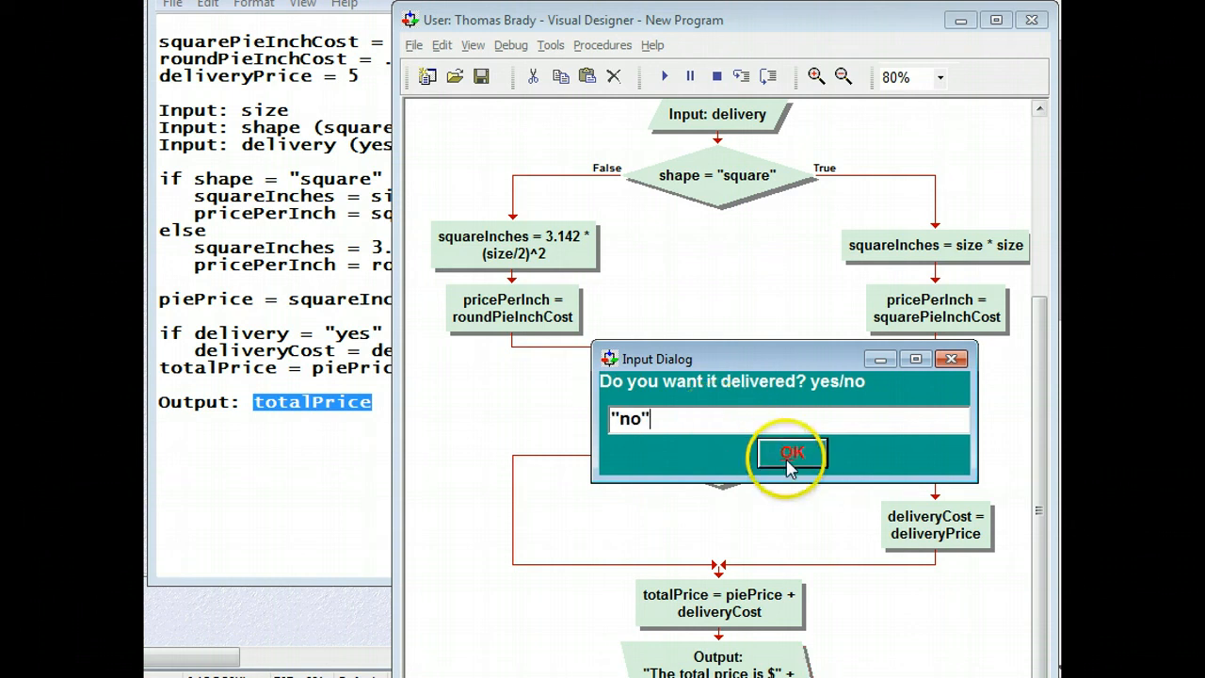
{"action": "left_click", "coordinate": [790, 453]}
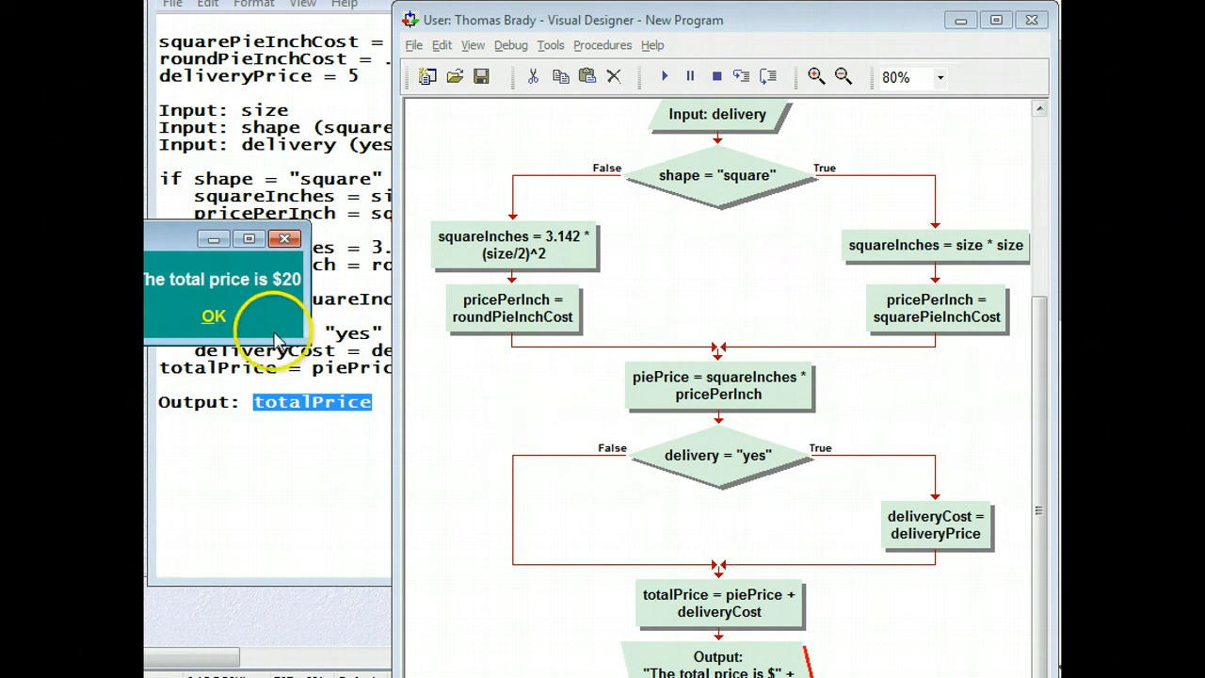
{"action": "mouse_move", "coordinate": [245, 291]}
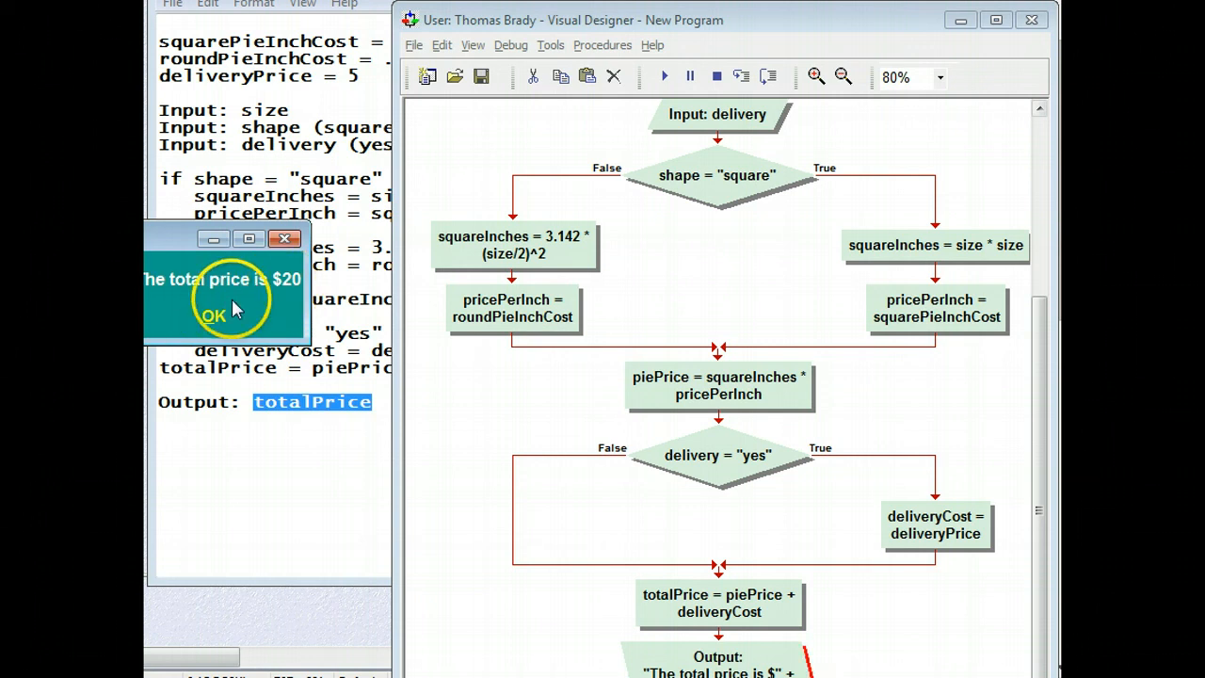
{"action": "left_click", "coordinate": [213, 315]}
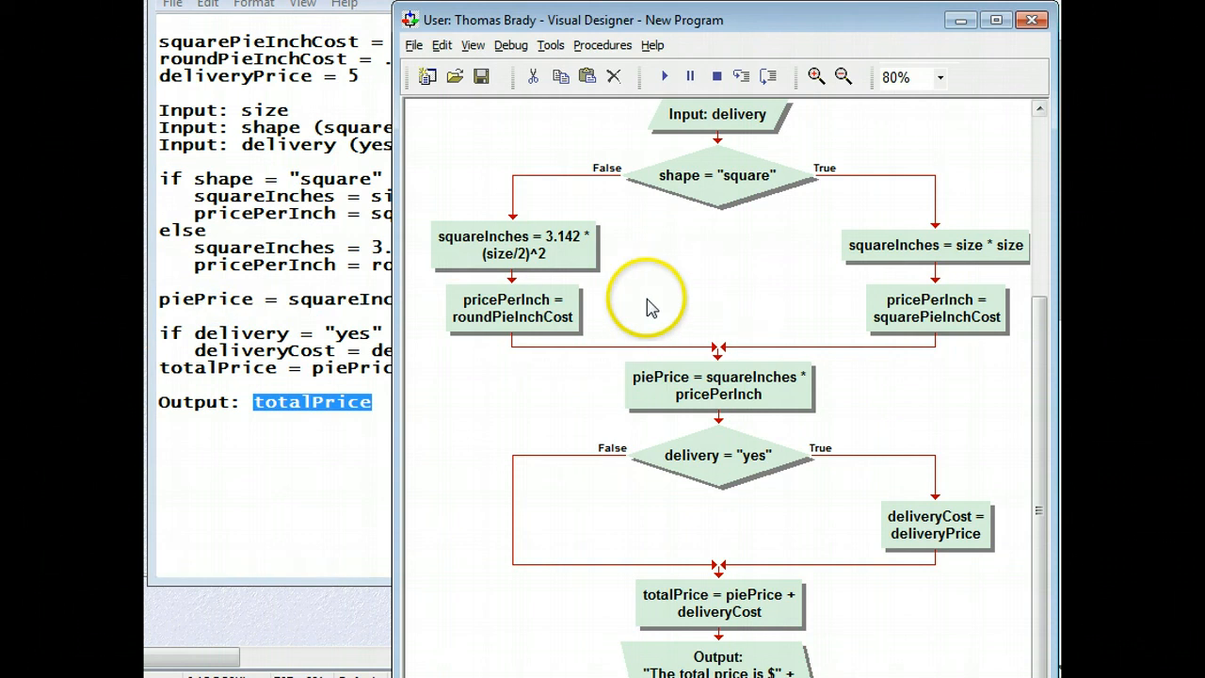
Run the program again answering square and yes, producing a $25 total.
{"action": "left_click", "coordinate": [664, 77]}
{"action": "type", "text": "\""}
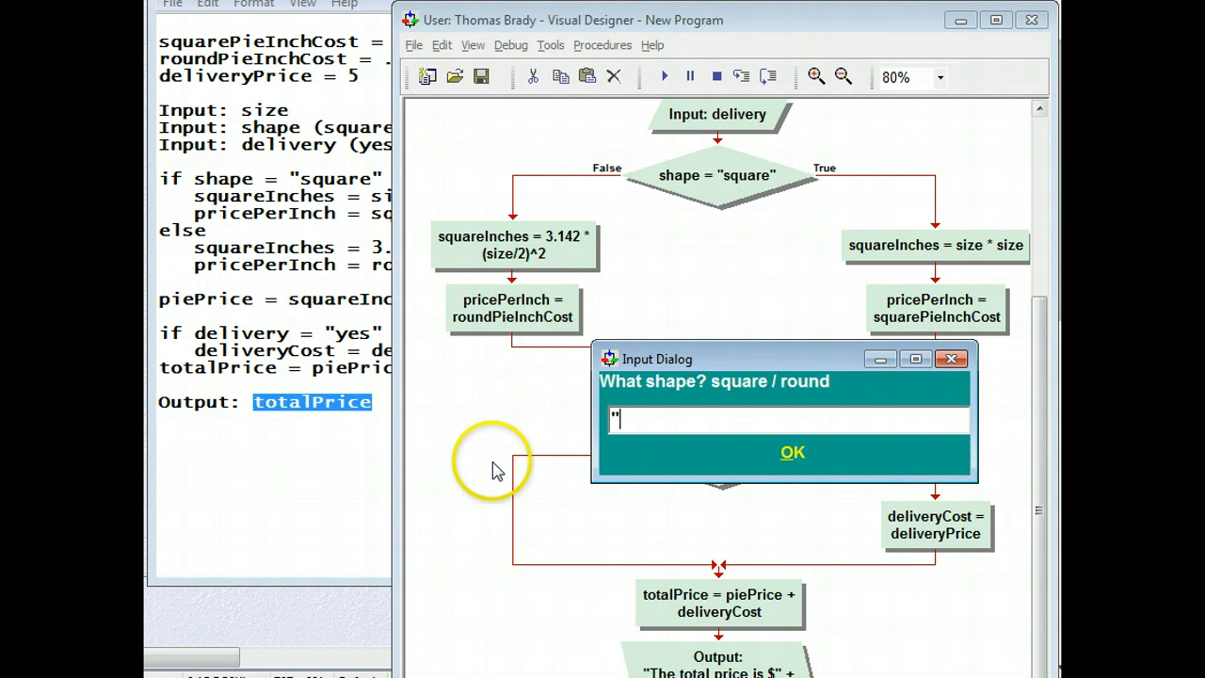
{"action": "type", "text": "square\""}
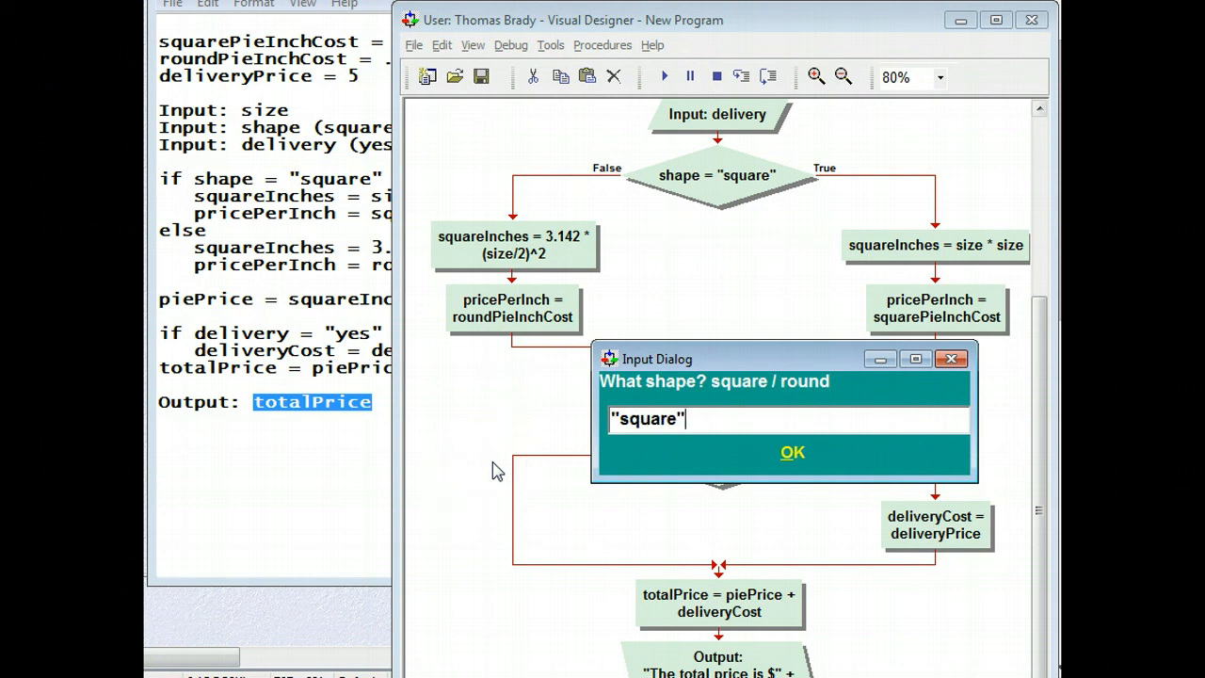
{"action": "left_click", "coordinate": [792, 452]}
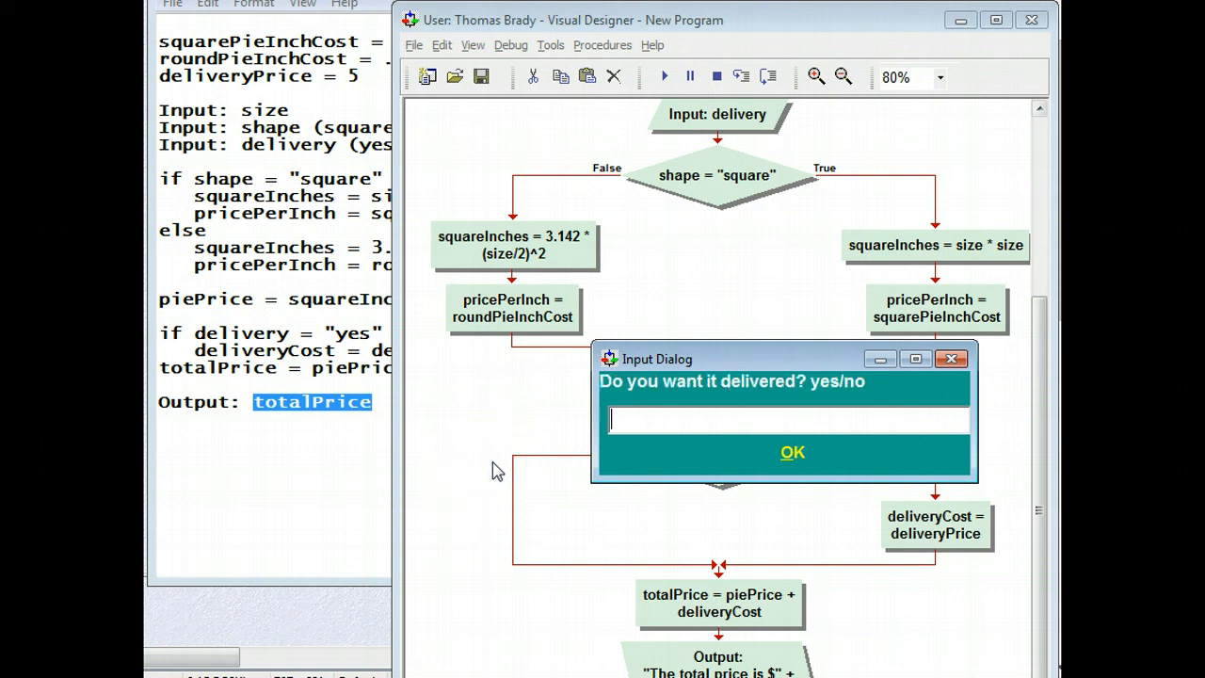
{"action": "type", "text": "\"yes\""}
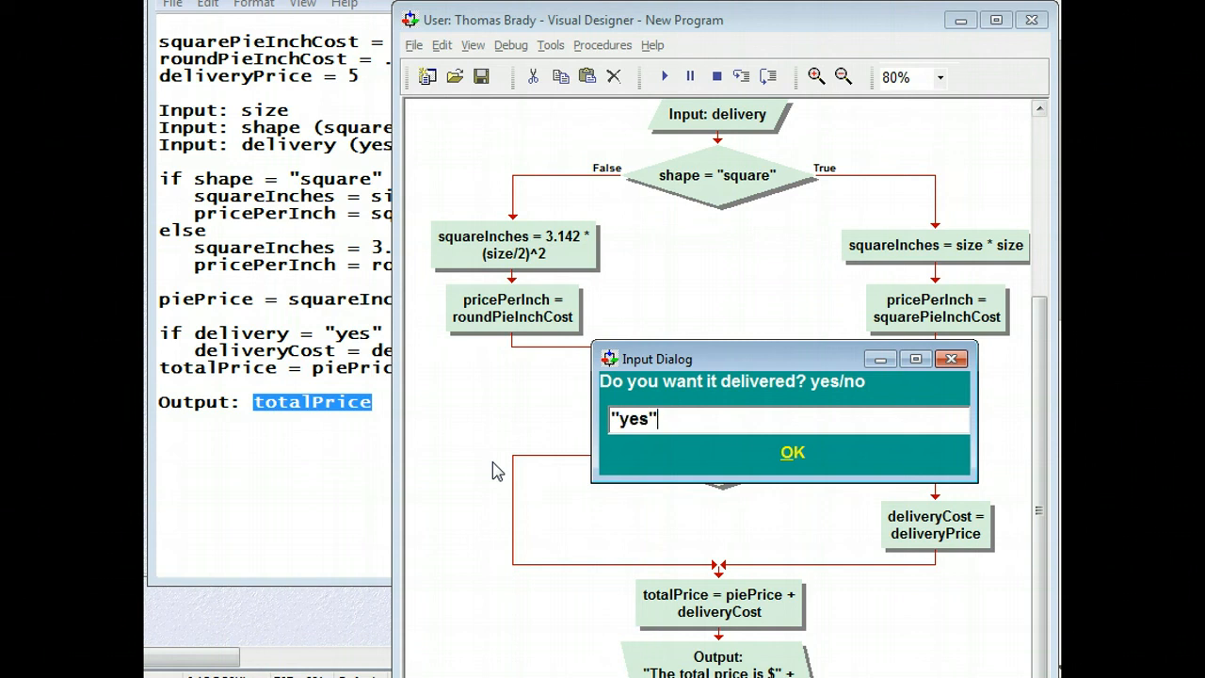
{"action": "left_click", "coordinate": [791, 452]}
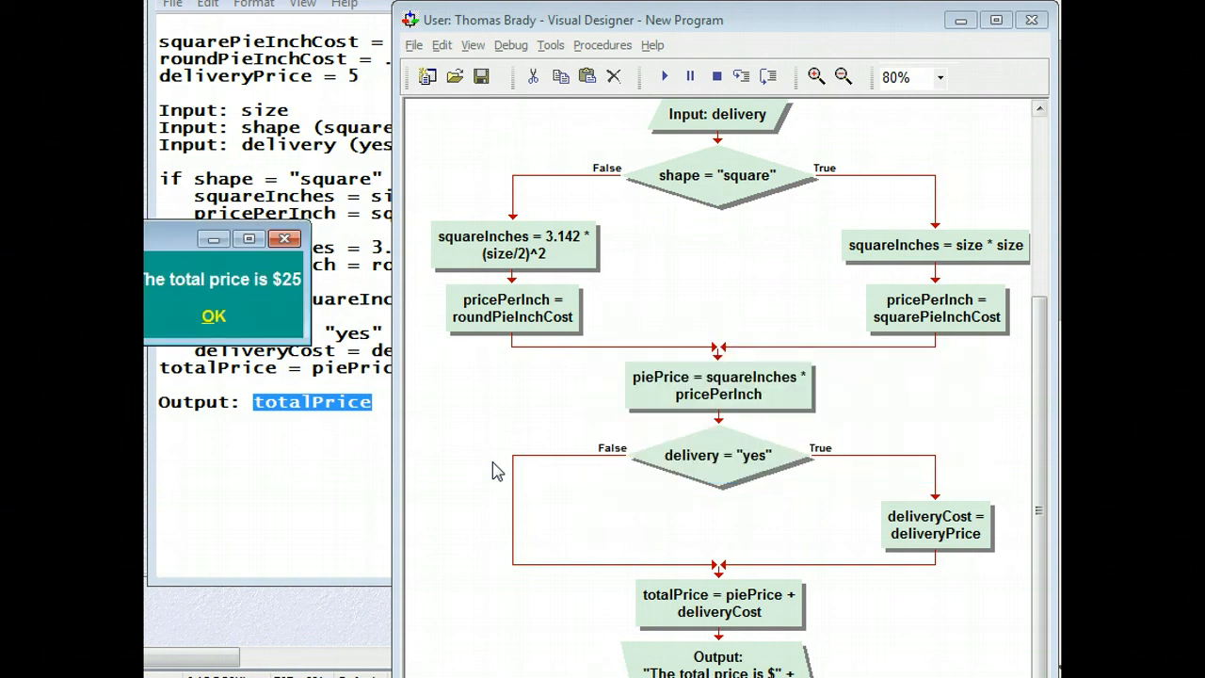